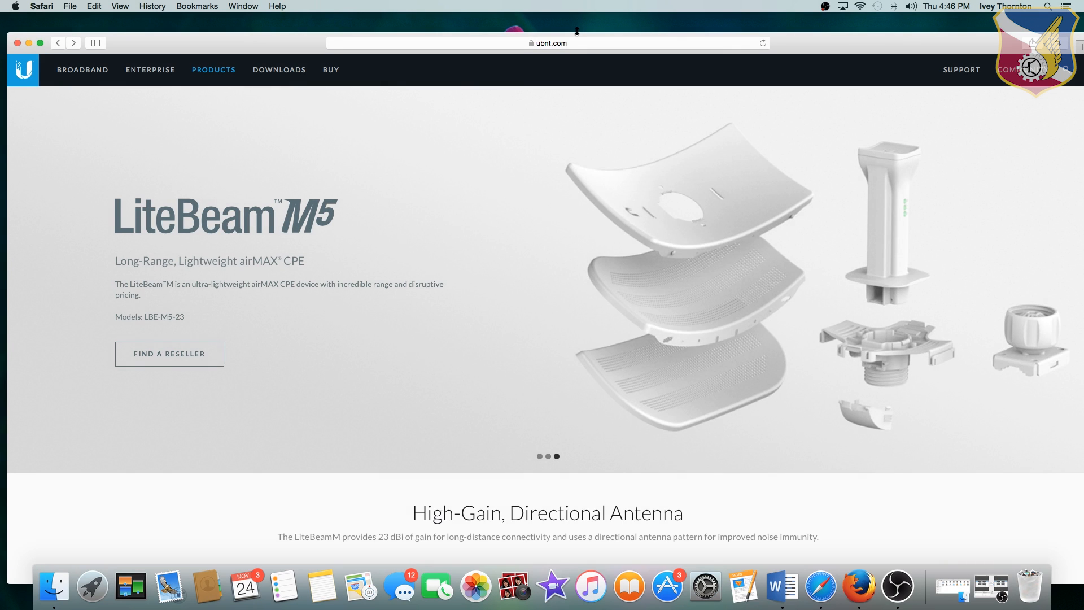
# Step: Go to the LiteBeam M5 Latest Software downloads listing airOS v5.6.9 firmware and documentation
pyautogui.click(550, 43)
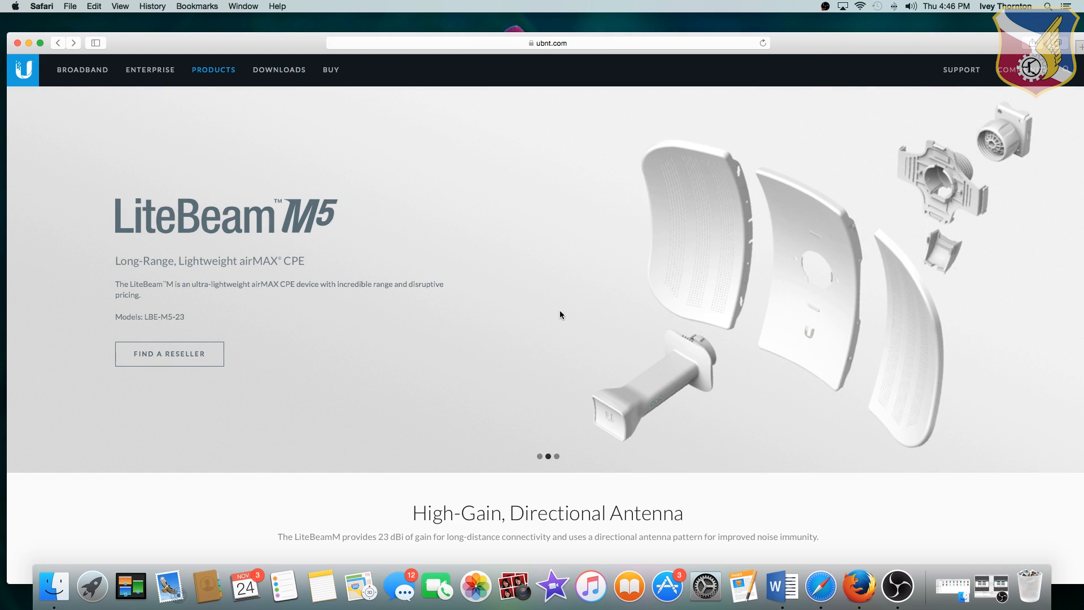
pyautogui.scroll(-3)
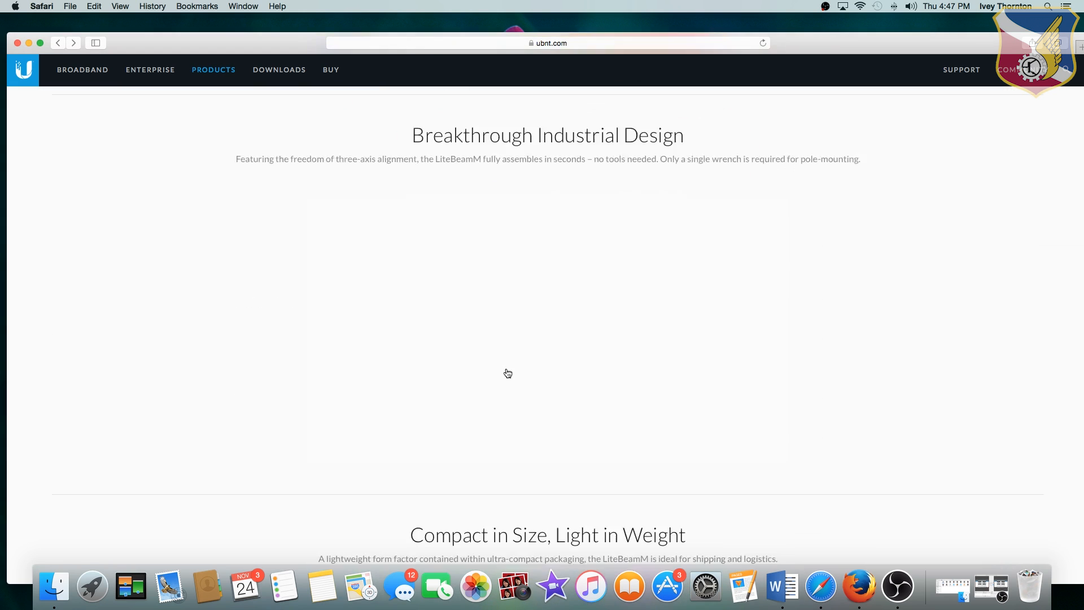
pyautogui.scroll(-3)
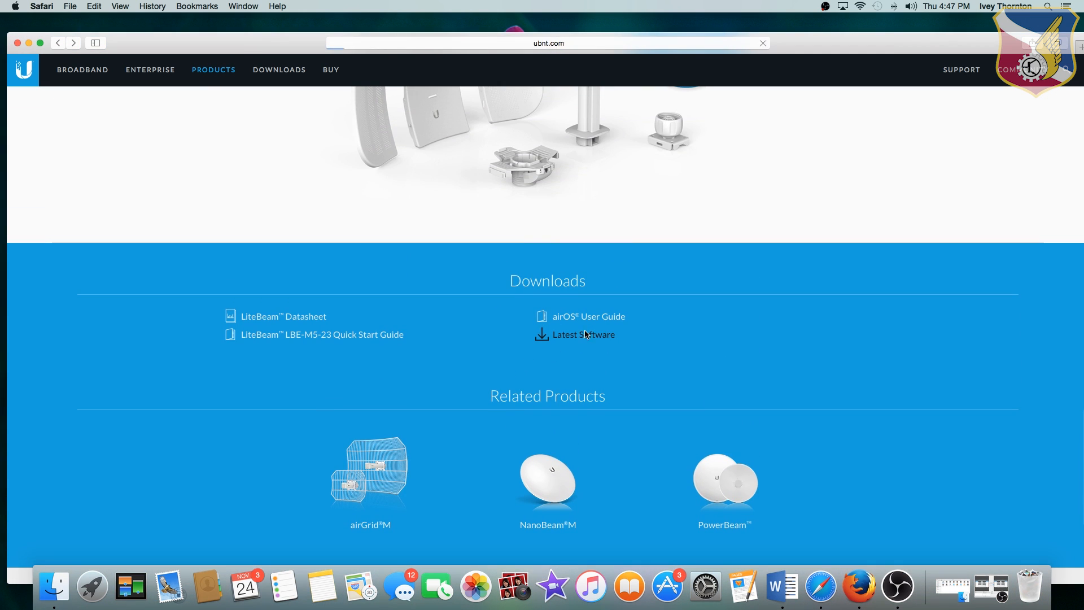
pyautogui.click(583, 334)
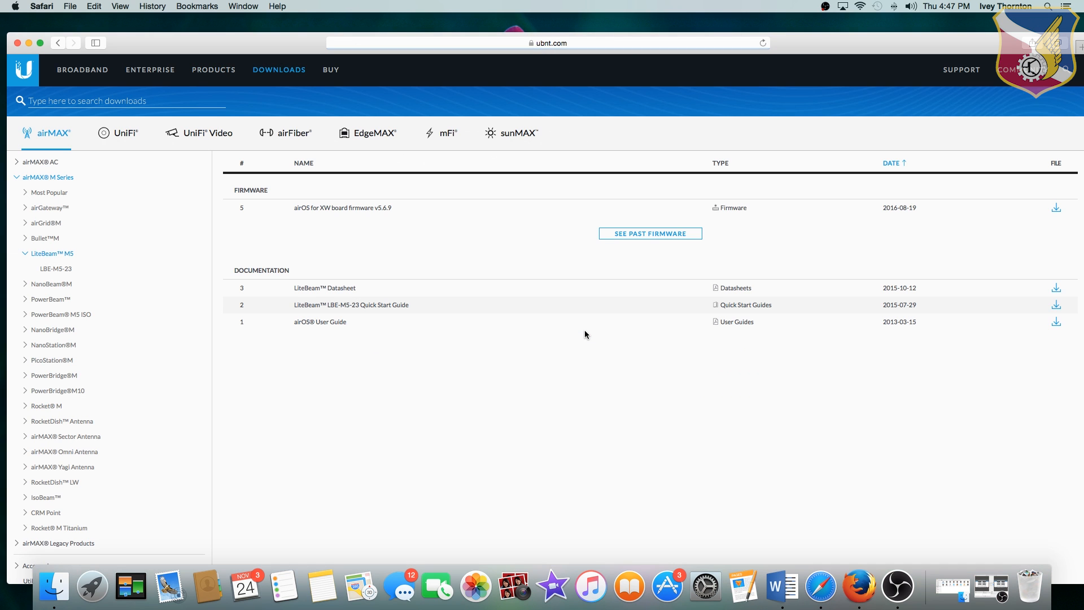
pyautogui.moveTo(418, 206)
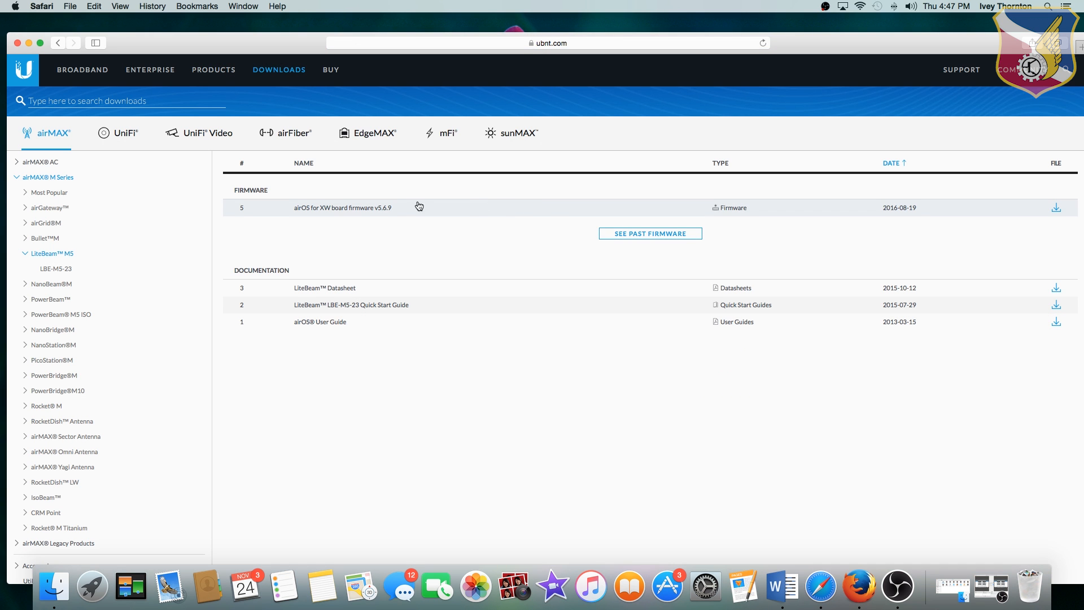
pyautogui.moveTo(730, 215)
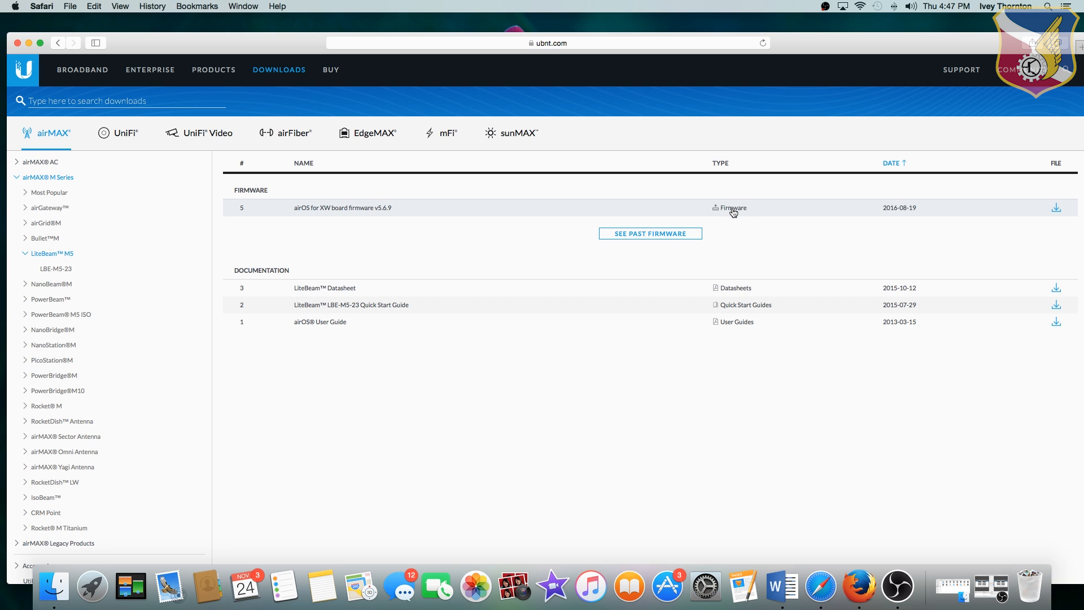
pyautogui.moveTo(906, 215)
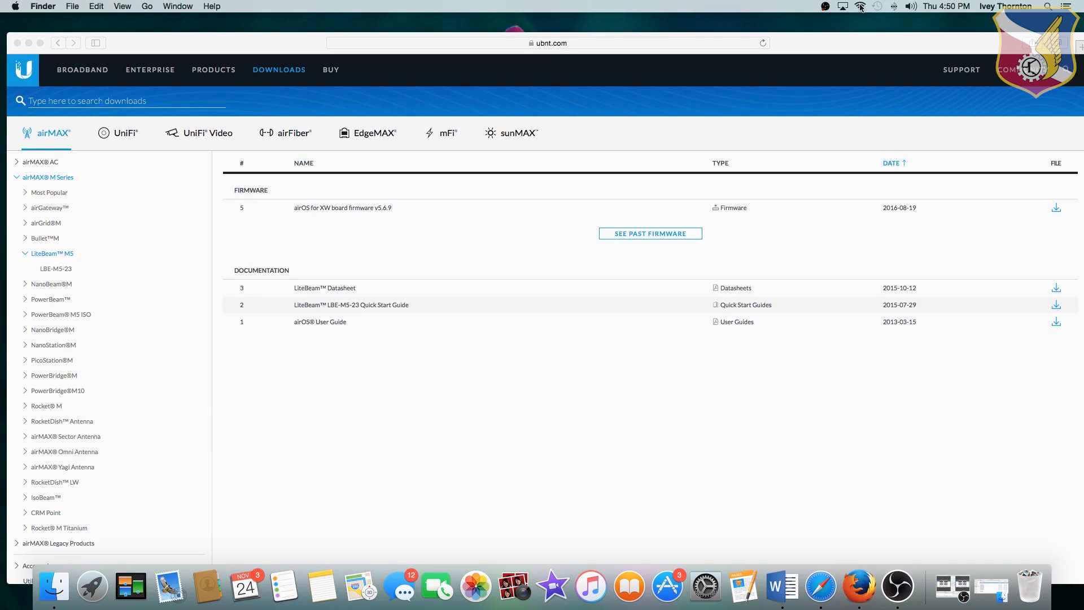
pyautogui.click(860, 6)
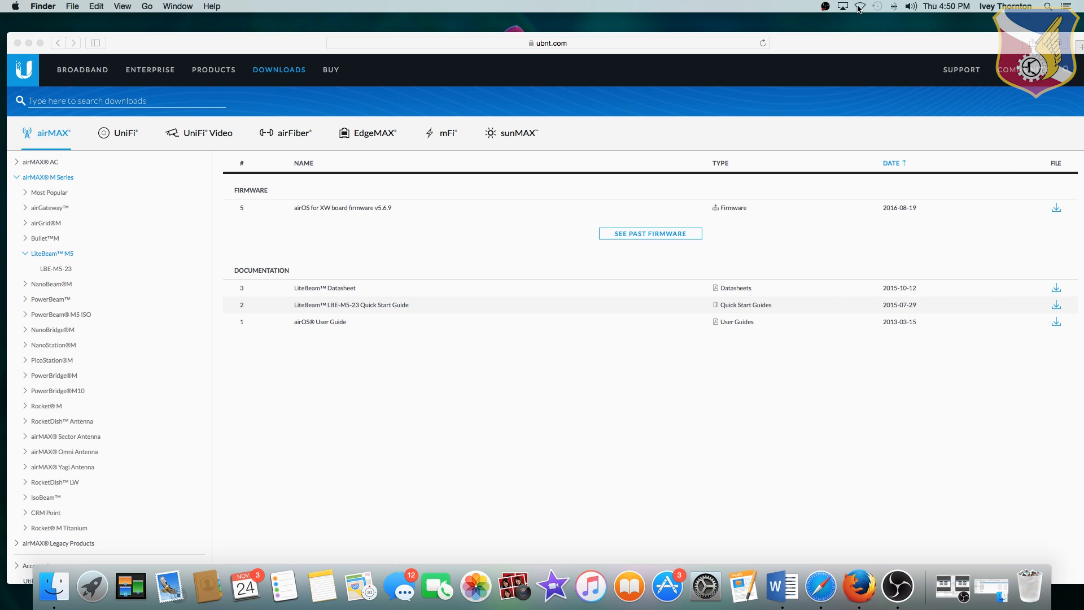
# Step: Set Mac Ethernet to manual IPv4 192.168.1.50 and begin entering the 255.255 subnet mask
pyautogui.click(861, 6)
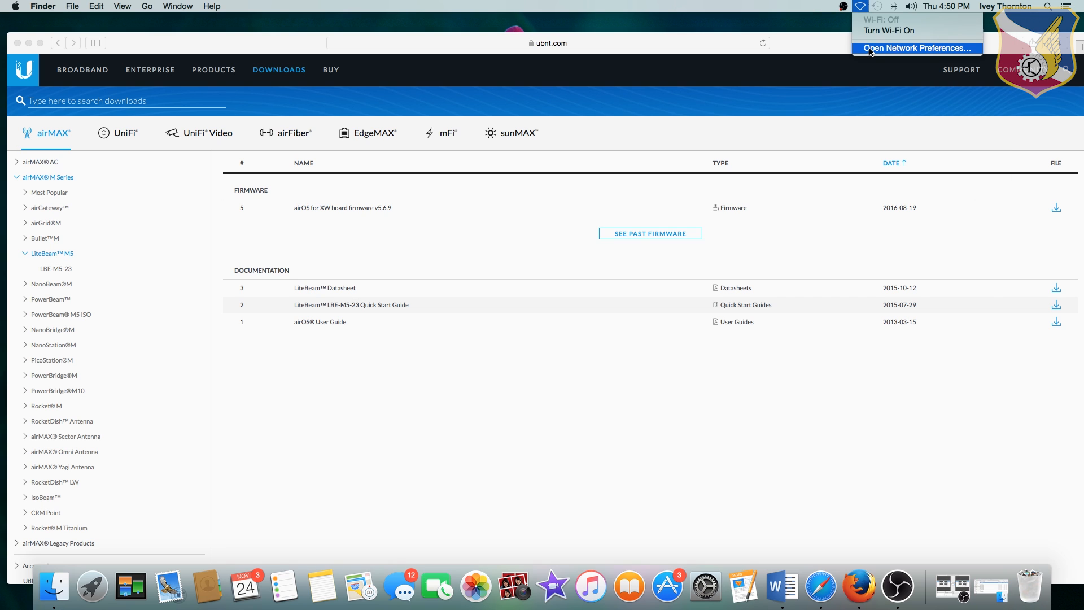
pyautogui.click(918, 48)
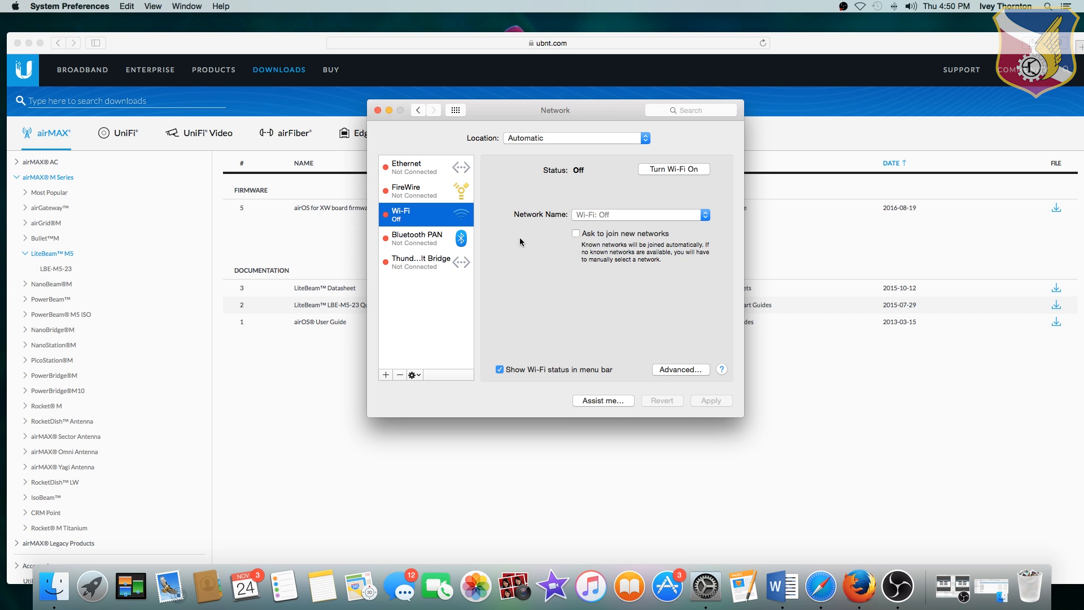
pyautogui.moveTo(582, 156)
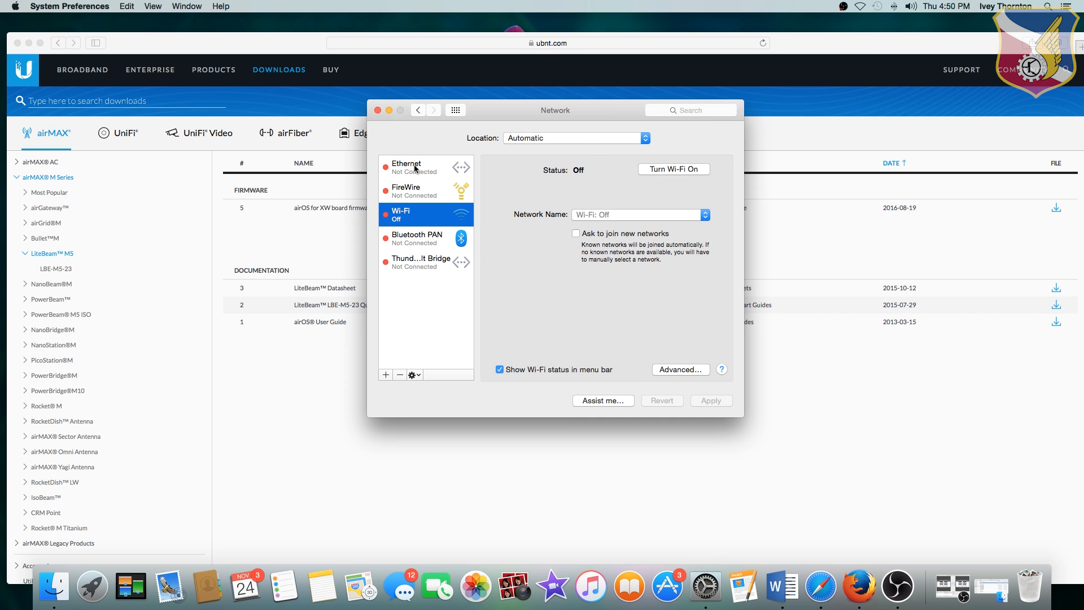
pyautogui.click(412, 167)
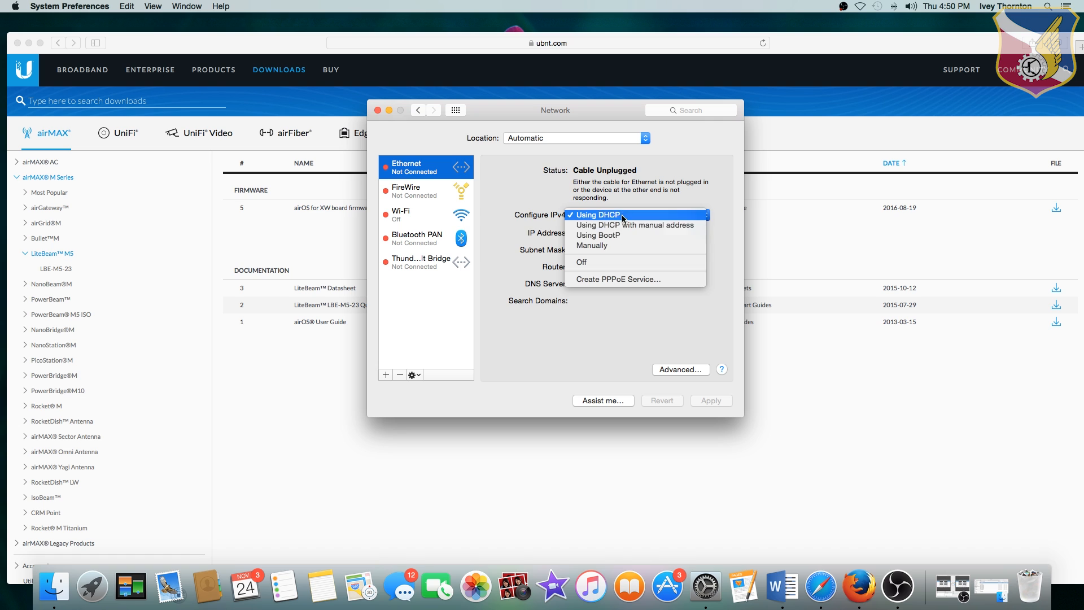
pyautogui.click(599, 245)
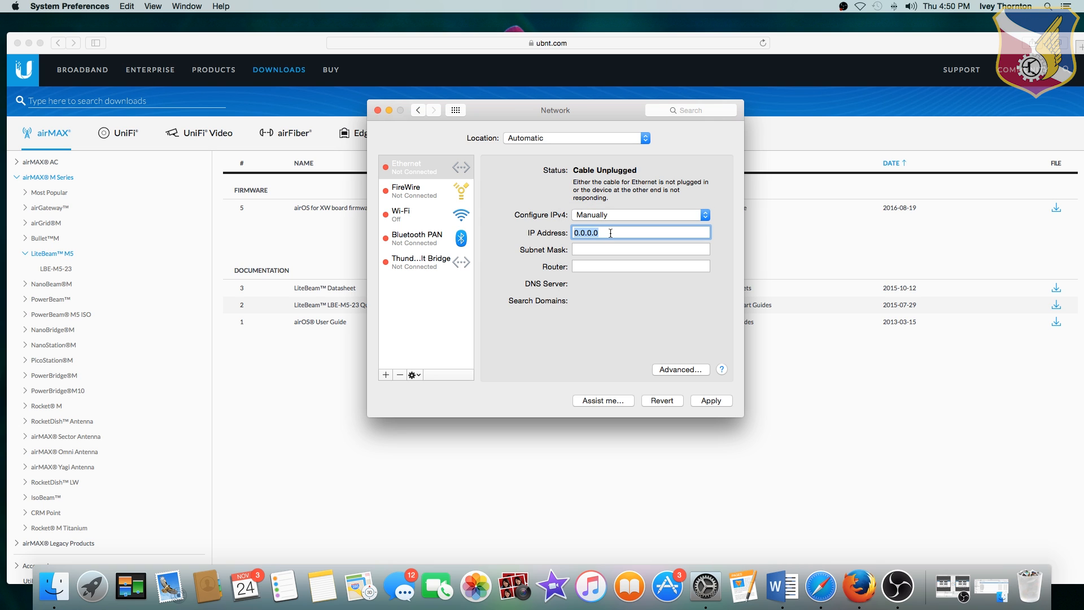
pyautogui.write('192.168.1')
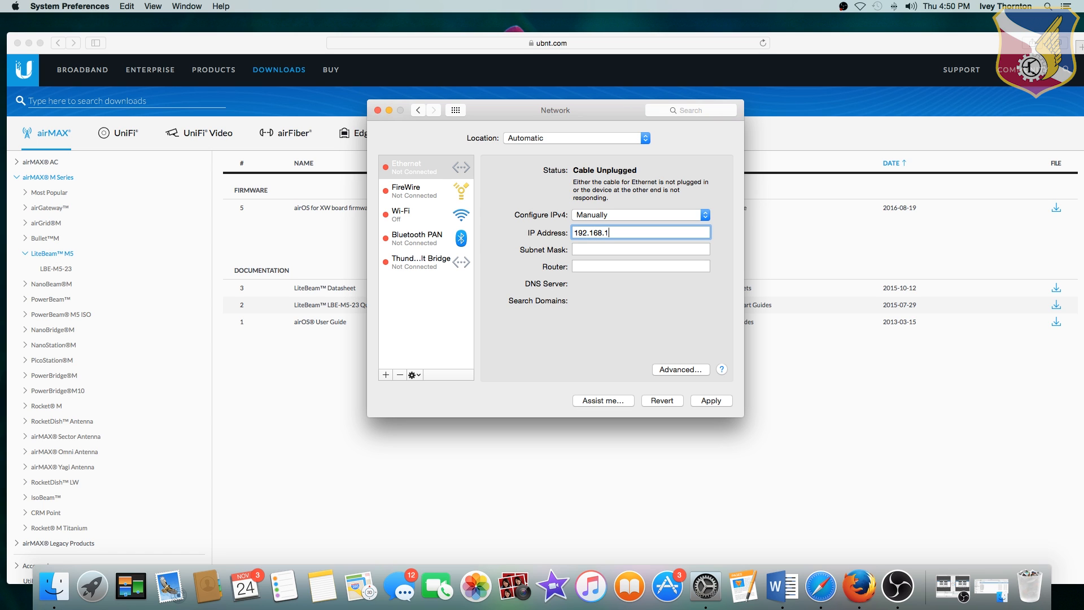
pyautogui.write('.50')
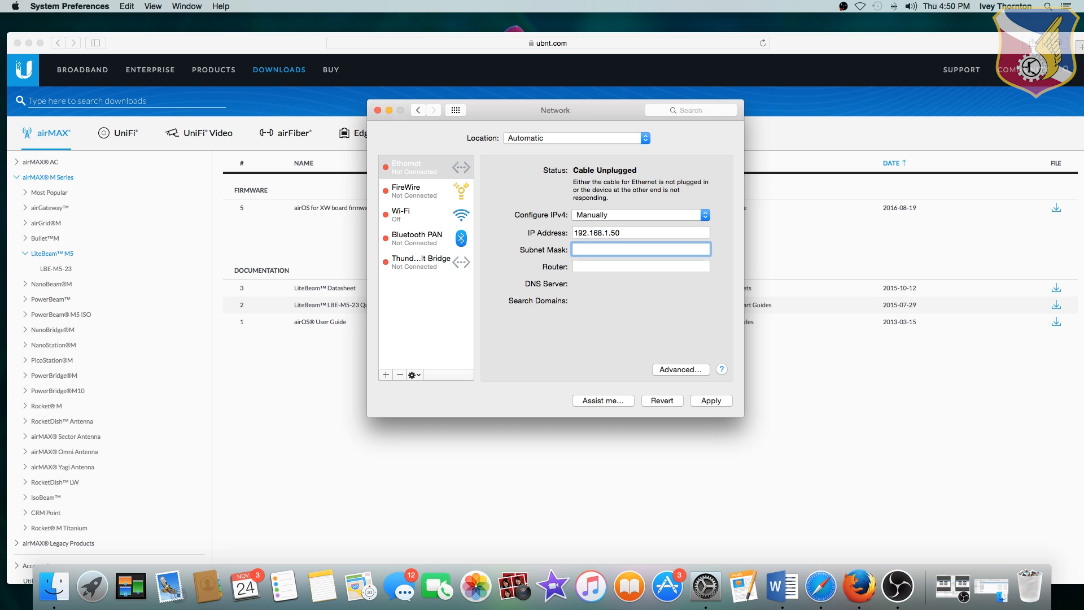
pyautogui.write('255.25')
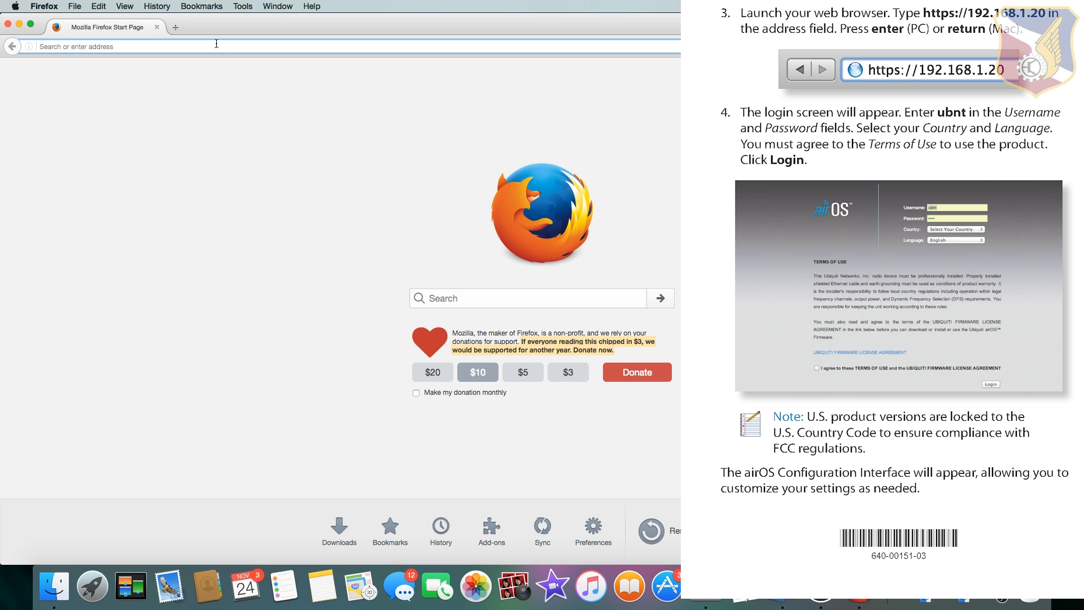
# Step: Load 192.168.1.150 in Firefox and confirm a security exception for its self-signed certificate
pyautogui.write('192.168.1.20')
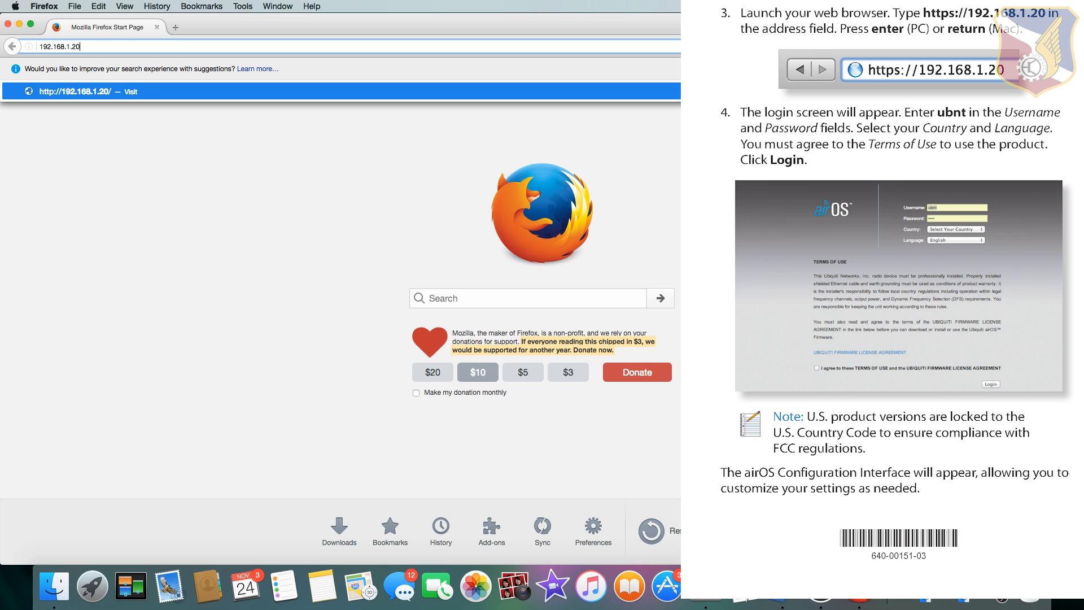
pyautogui.press('Return')
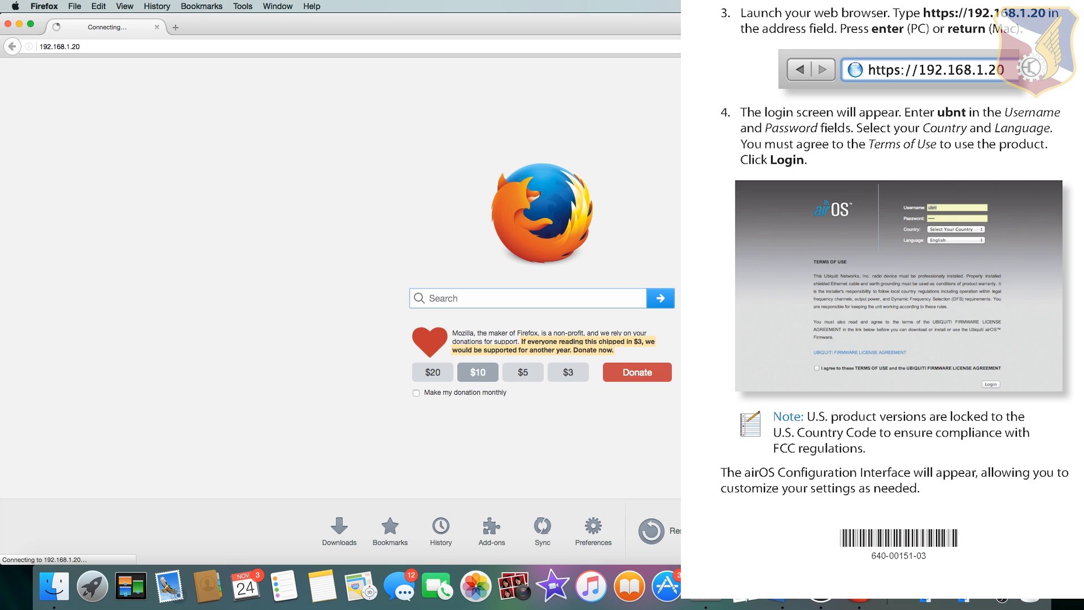
pyautogui.click(74, 46)
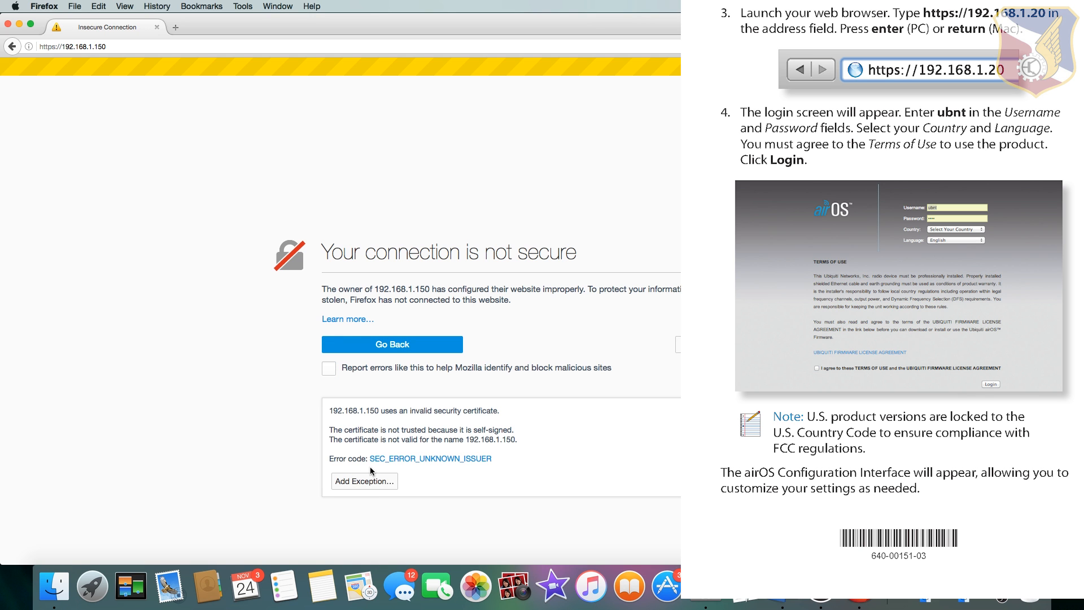
pyautogui.click(364, 482)
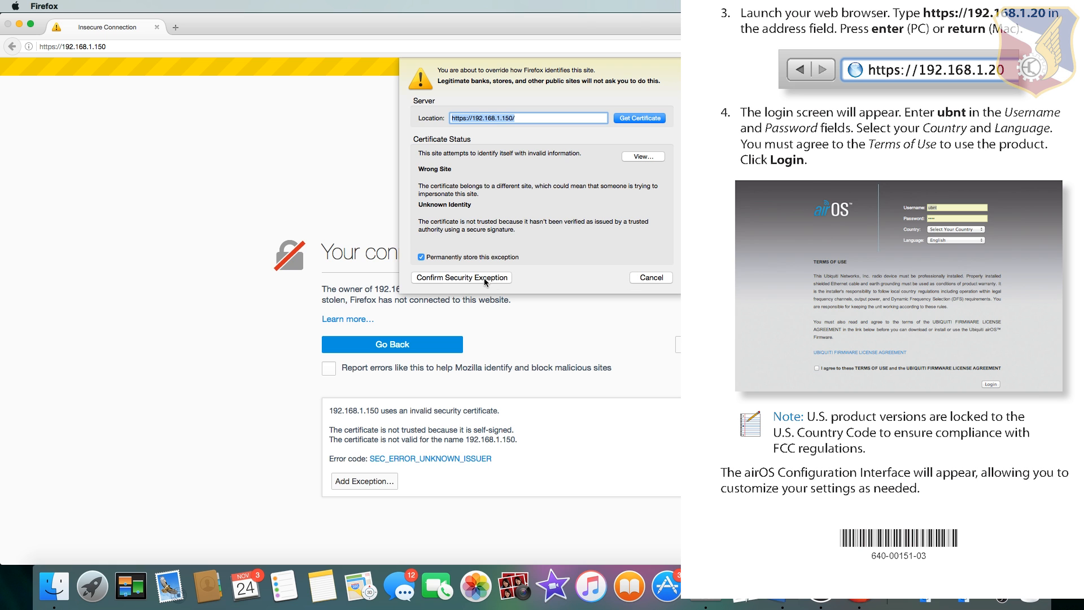
pyautogui.click(461, 277)
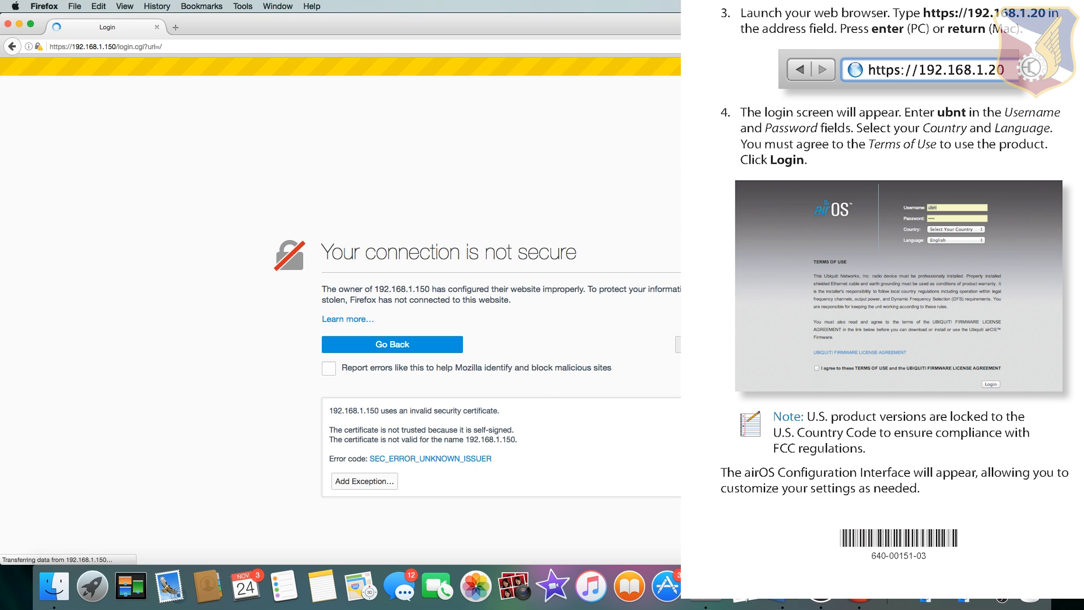
pyautogui.click(364, 481)
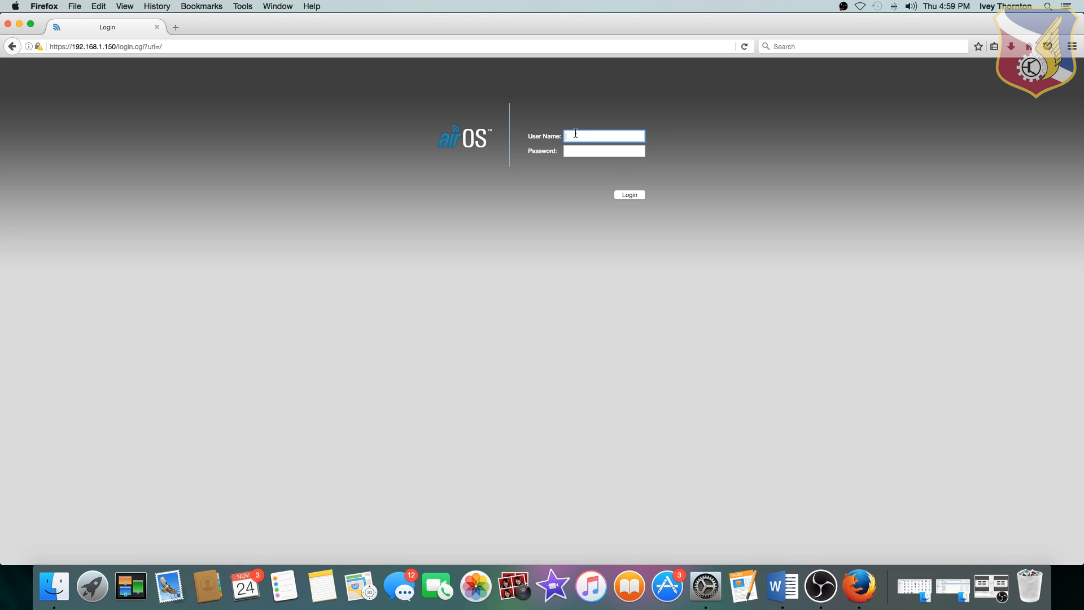
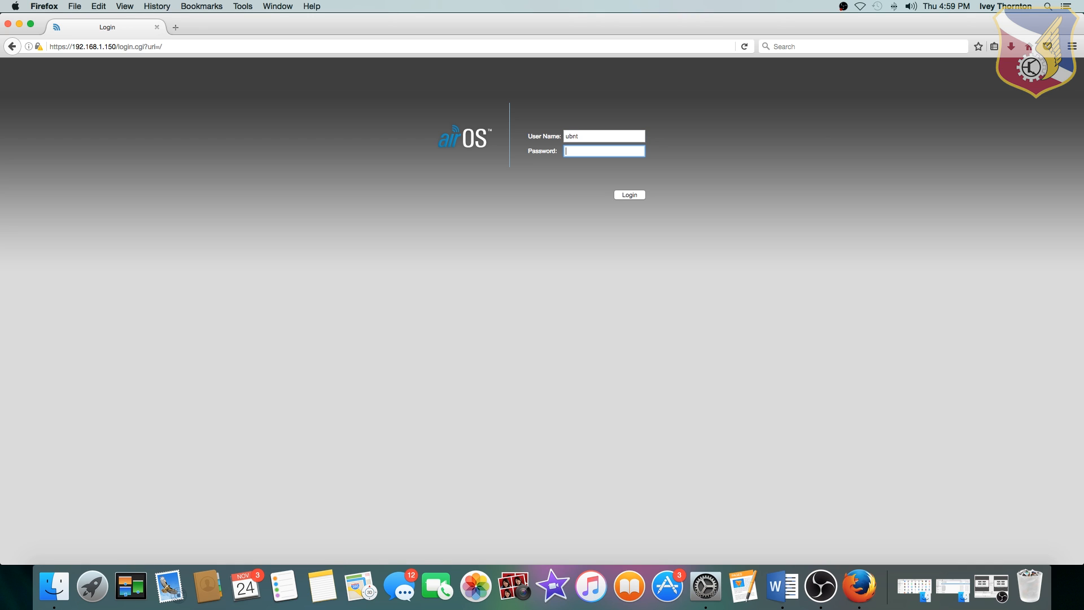
pyautogui.click(629, 194)
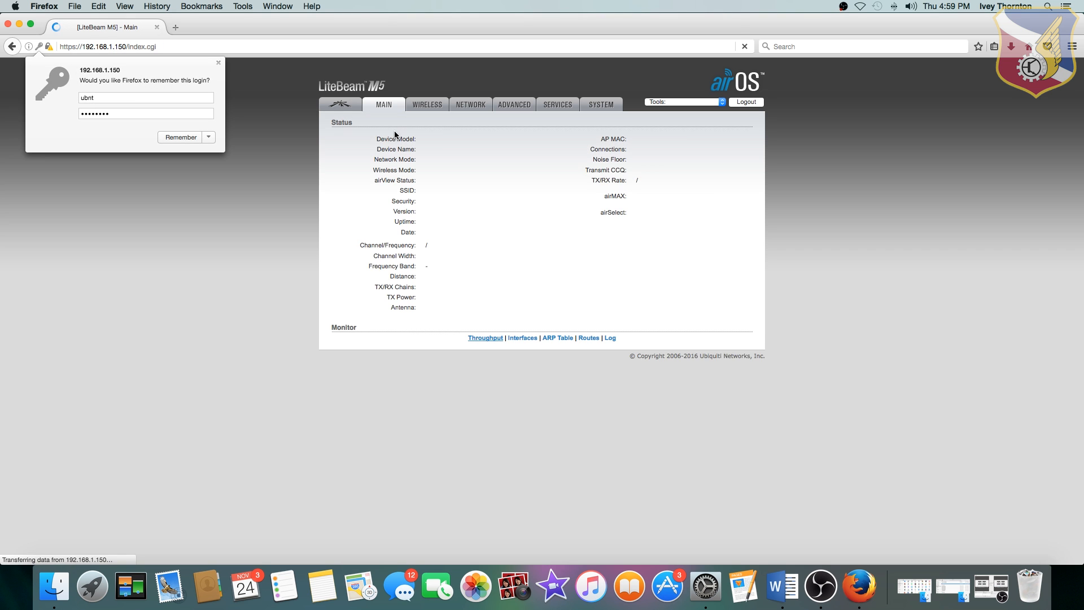
pyautogui.click(209, 137)
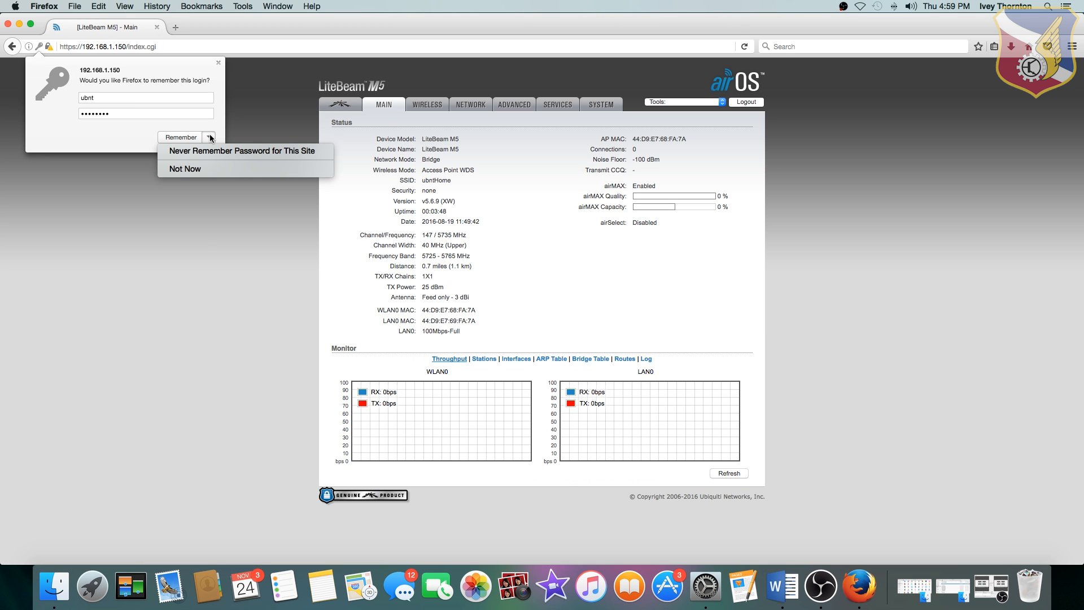
pyautogui.click(185, 169)
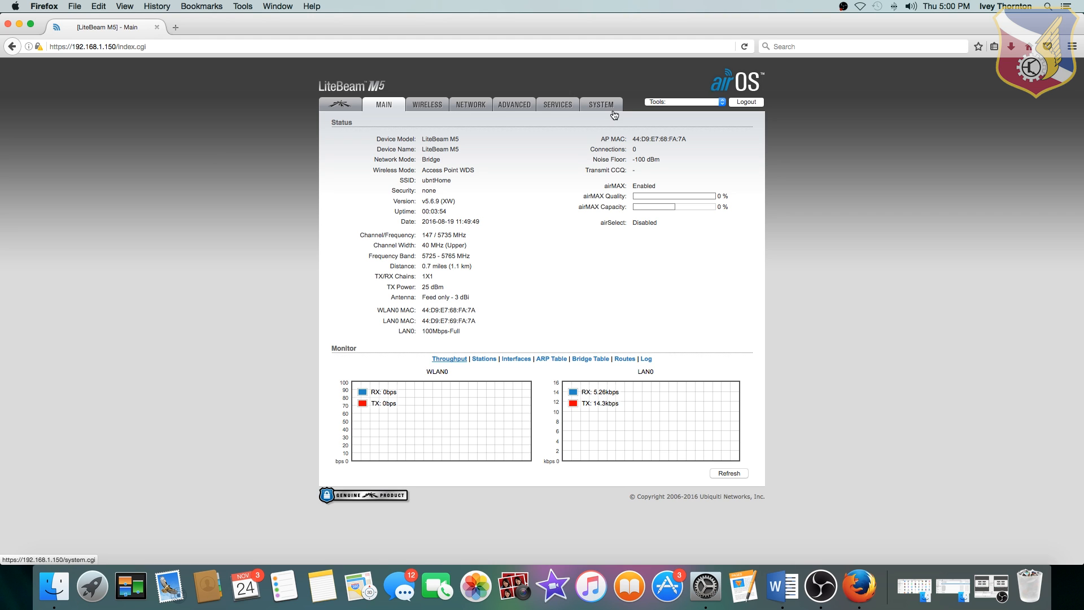
# Step: Show the System page with firmware XW.v5.6.9 and device name LiteBeam M5
pyautogui.click(601, 103)
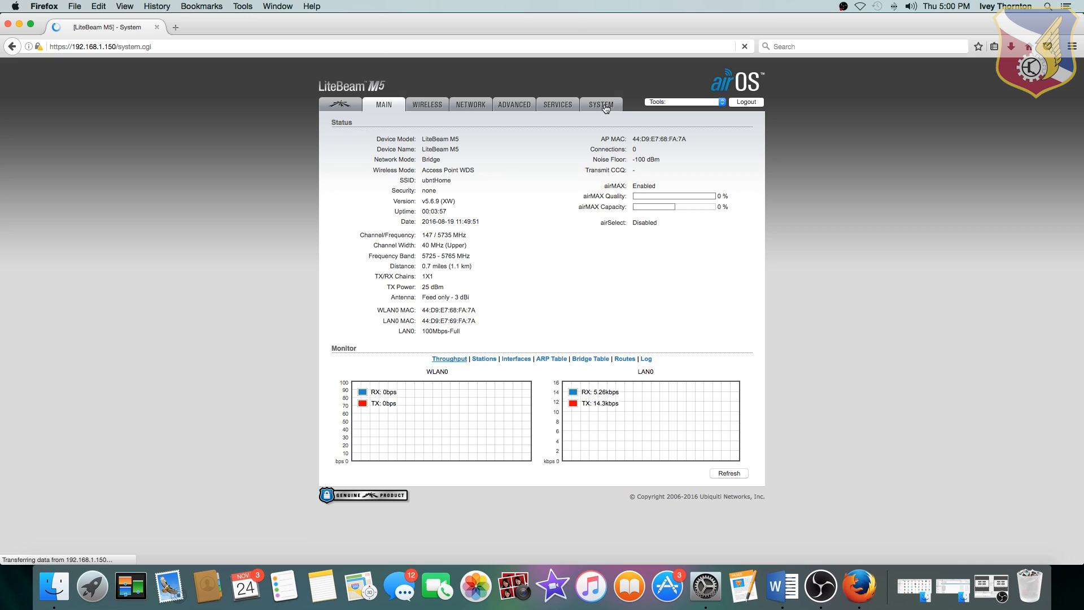
pyautogui.click(602, 103)
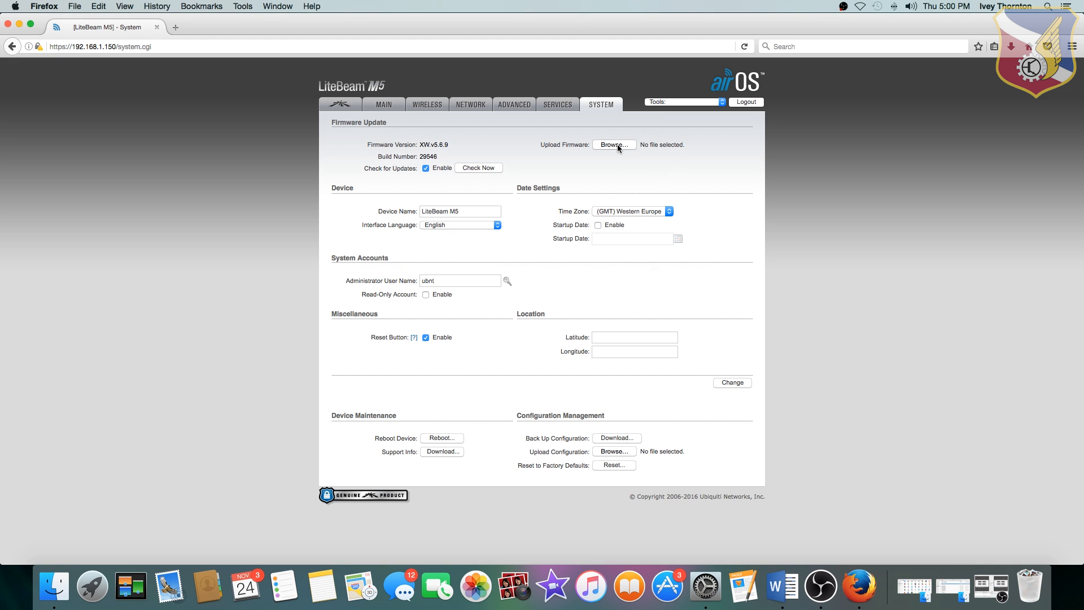
pyautogui.click(615, 145)
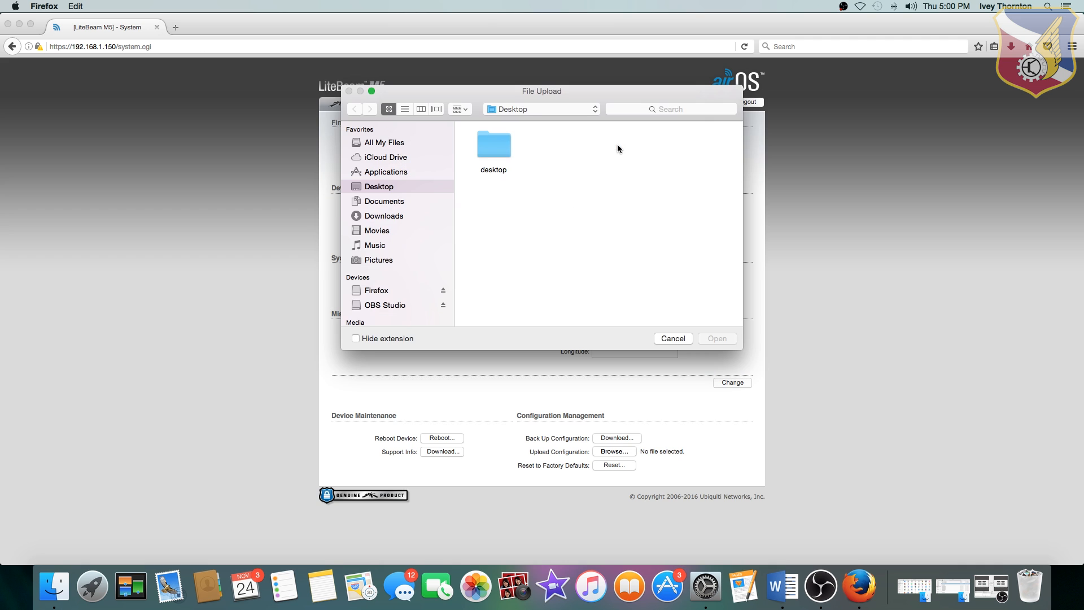
pyautogui.click(674, 339)
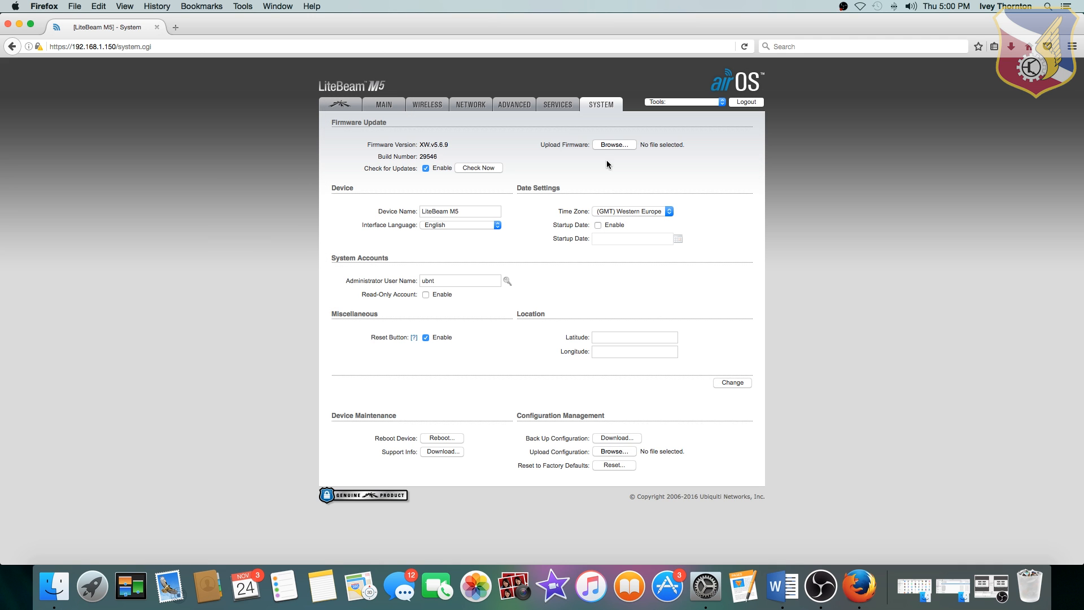
pyautogui.moveTo(562, 146)
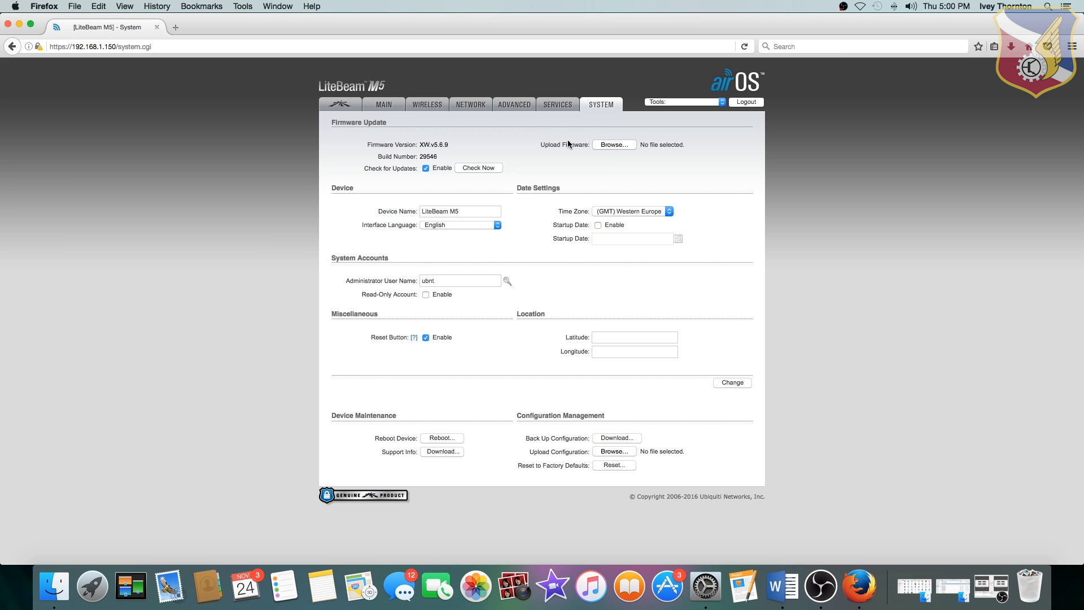
pyautogui.moveTo(526, 174)
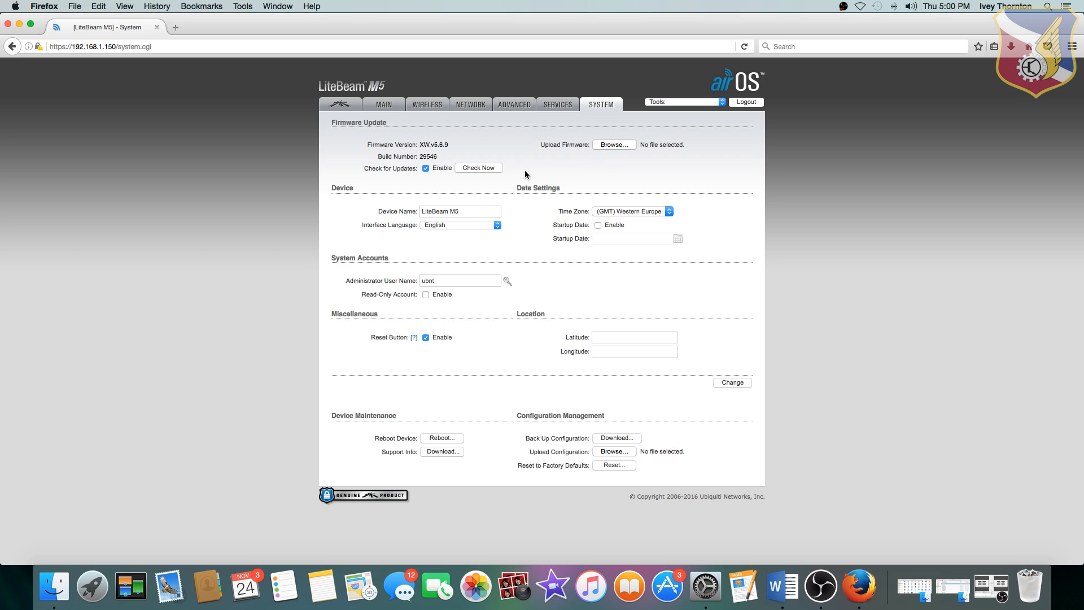
pyautogui.moveTo(569, 167)
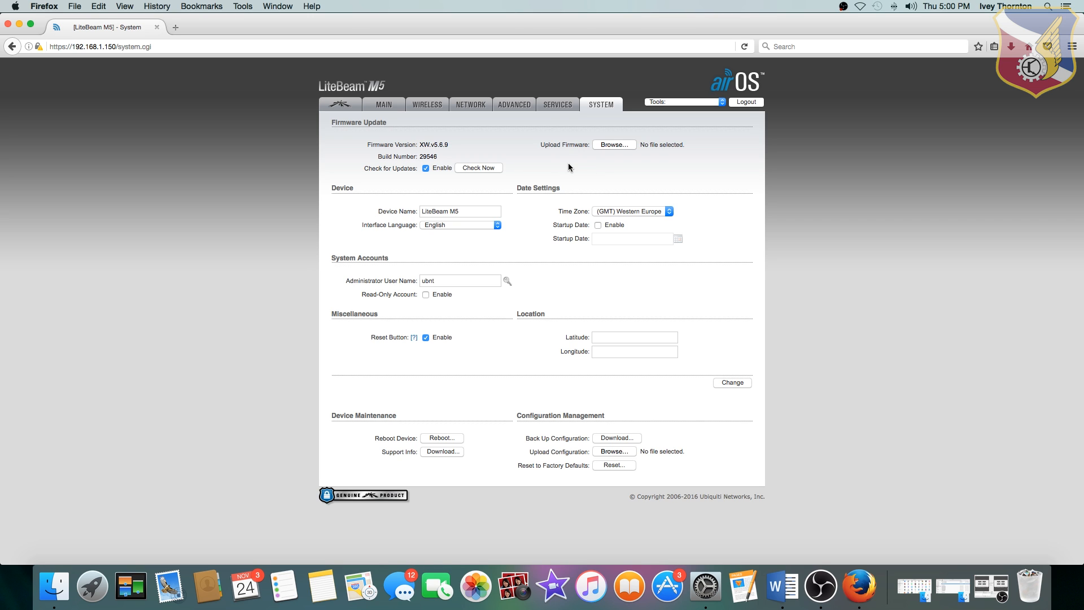
pyautogui.moveTo(429, 110)
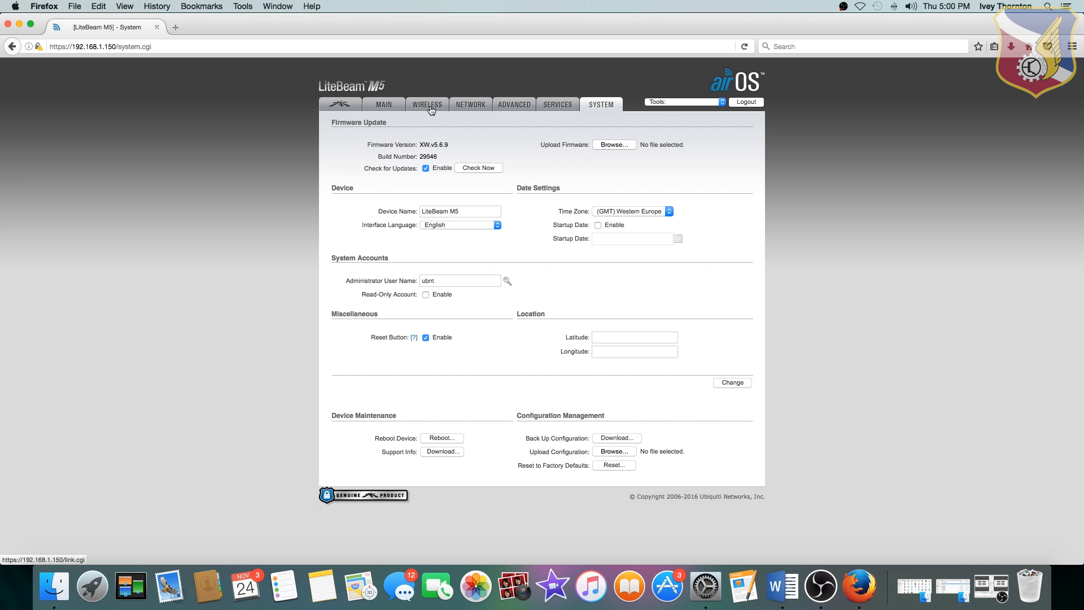
# Step: On the Wireless page, keep Access Point mode with WDS, SSID ubntHome and auto frequency
pyautogui.click(428, 104)
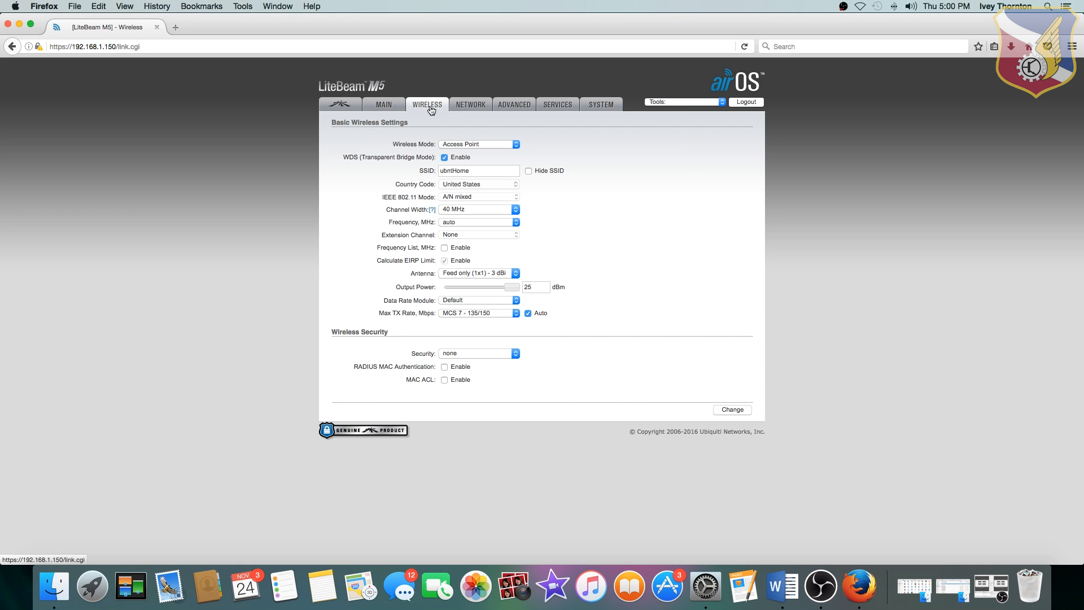
pyautogui.click(477, 144)
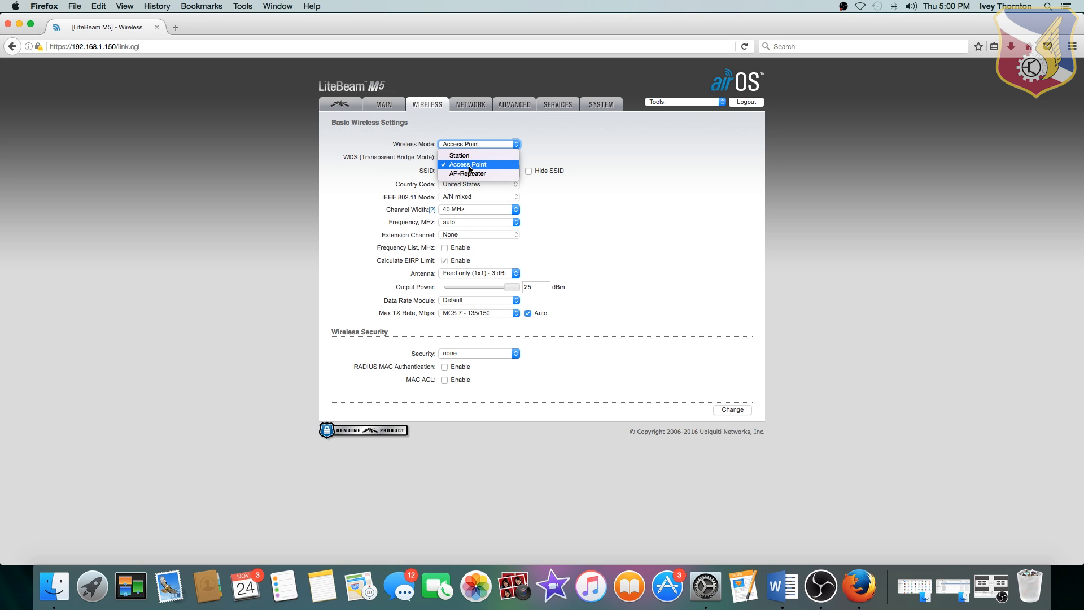
pyautogui.click(468, 164)
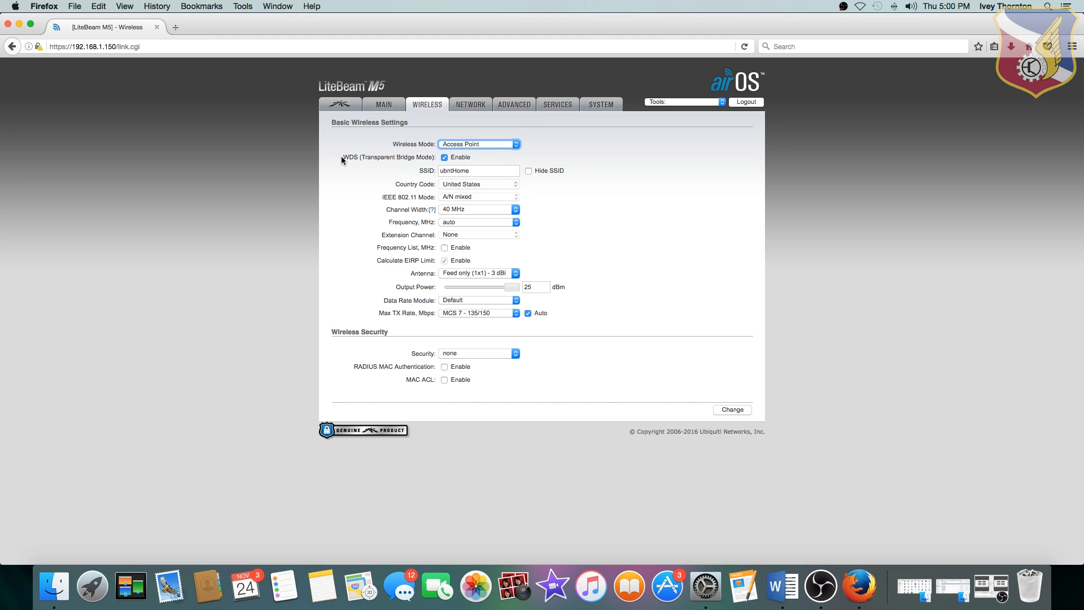
pyautogui.moveTo(440, 168)
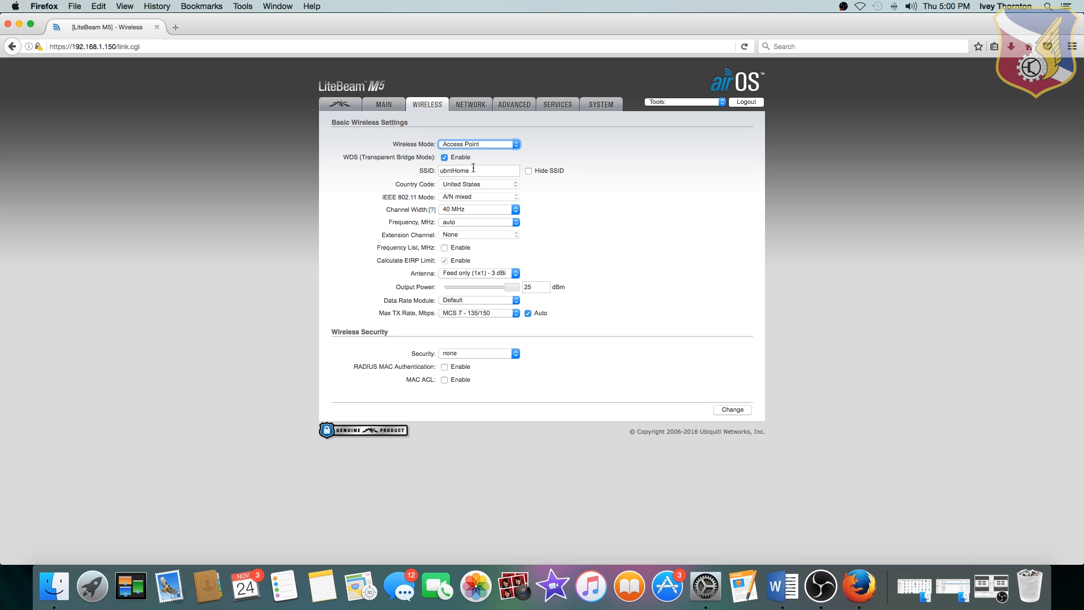
pyautogui.click(475, 171)
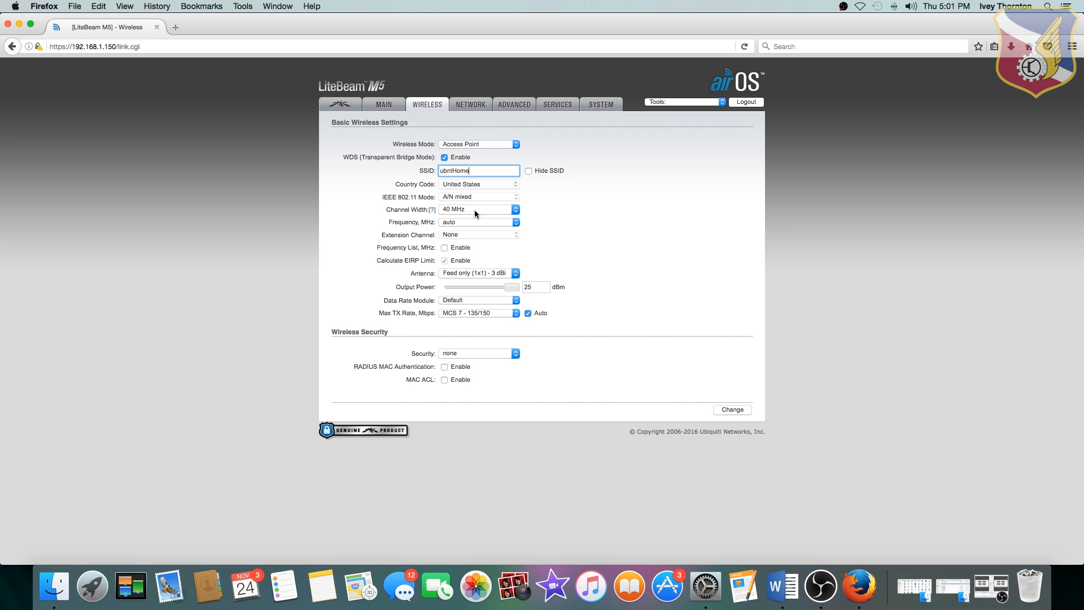
pyautogui.moveTo(469, 223)
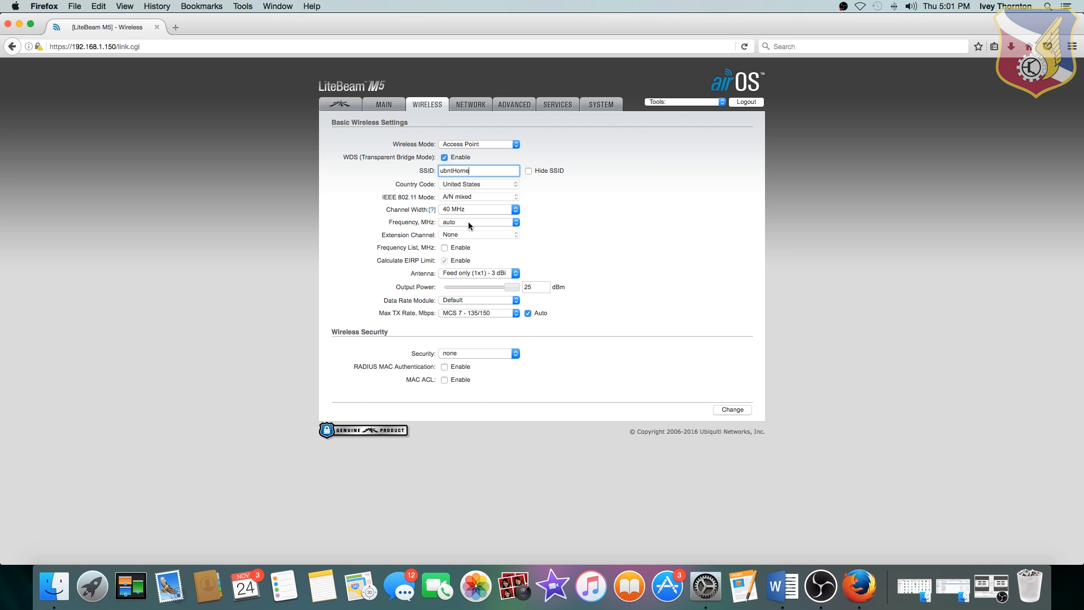
pyautogui.click(478, 222)
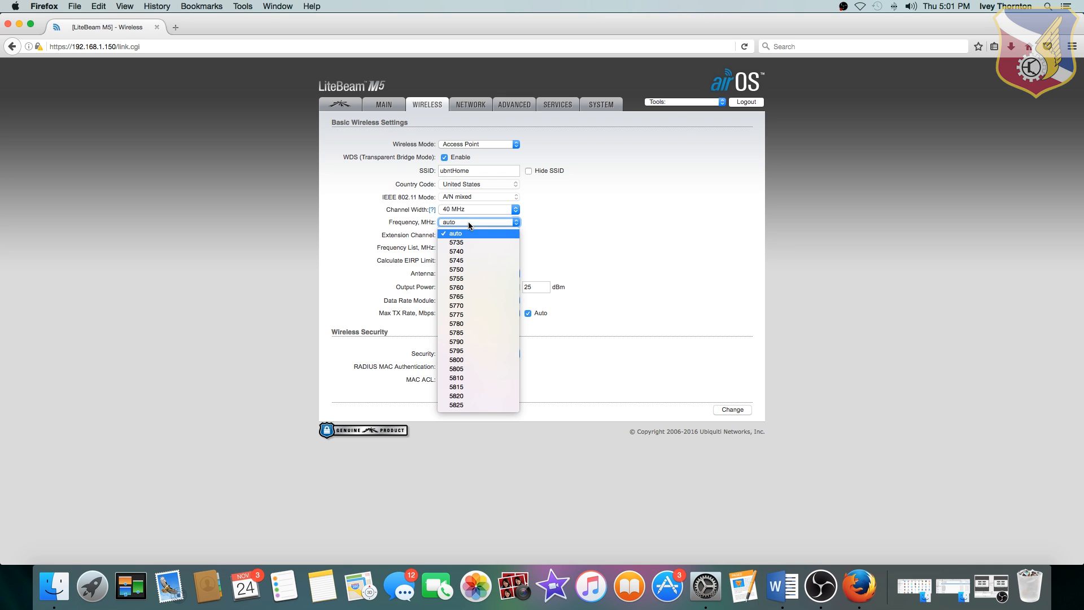
pyautogui.click(456, 233)
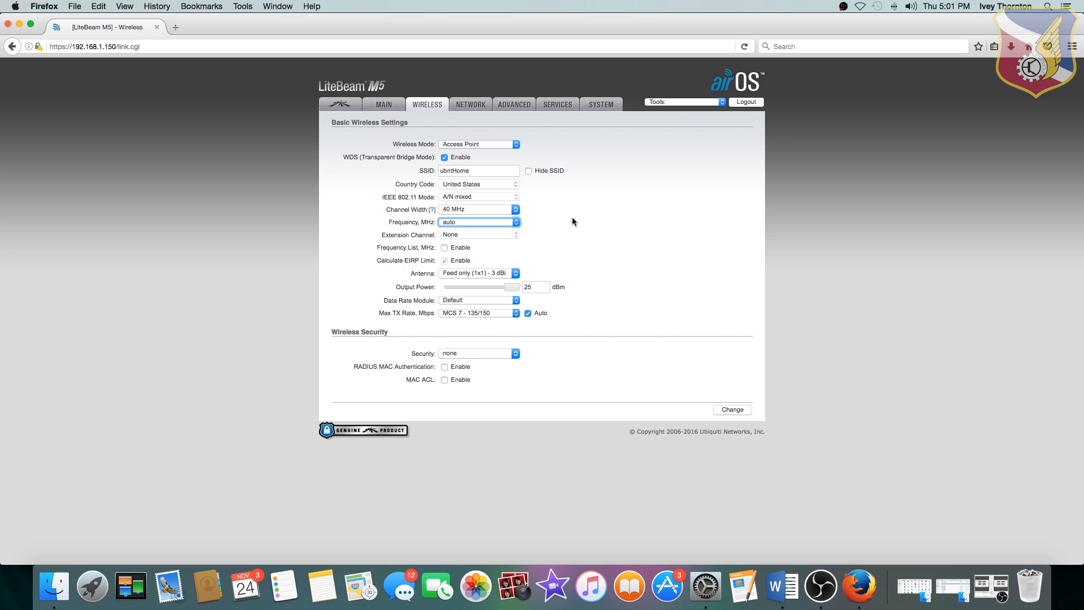
pyautogui.click(477, 354)
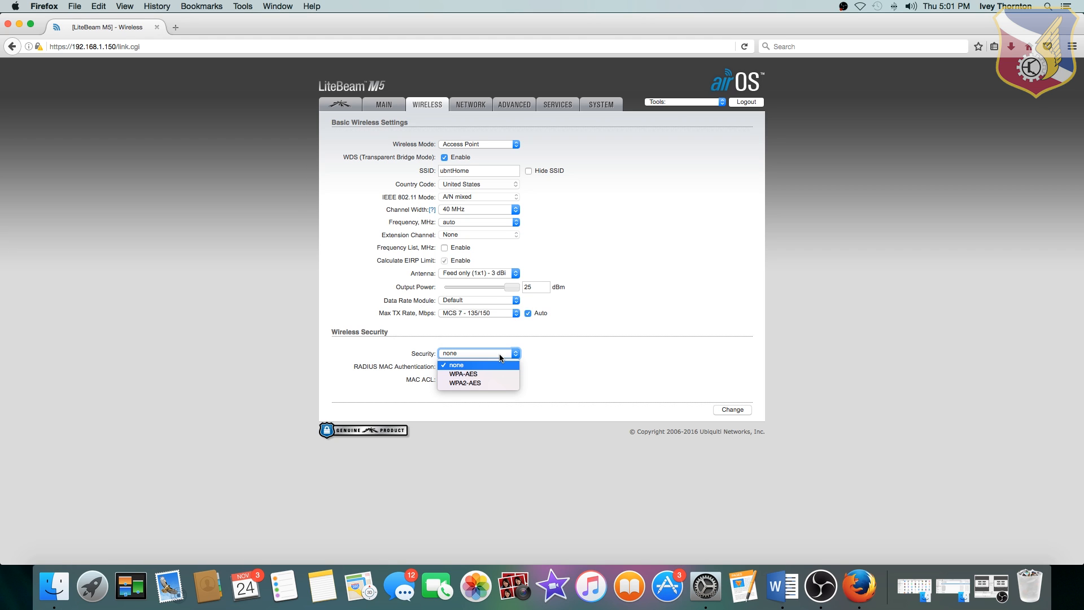
pyautogui.moveTo(489, 384)
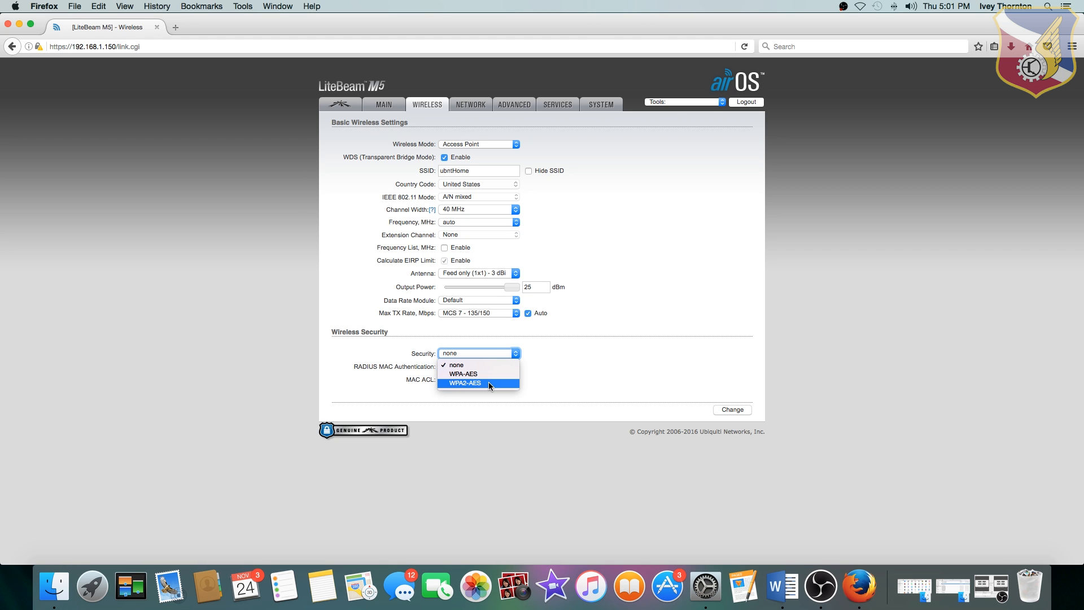
pyautogui.click(463, 383)
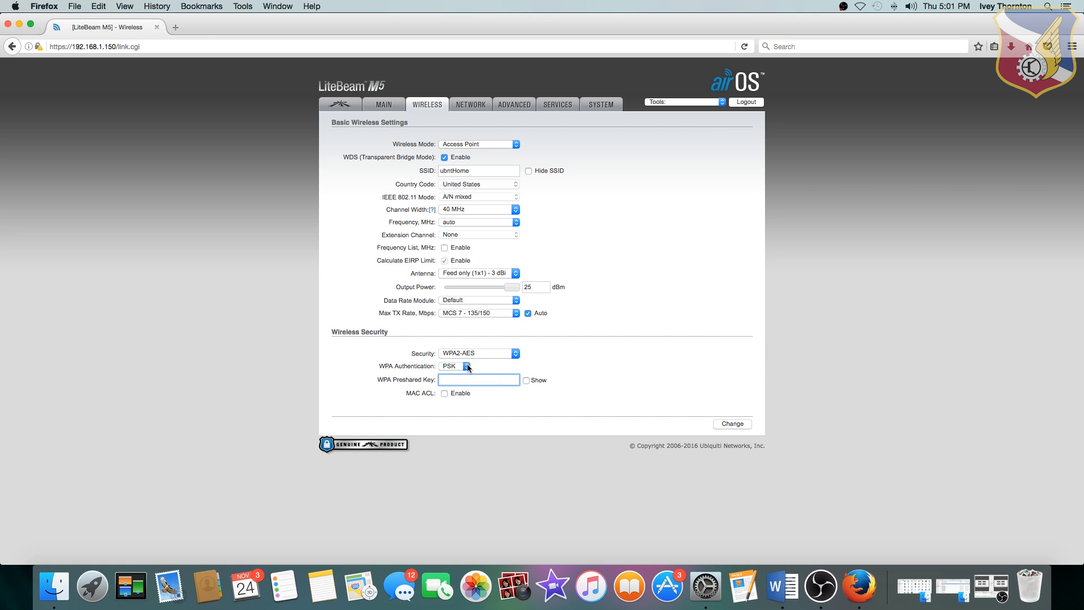
pyautogui.click(478, 380)
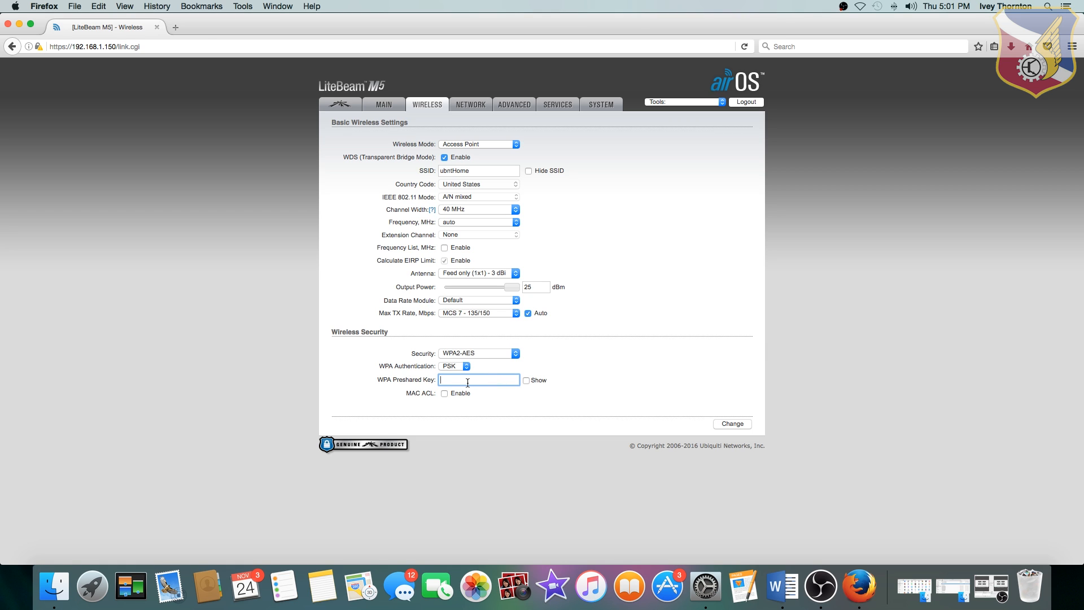
pyautogui.write('password')
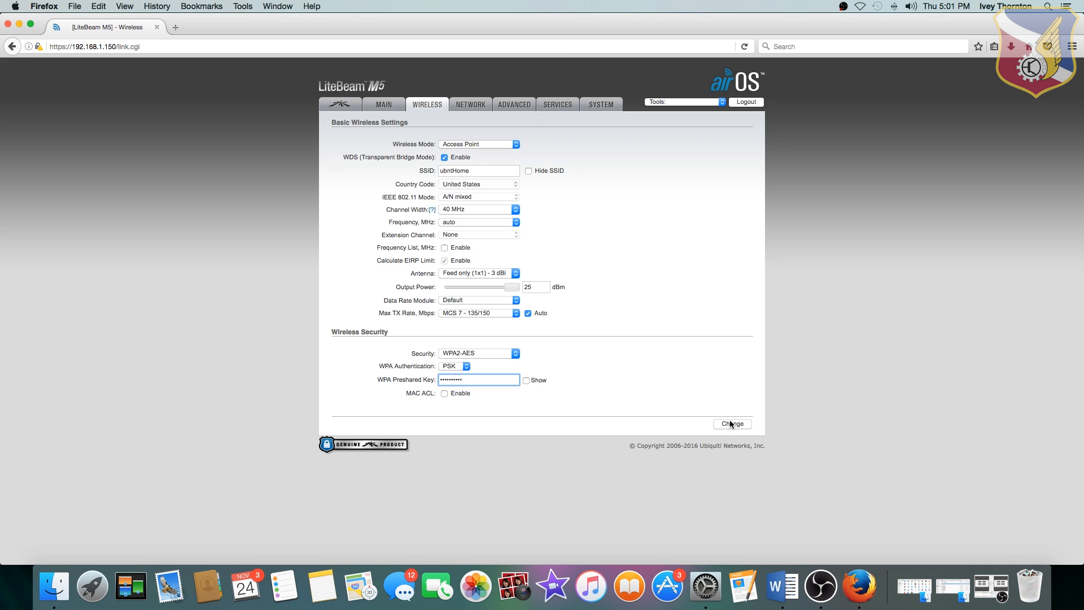
pyautogui.click(732, 424)
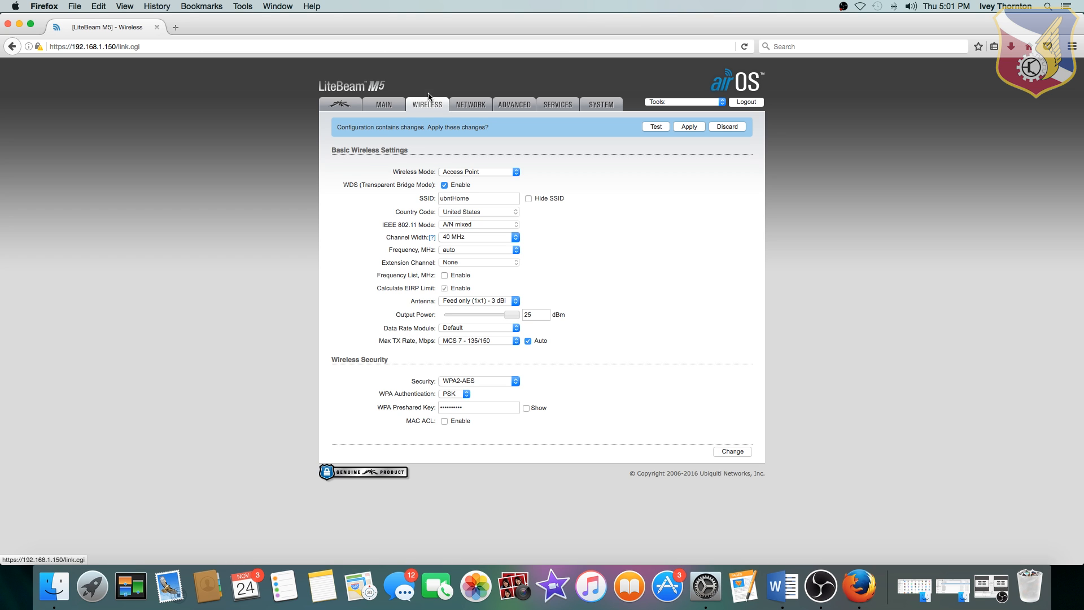
# Step: Check the bridge network settings: static 192.168.1.150, netmask 255.255.255.0, gateway 192.168.1.1
pyautogui.click(471, 104)
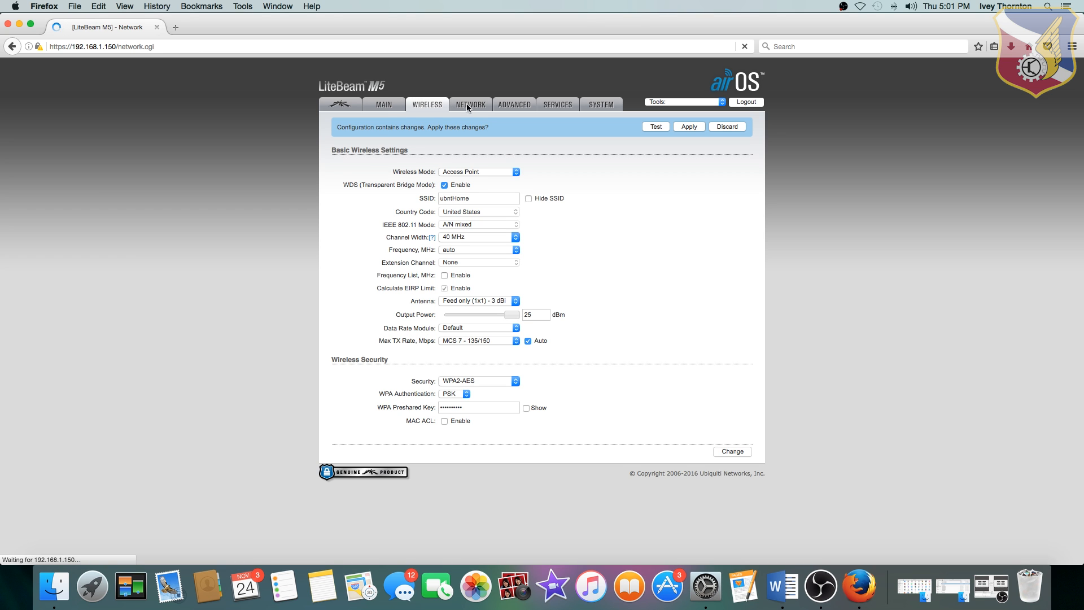
pyautogui.click(471, 104)
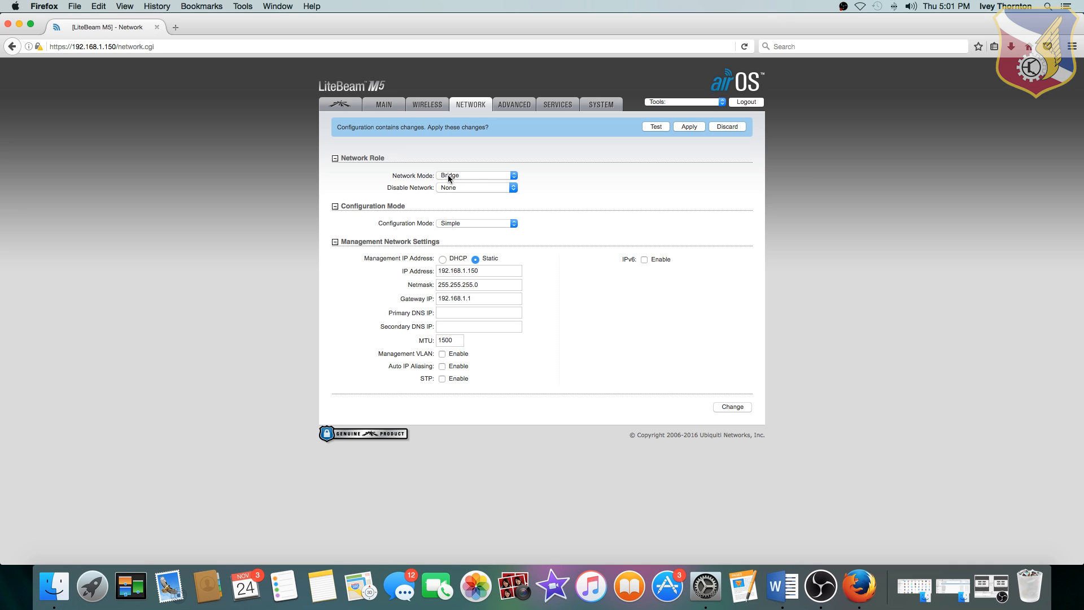
pyautogui.moveTo(575, 248)
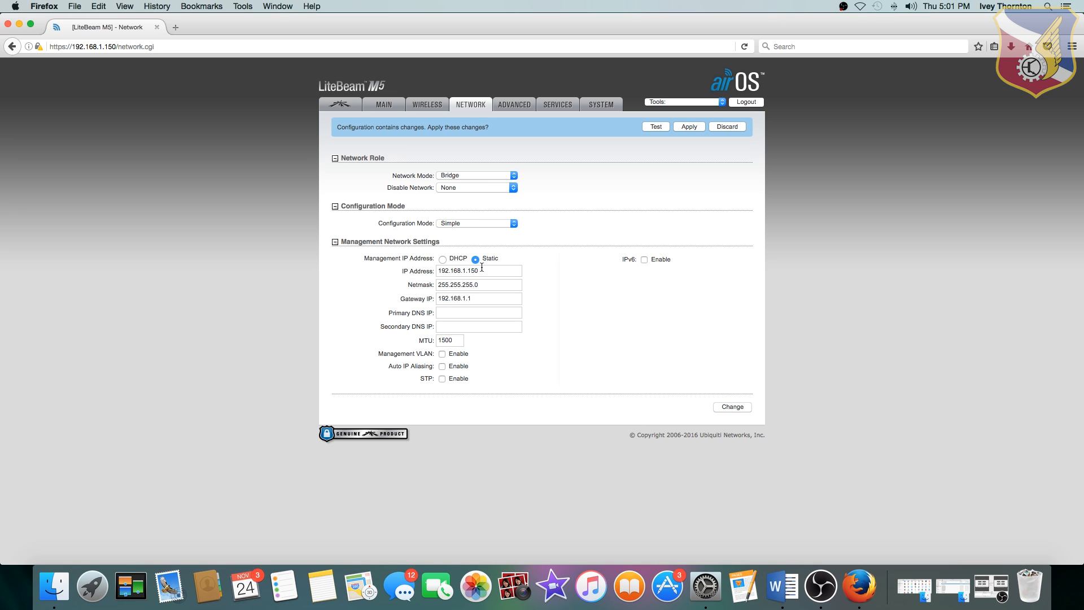
pyautogui.moveTo(484, 267)
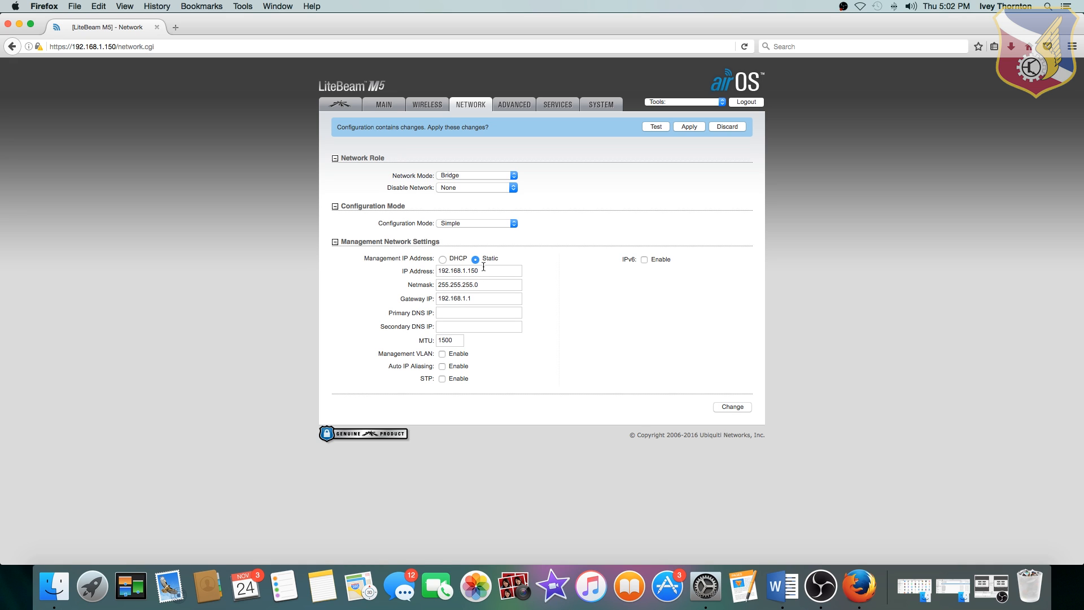
pyautogui.click(478, 271)
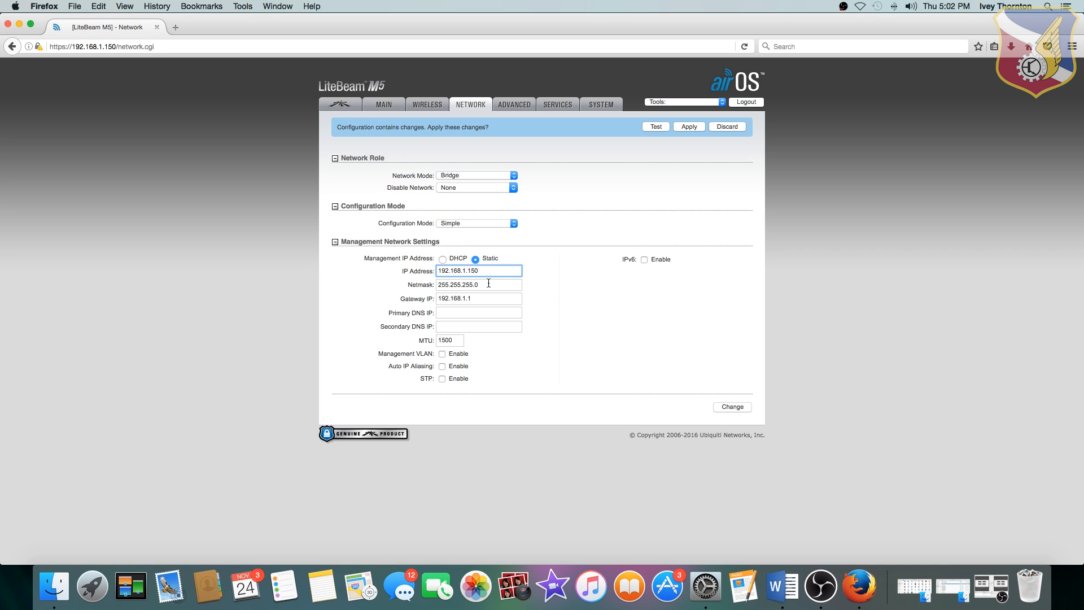
pyautogui.click(479, 284)
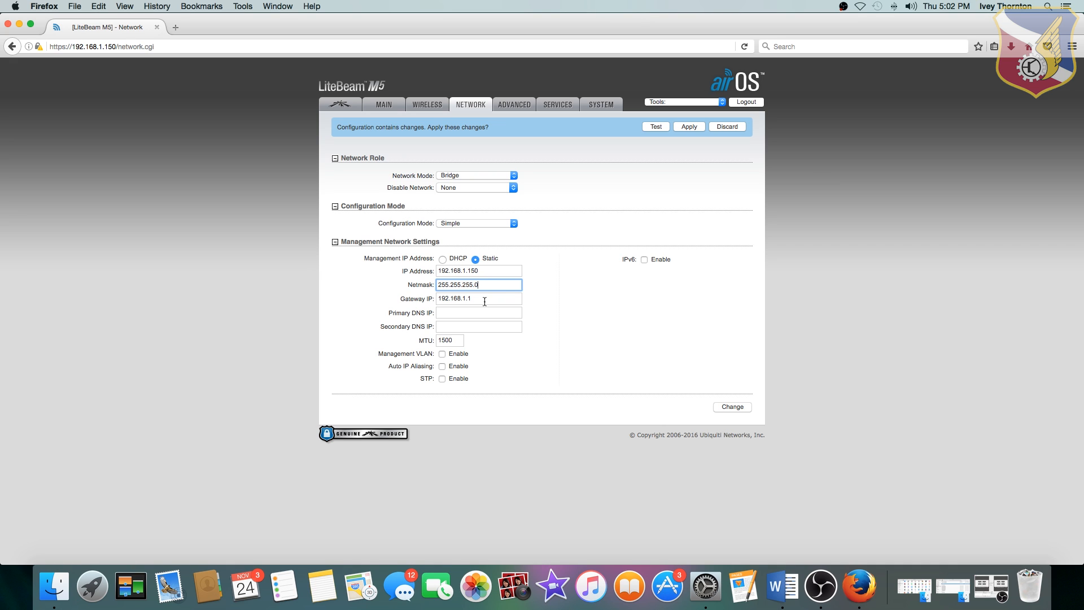
pyautogui.click(478, 298)
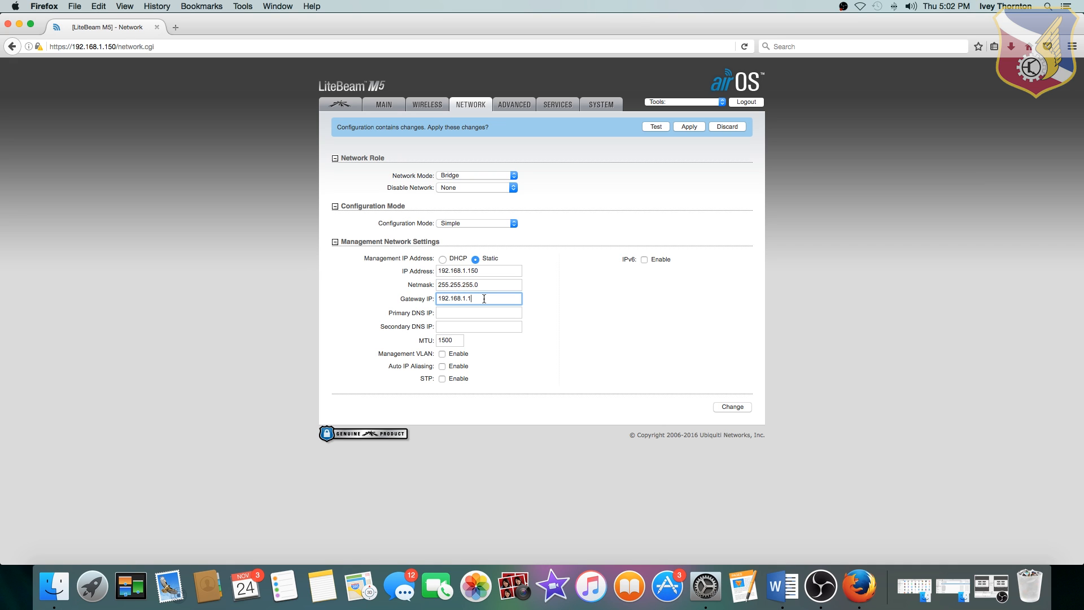
pyautogui.moveTo(475, 274)
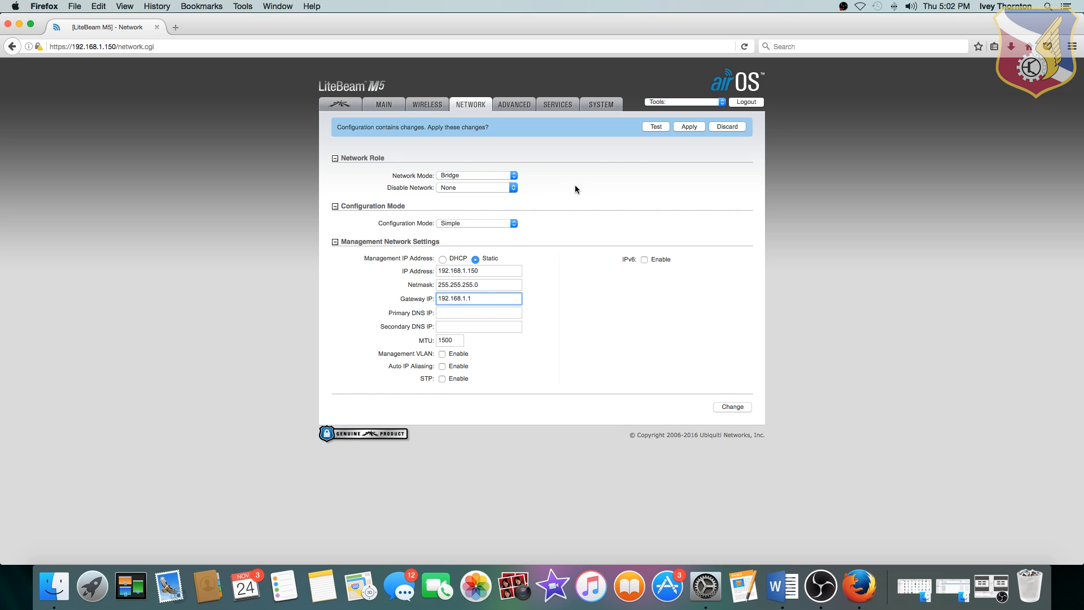
pyautogui.moveTo(699, 125)
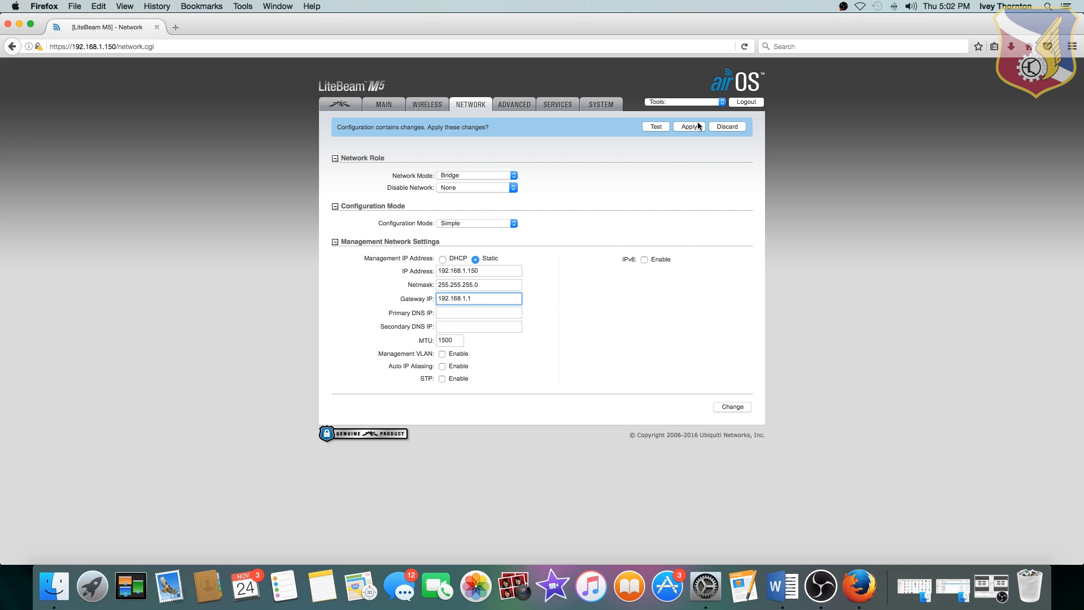
pyautogui.click(384, 104)
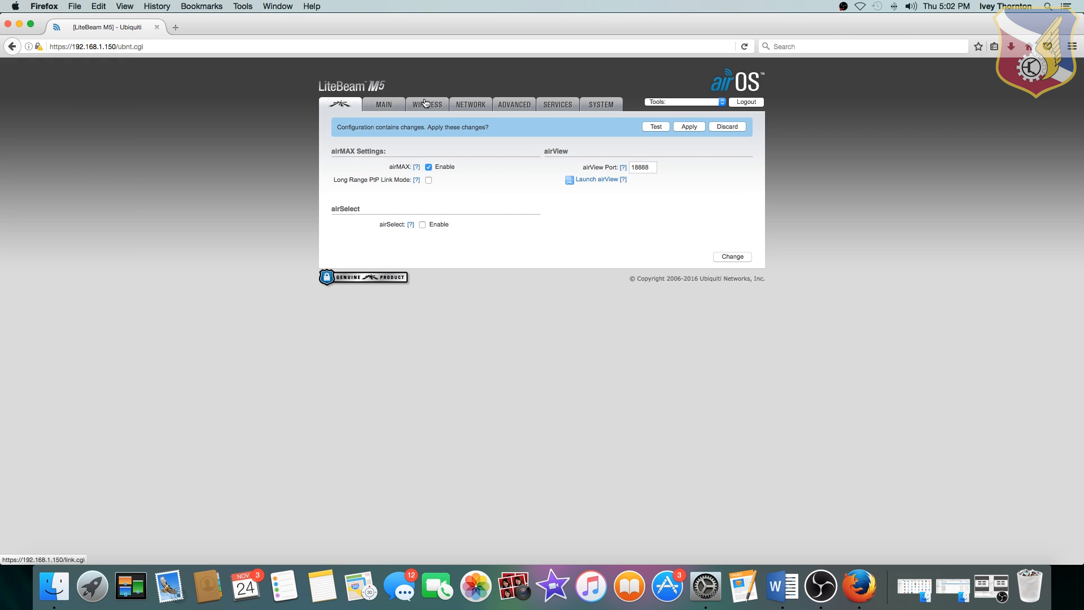
pyautogui.moveTo(702, 150)
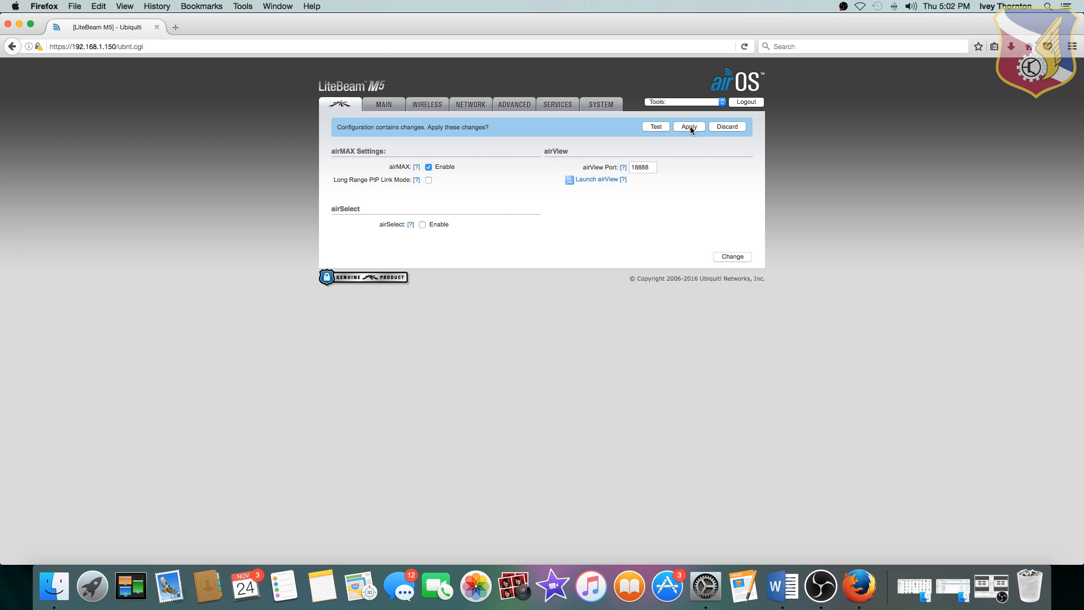
pyautogui.moveTo(422, 109)
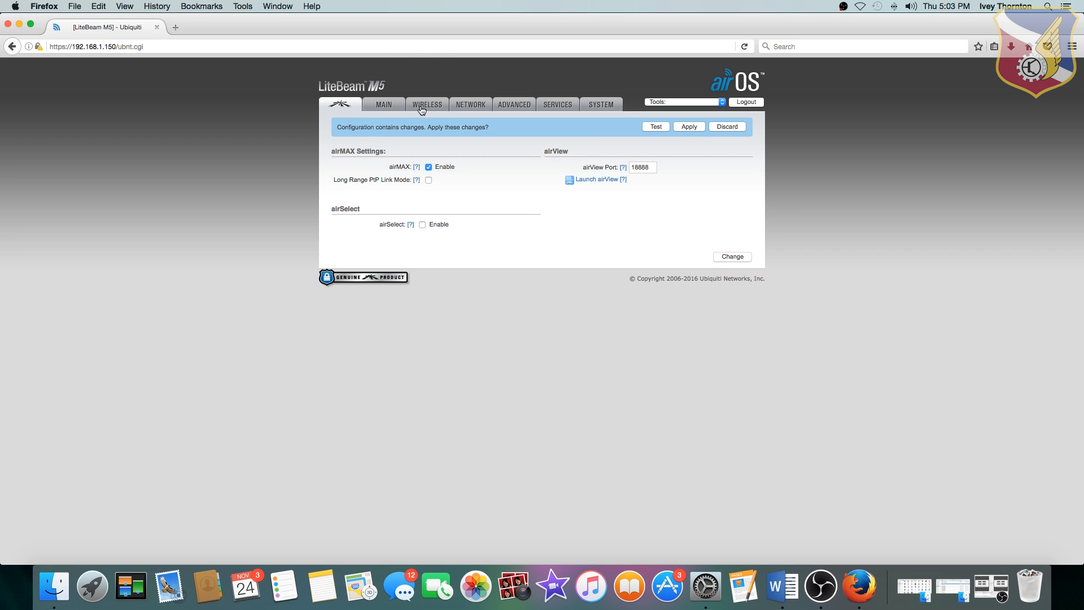
# Step: Review the Access Point/WDS/WPA2-AES wireless settings and apply the pending changes
pyautogui.click(427, 105)
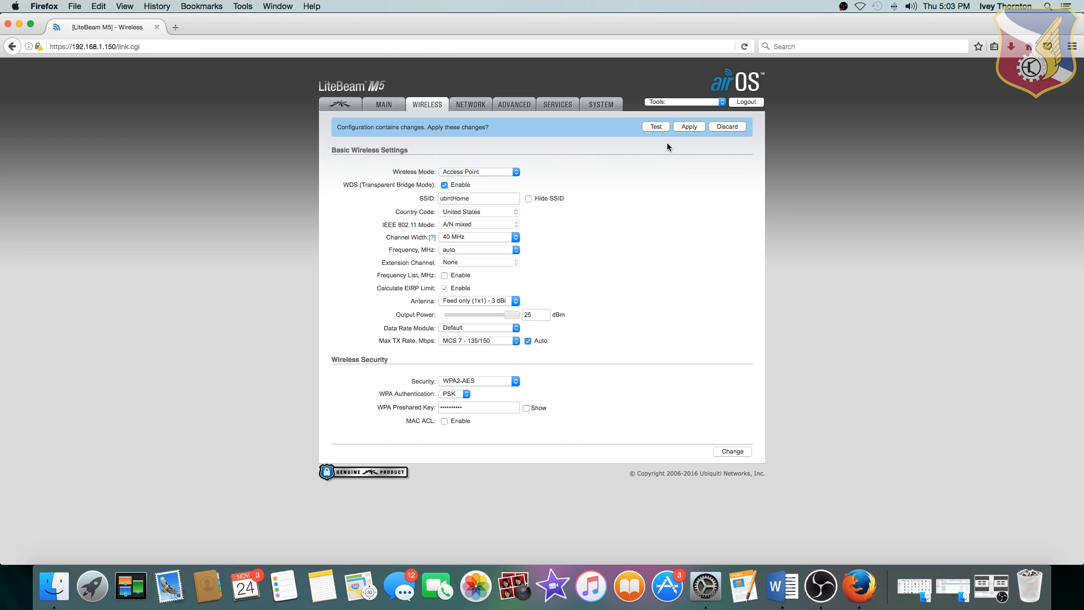
pyautogui.moveTo(700, 142)
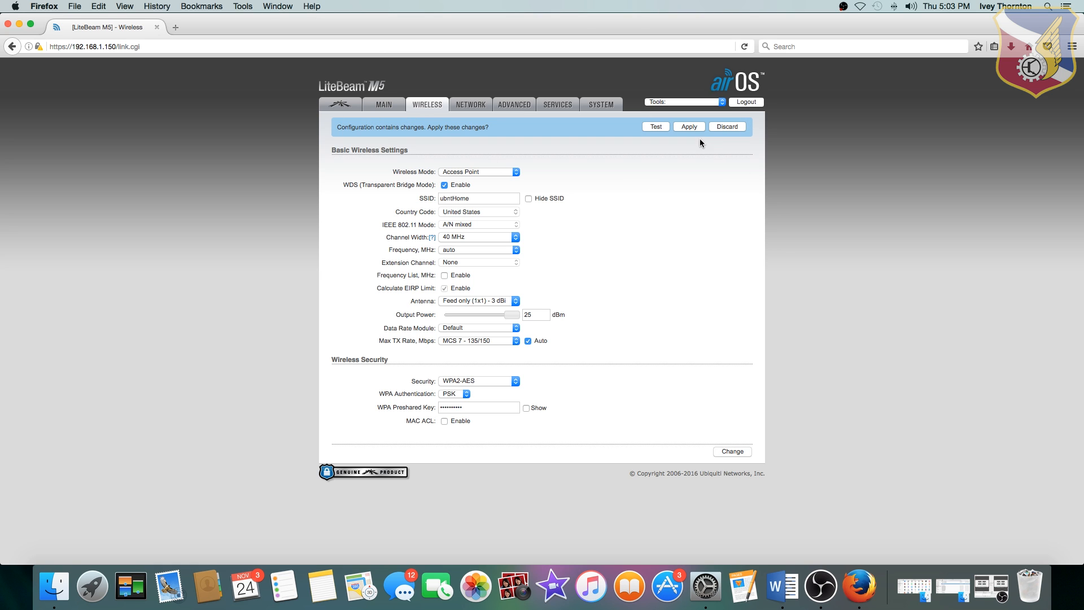
pyautogui.click(689, 126)
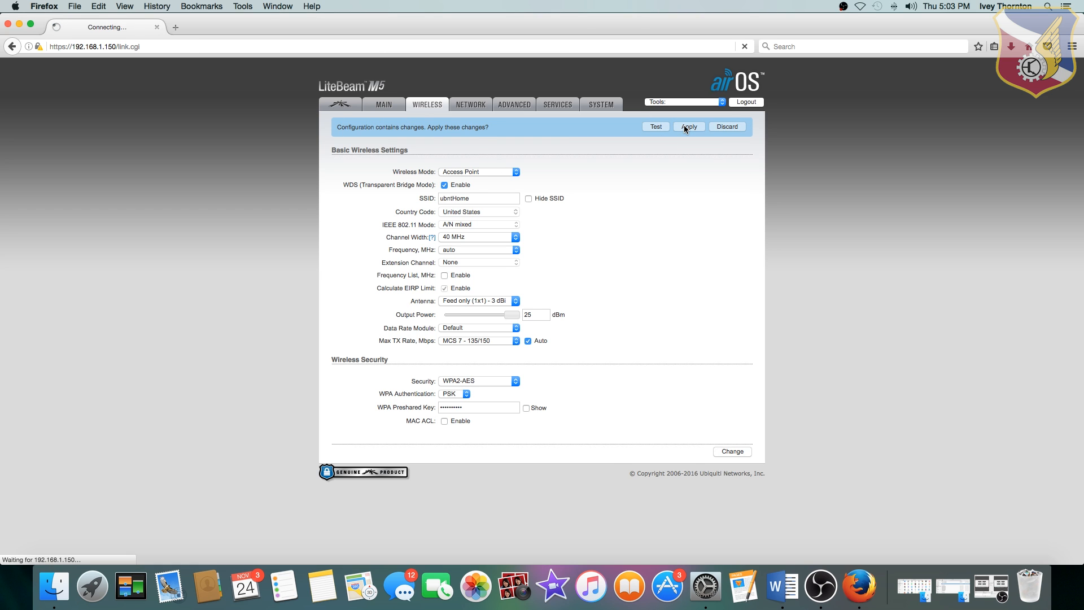
pyautogui.click(688, 126)
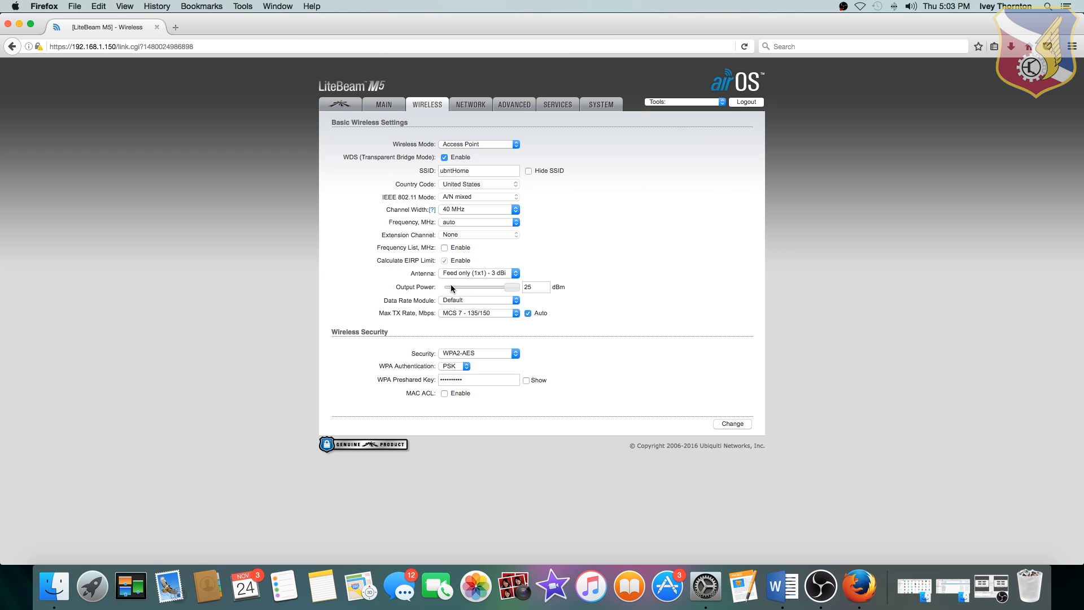
pyautogui.moveTo(163, 84)
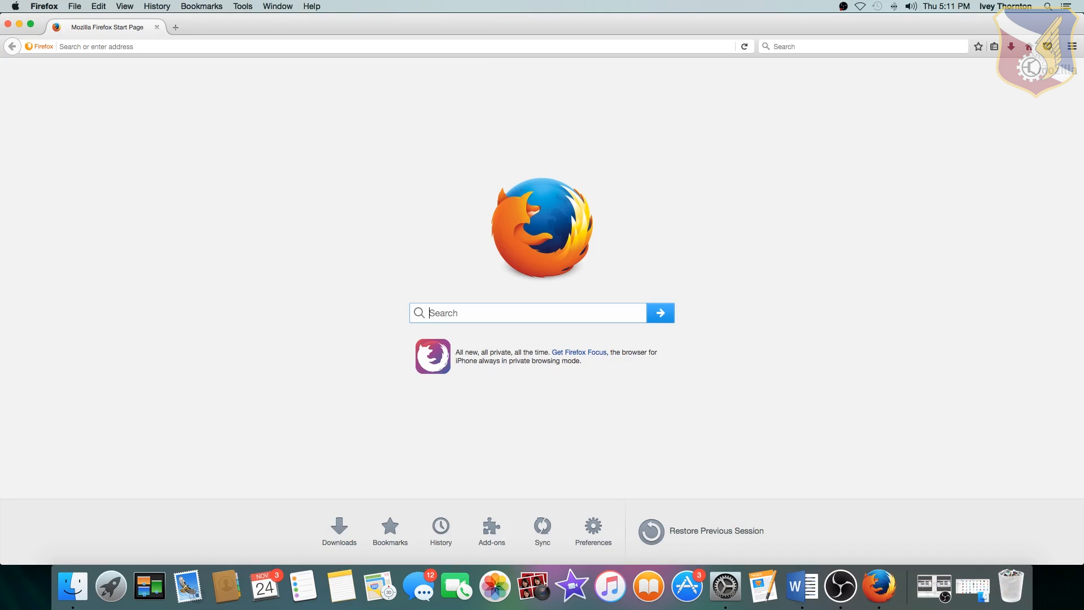
# Step: Navigate Firefox to 192.168.1.160, reaching the insecure-connection certificate warning
pyautogui.click(273, 46)
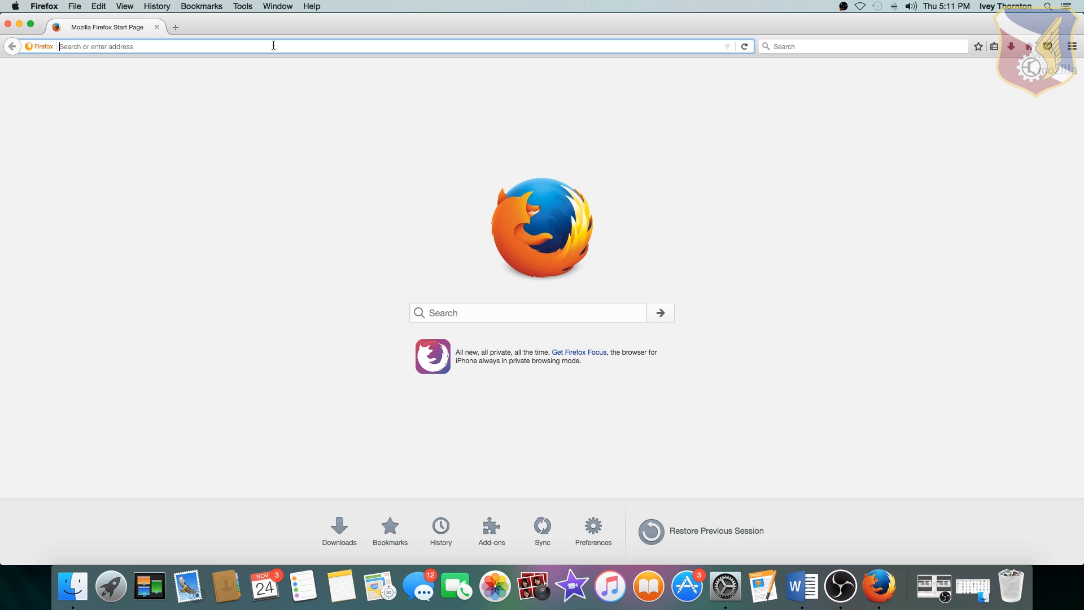
pyautogui.write('192.168.1.150/')
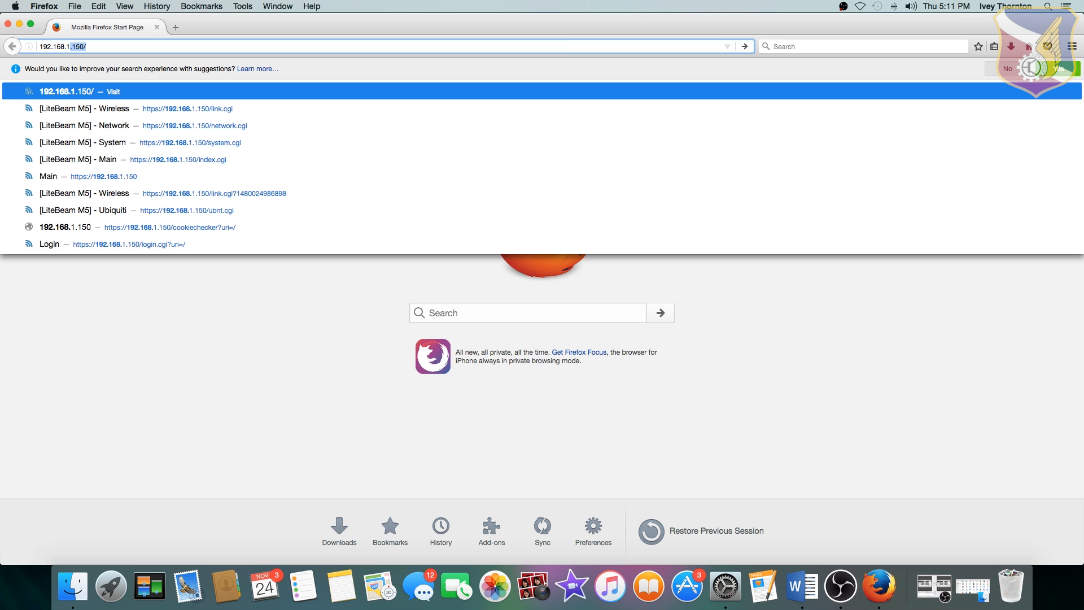
pyautogui.write('192.168.1.20')
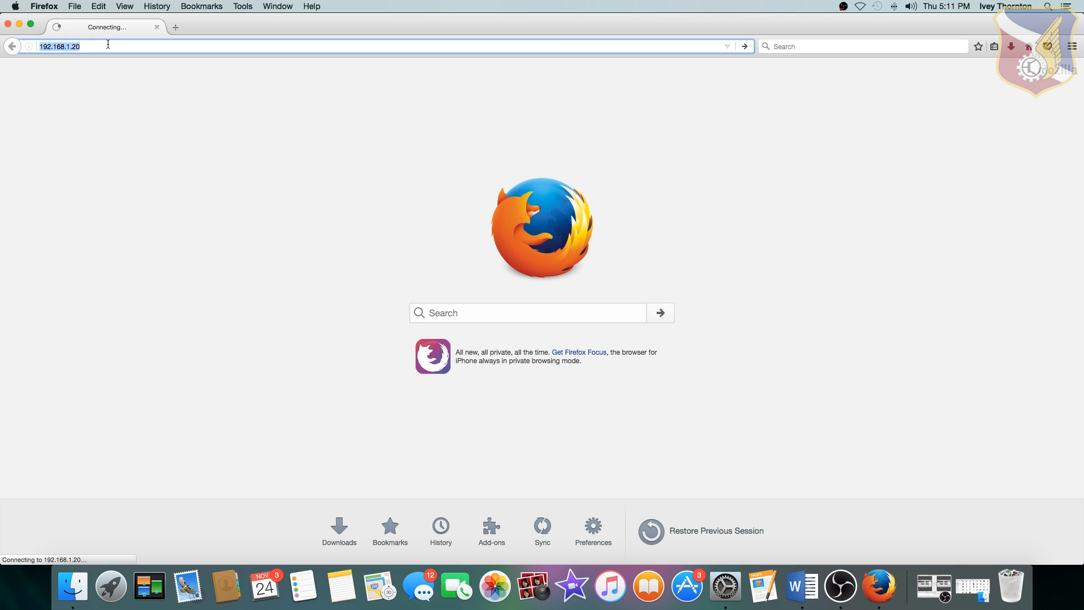
pyautogui.write('192.168.1.')
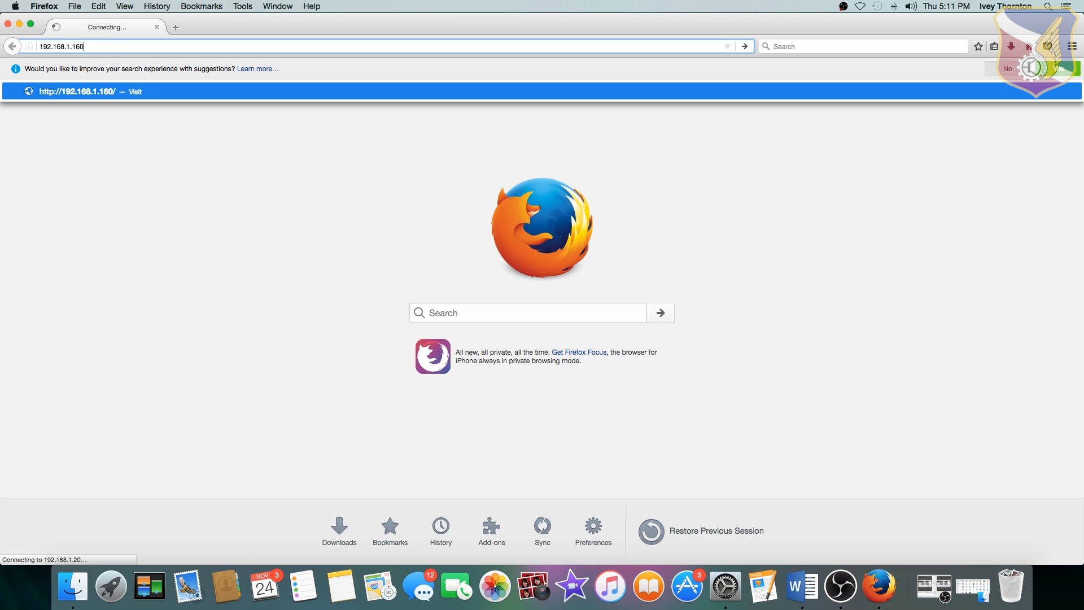
pyautogui.press('Return')
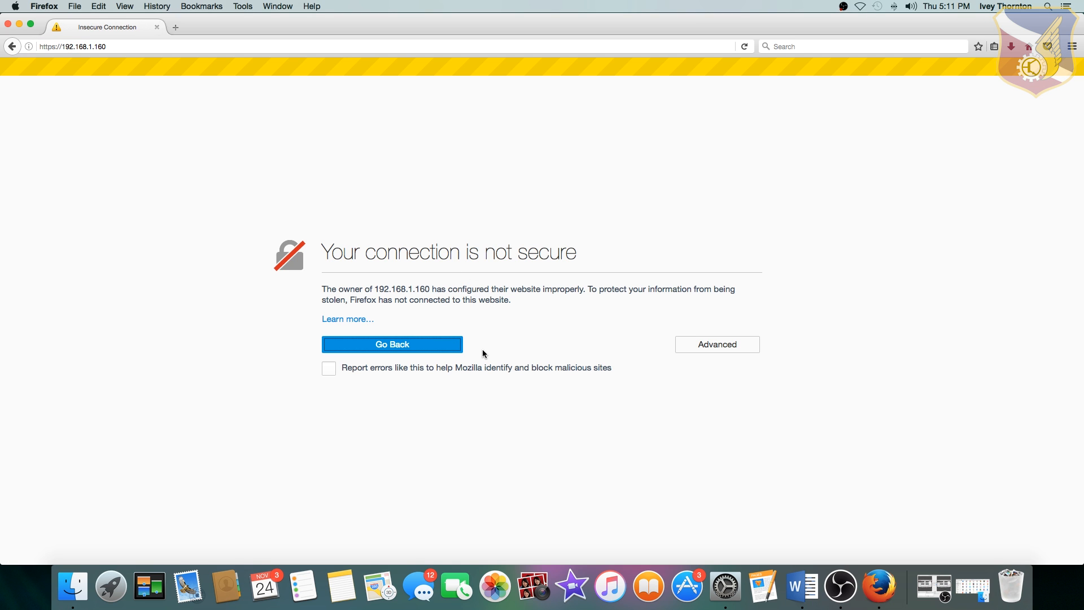
pyautogui.moveTo(664, 351)
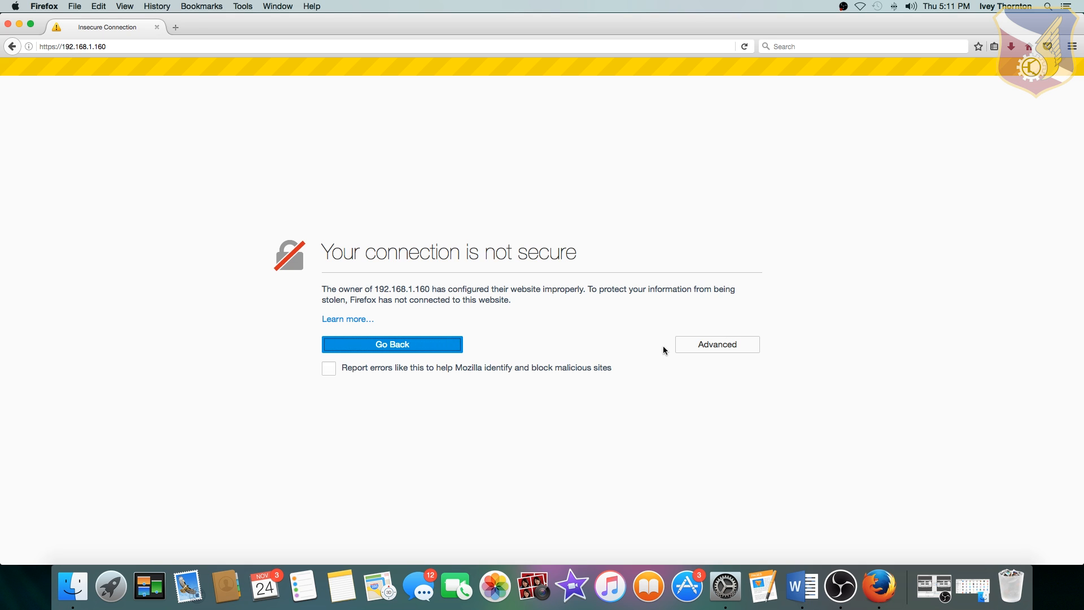
pyautogui.moveTo(626, 349)
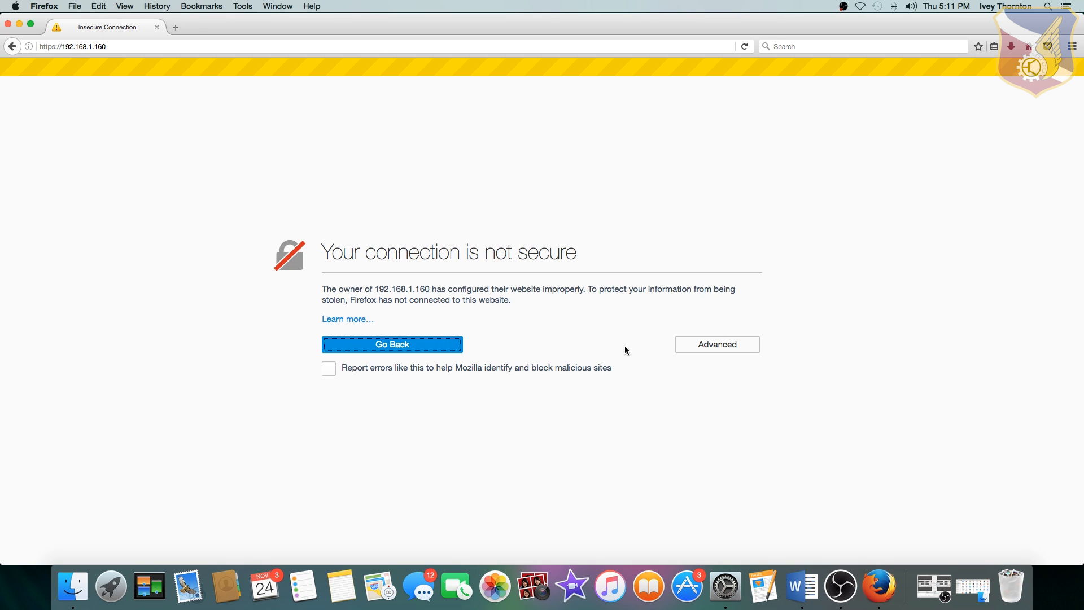
# Step: Add and confirm a Firefox security exception for the 192.168.1.160 self-signed certificate
pyautogui.click(718, 344)
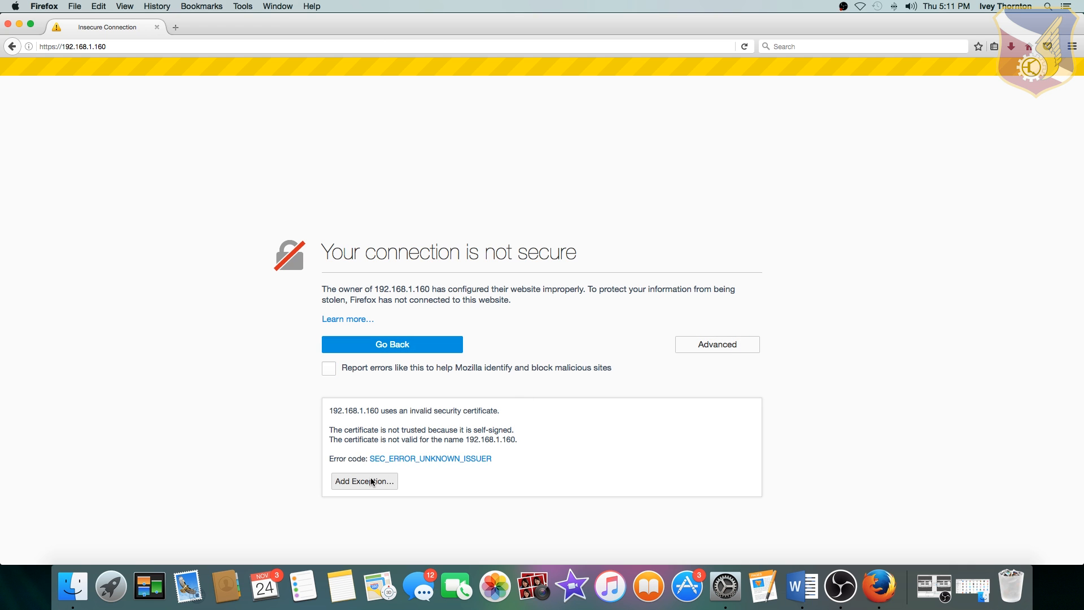
pyautogui.click(364, 481)
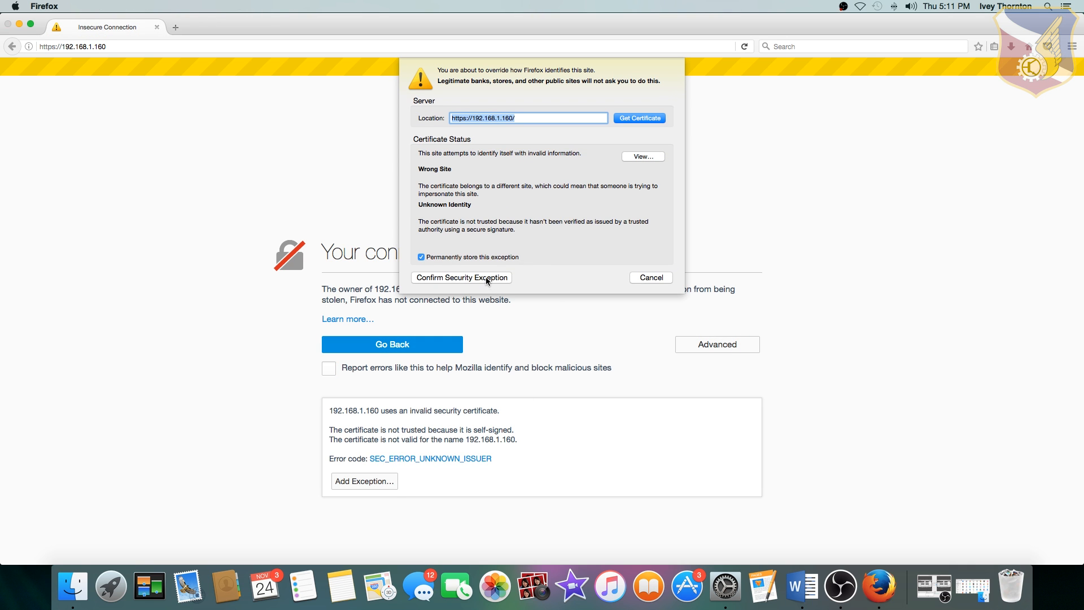
pyautogui.click(461, 278)
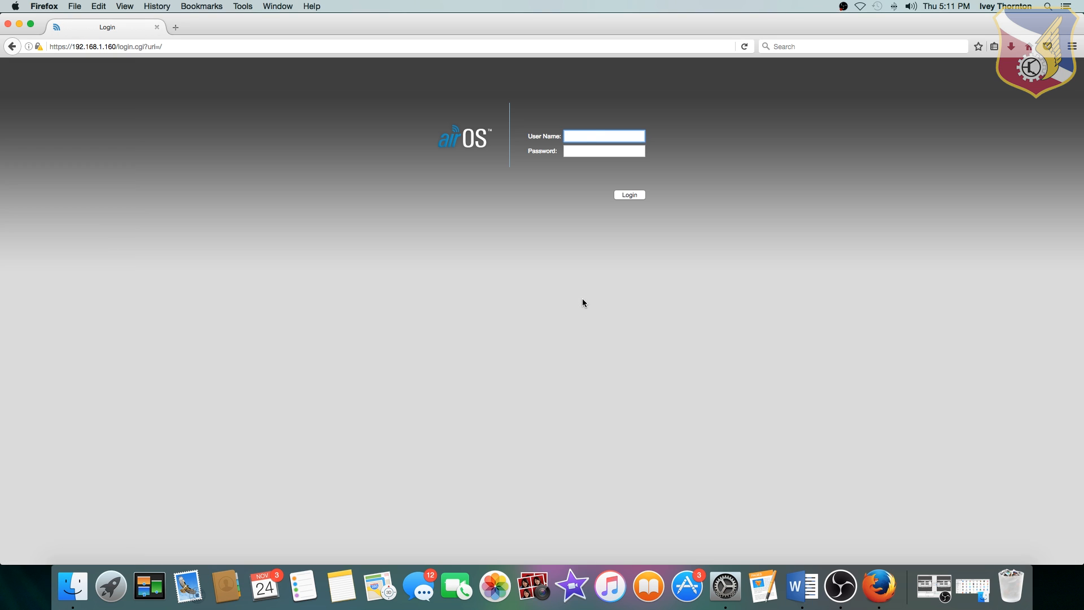
# Step: Log in to the second LiteBeam at 192.168.1.160 with the user name and password
pyautogui.click(604, 135)
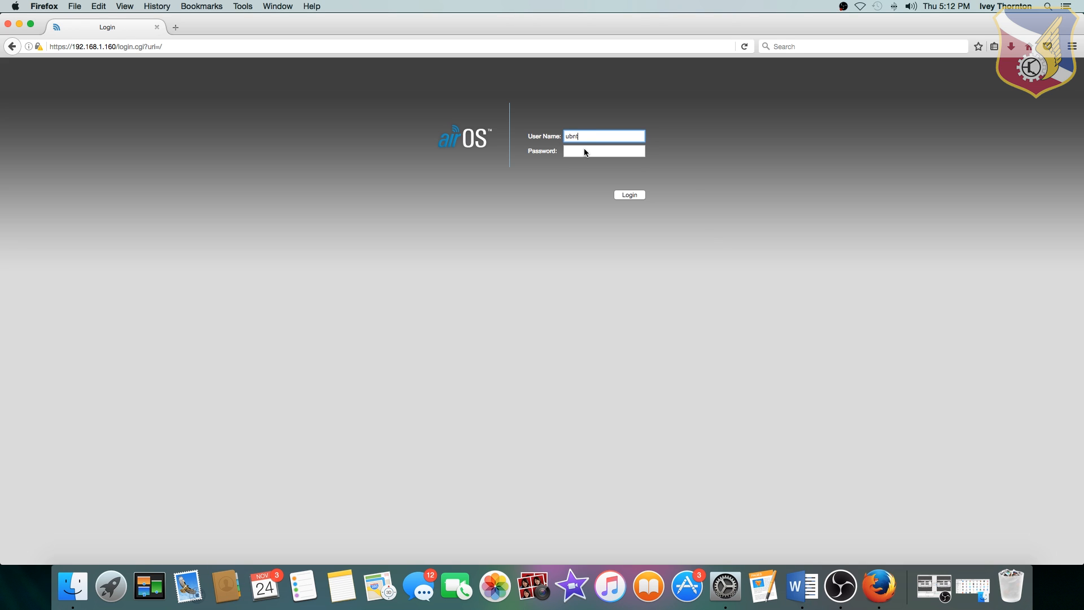
pyautogui.click(585, 151)
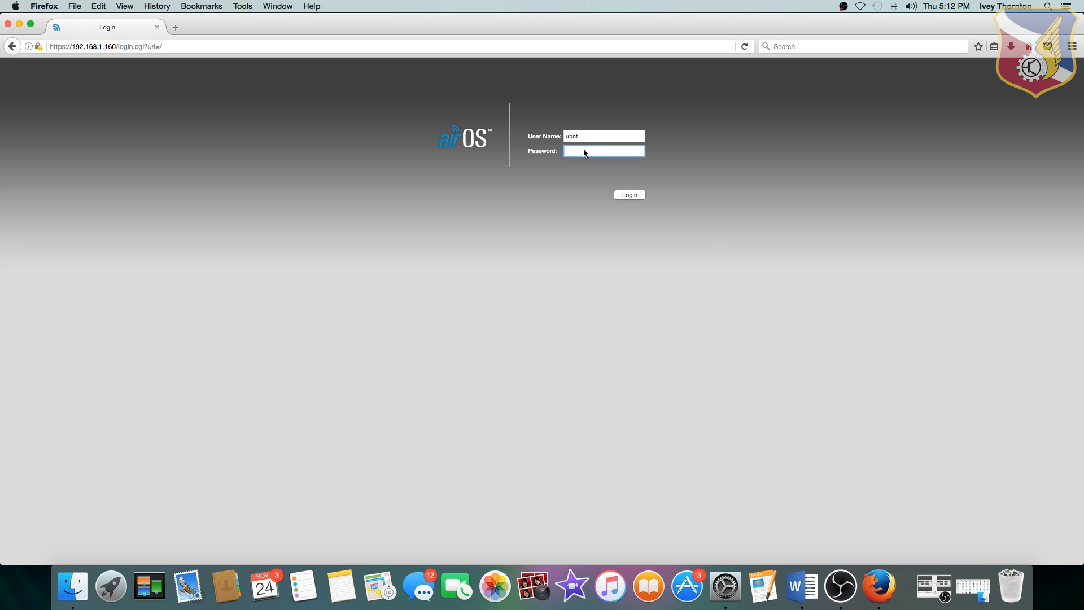
pyautogui.click(586, 152)
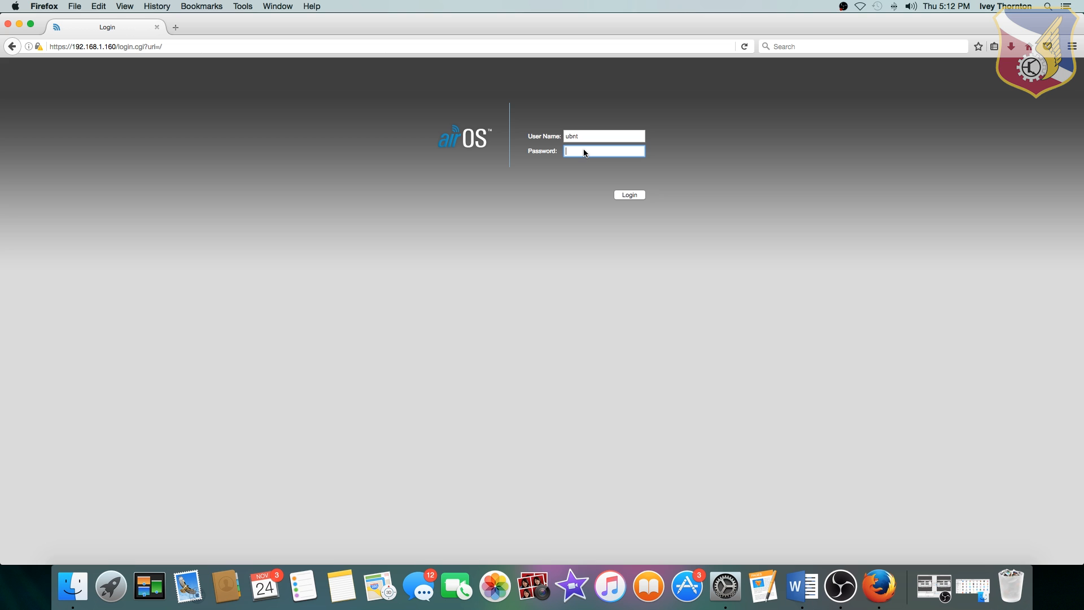
pyautogui.click(630, 195)
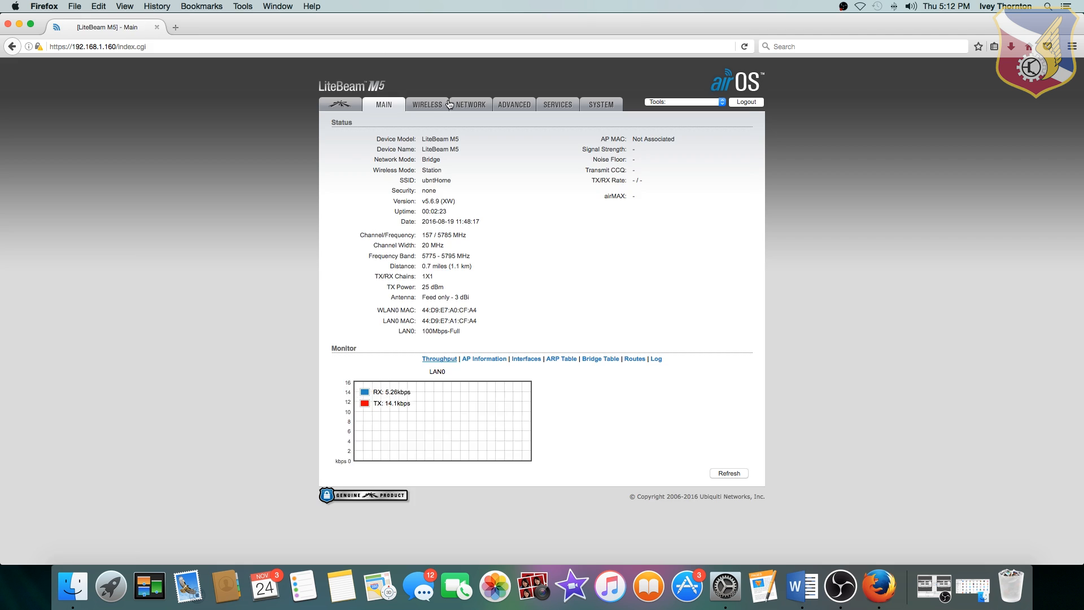
# Step: On the Wireless tab, keep the Wireless Mode set to Station
pyautogui.click(427, 104)
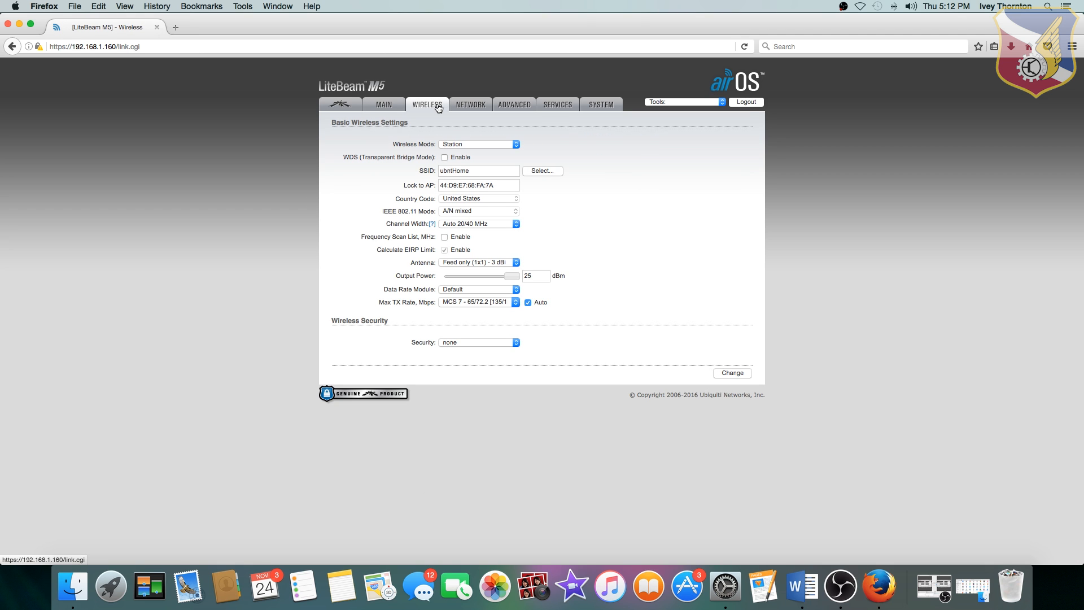
pyautogui.moveTo(429, 148)
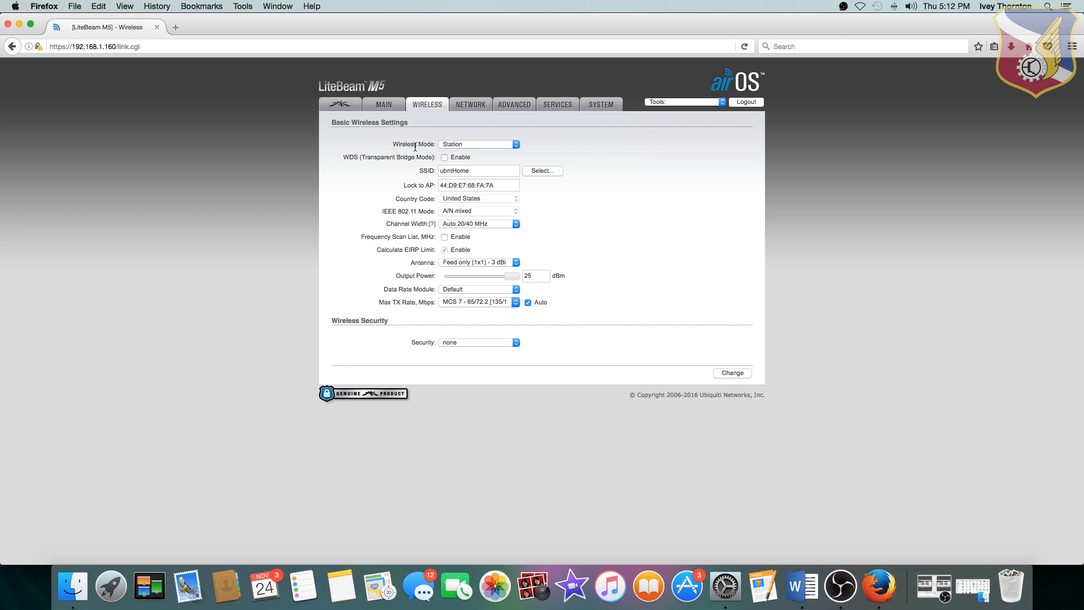
pyautogui.click(479, 144)
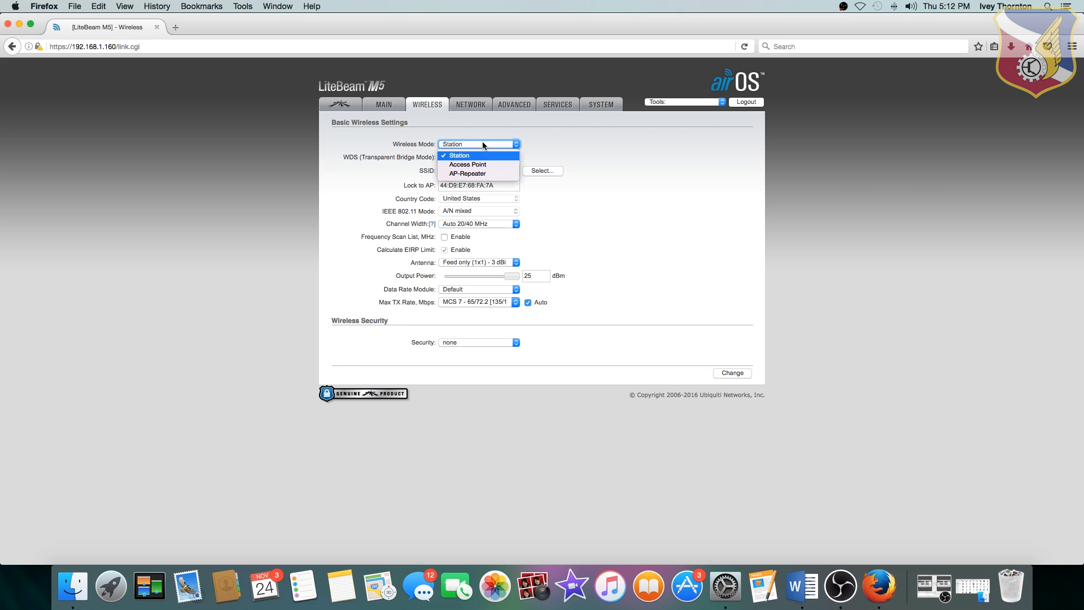
pyautogui.moveTo(542, 140)
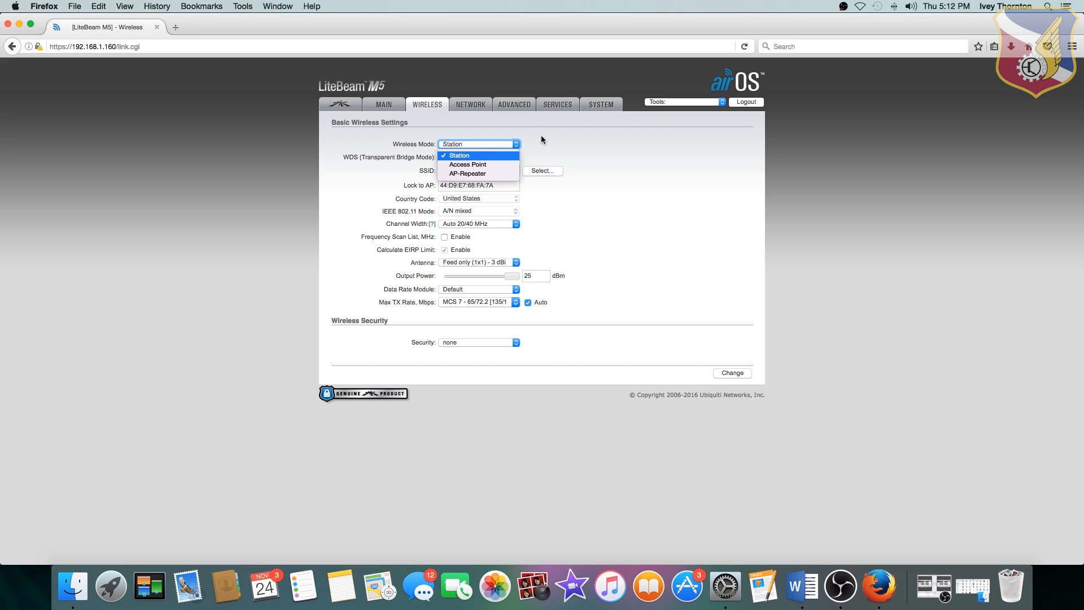
pyautogui.click(460, 155)
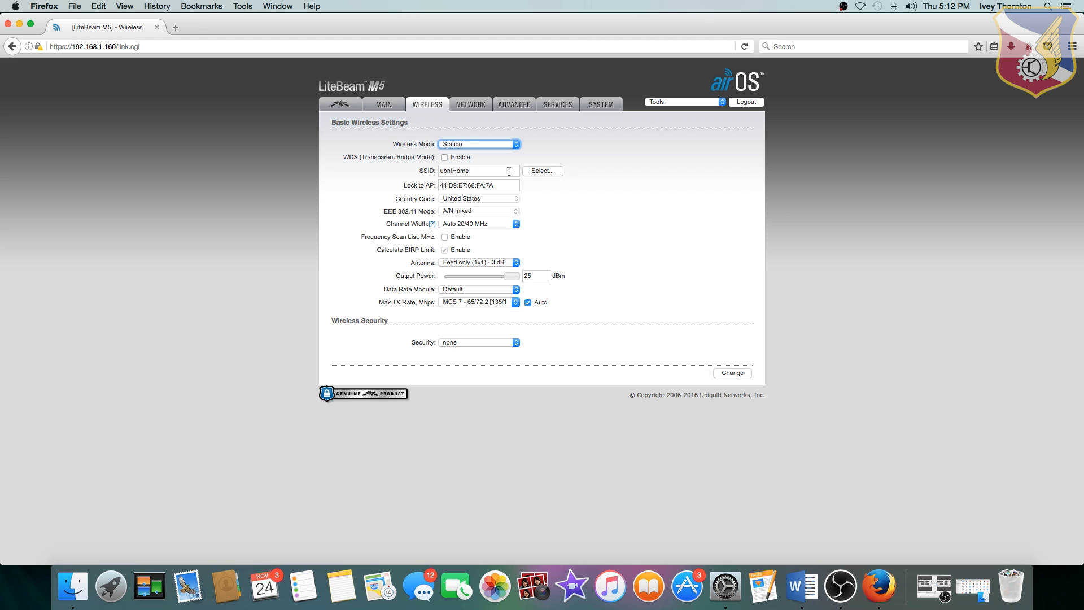
pyautogui.moveTo(432, 178)
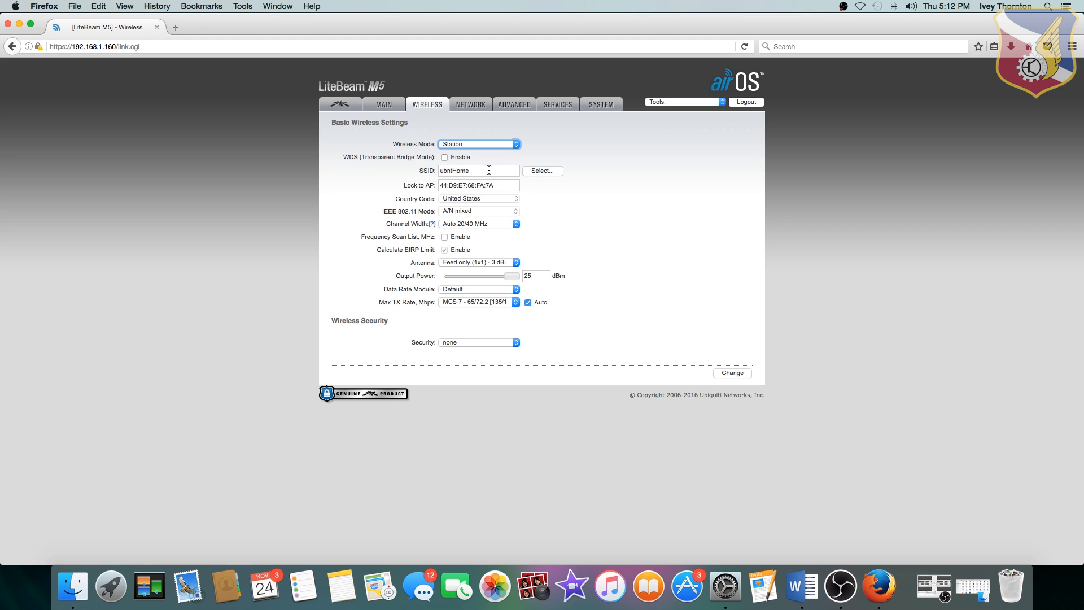
pyautogui.click(543, 171)
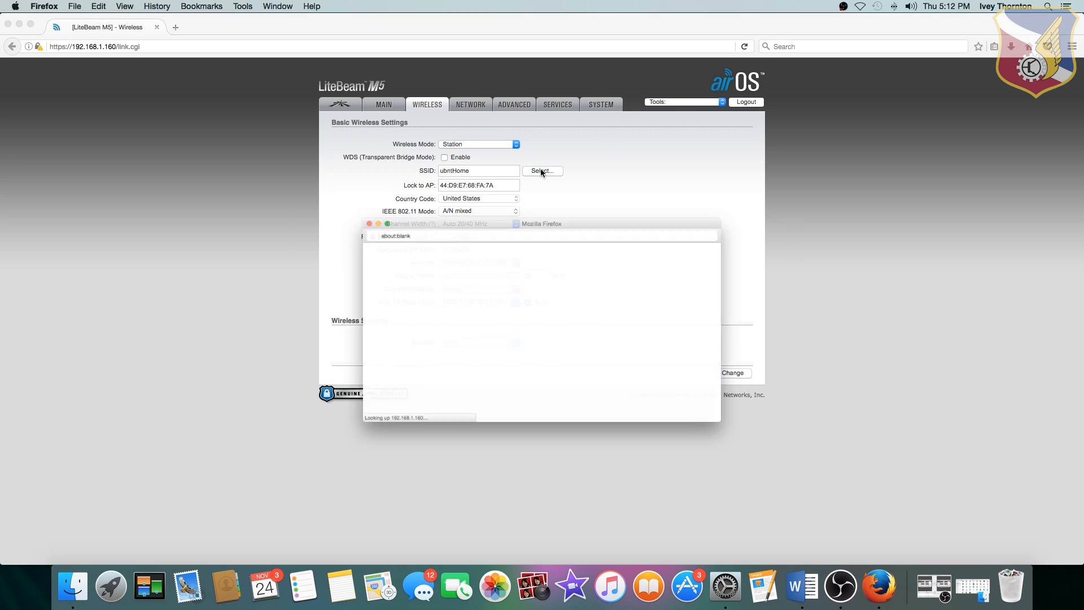
pyautogui.click(542, 171)
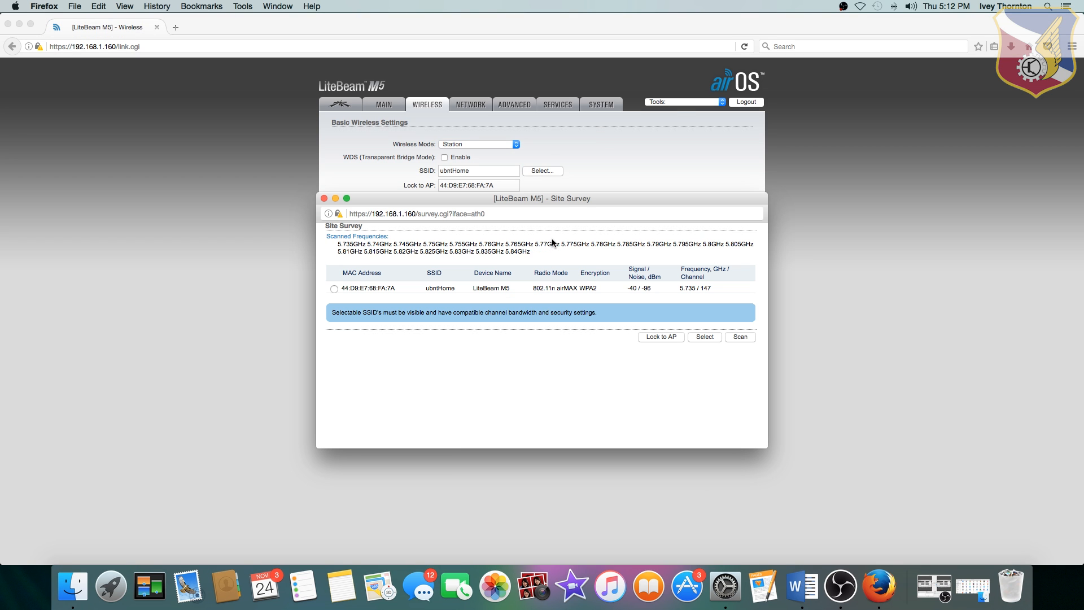
pyautogui.moveTo(372, 263)
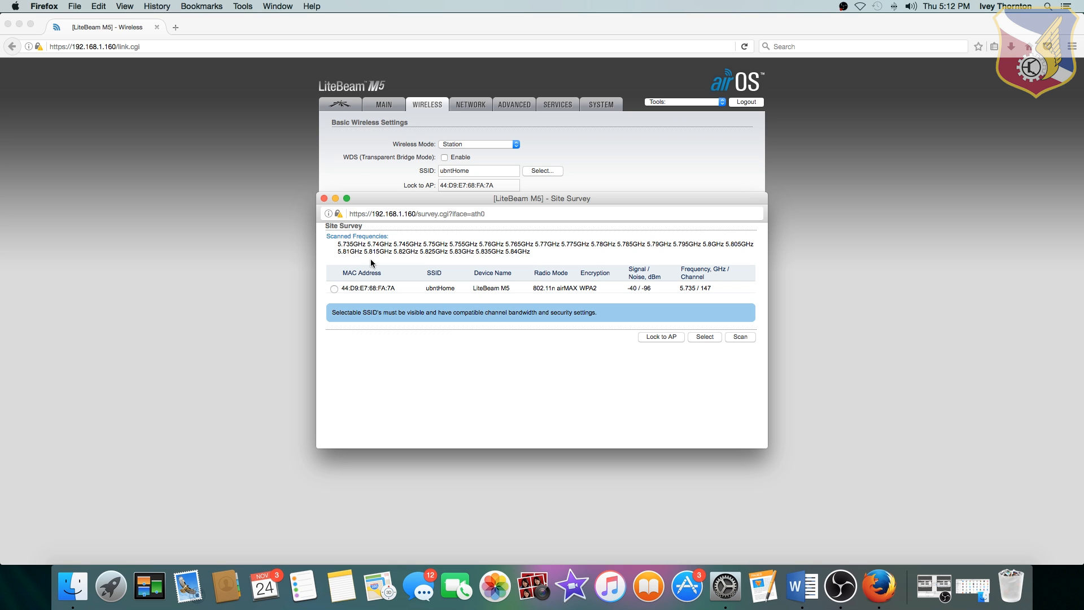
pyautogui.click(333, 288)
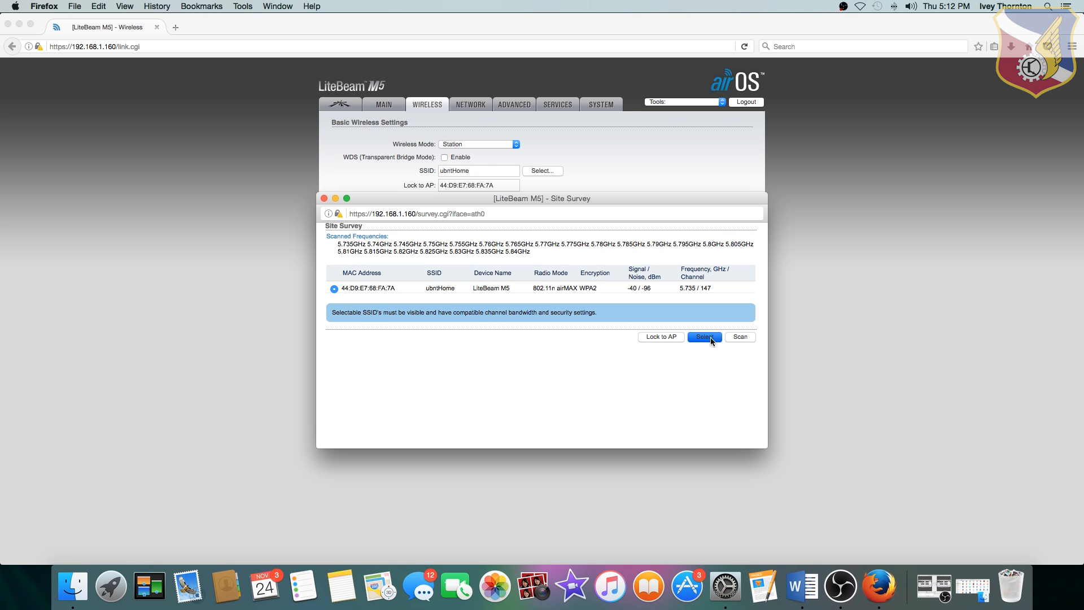
pyautogui.click(705, 337)
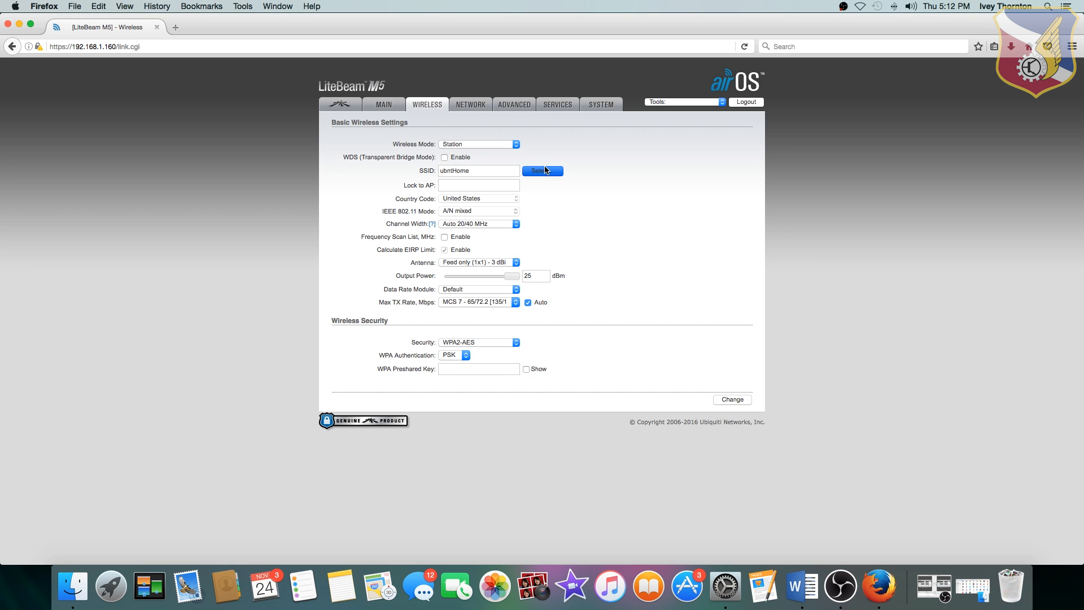
pyautogui.click(543, 171)
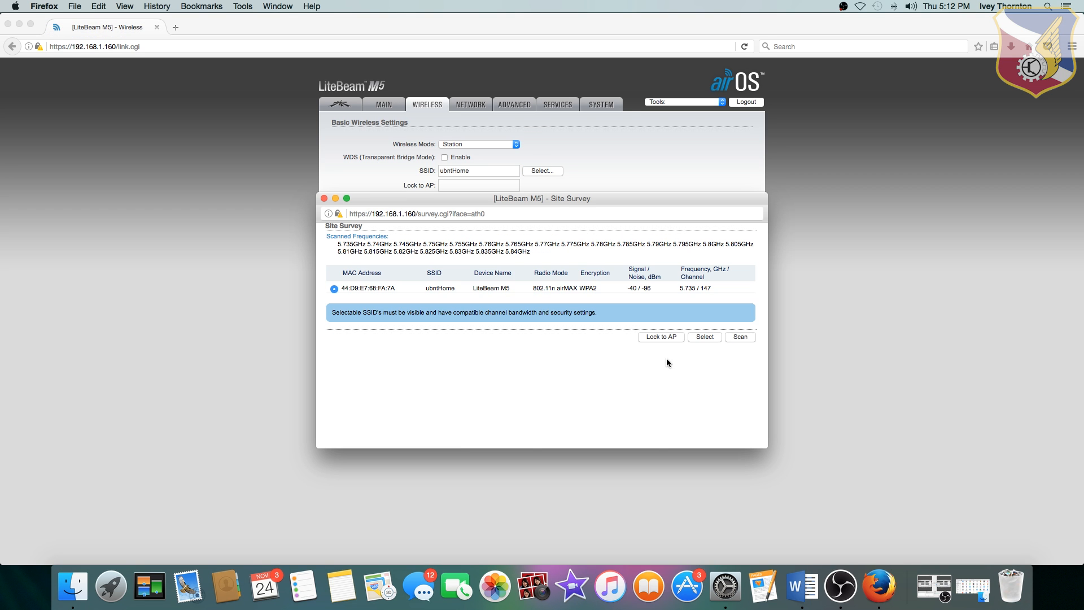
pyautogui.click(660, 337)
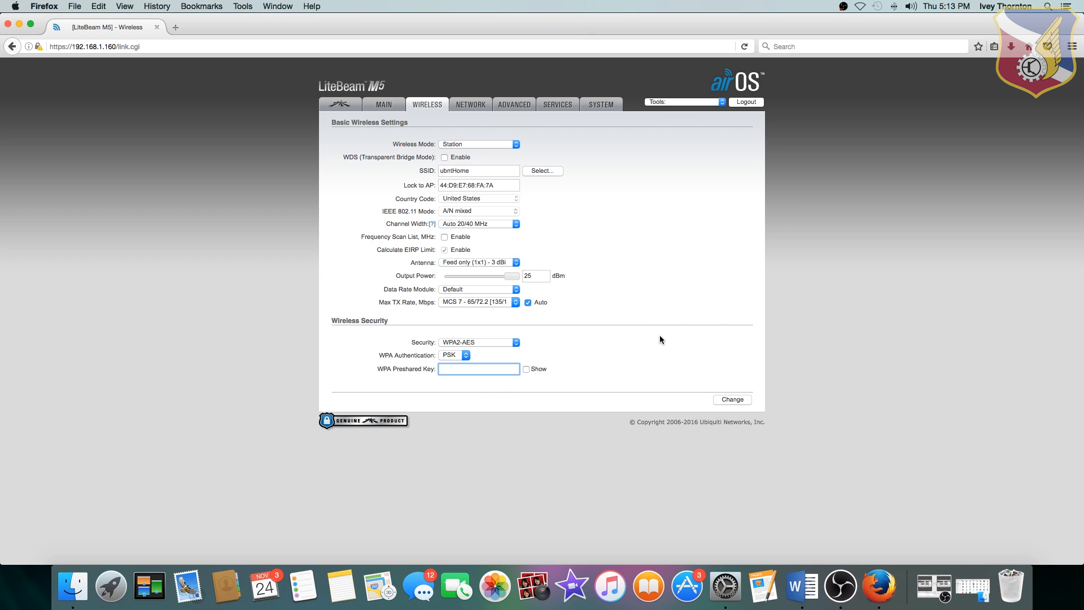
pyautogui.click(478, 369)
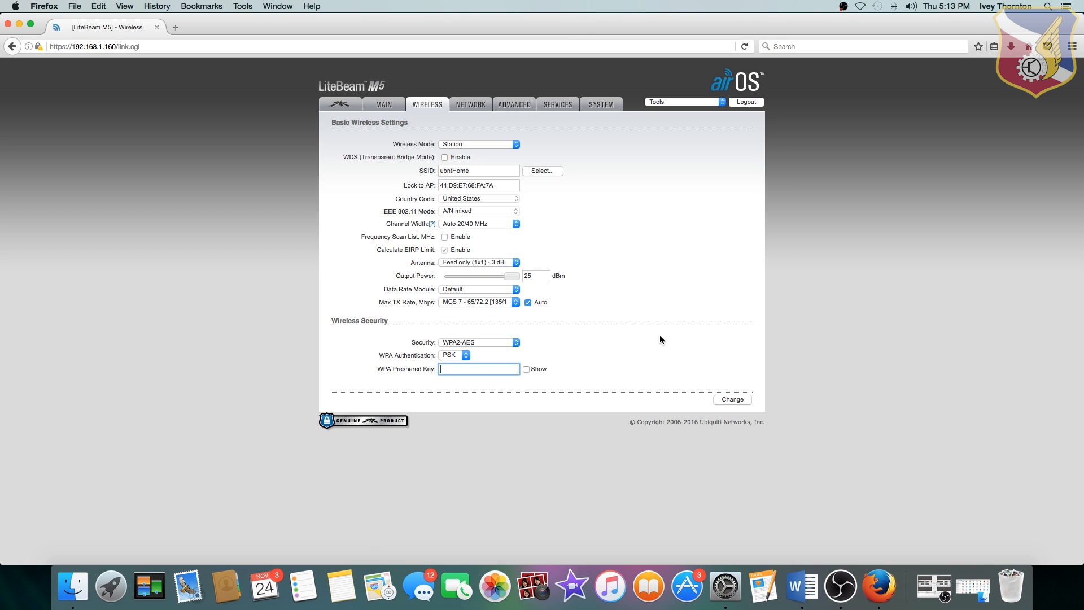
pyautogui.moveTo(452, 213)
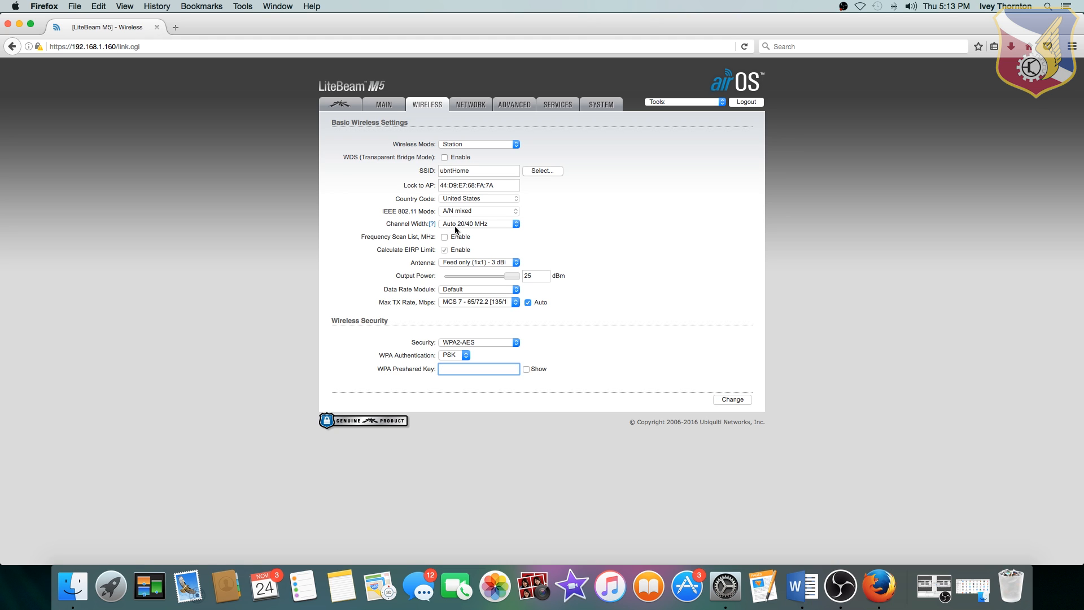
pyautogui.moveTo(472, 226)
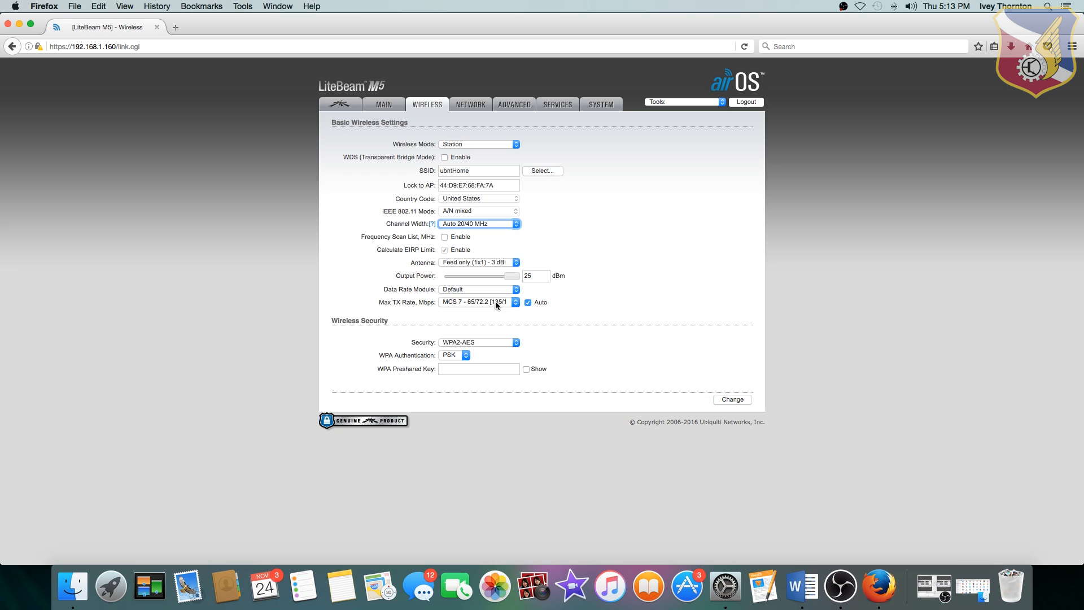
pyautogui.moveTo(480, 344)
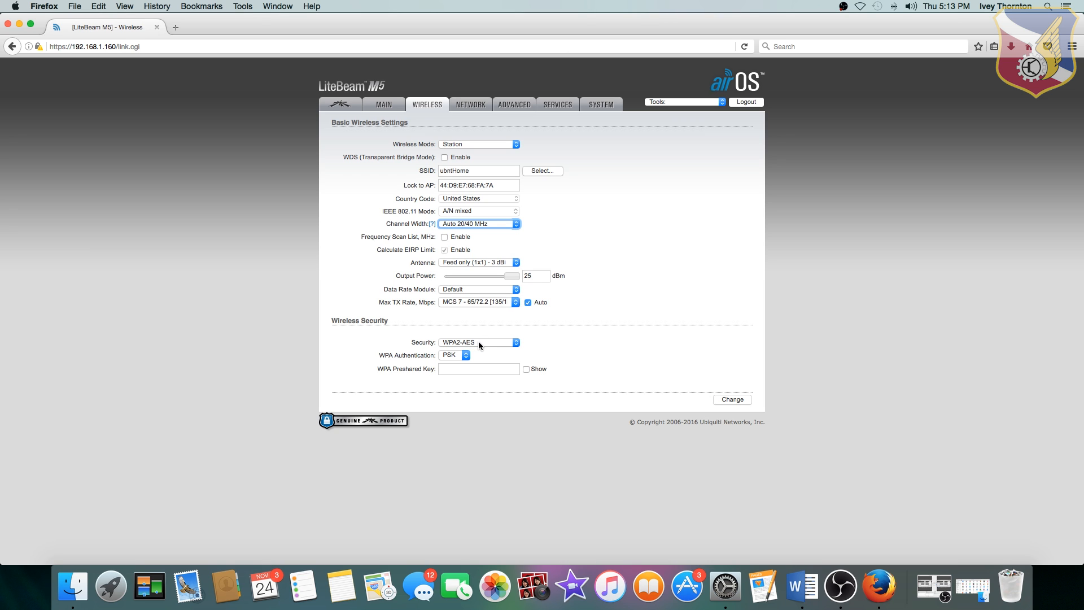
# Step: Fill in the WPA2-AES preshared key and save the client's wireless changes
pyautogui.click(479, 369)
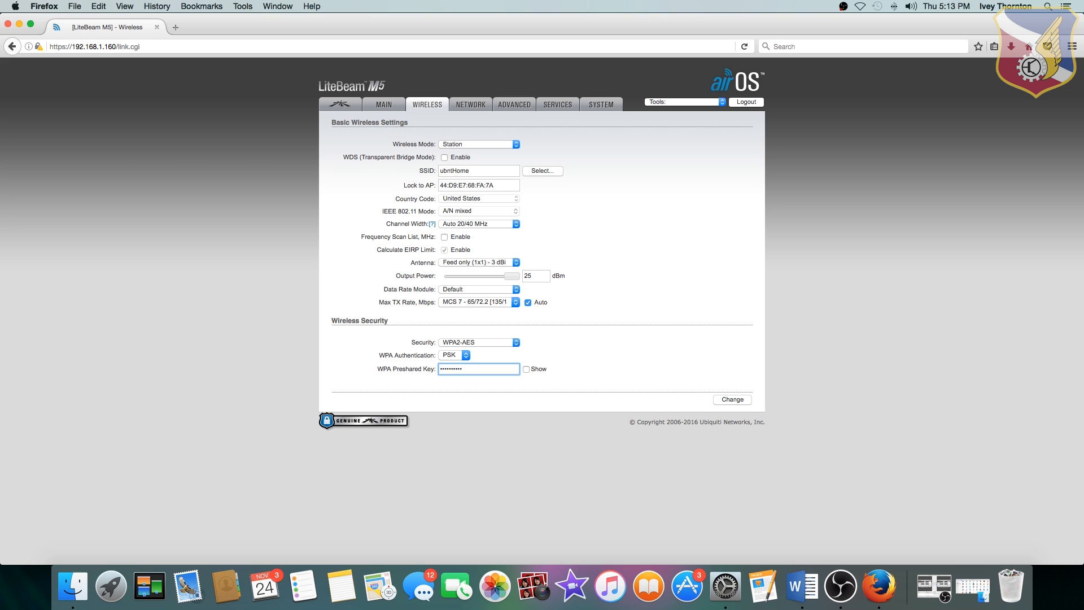
pyautogui.click(732, 400)
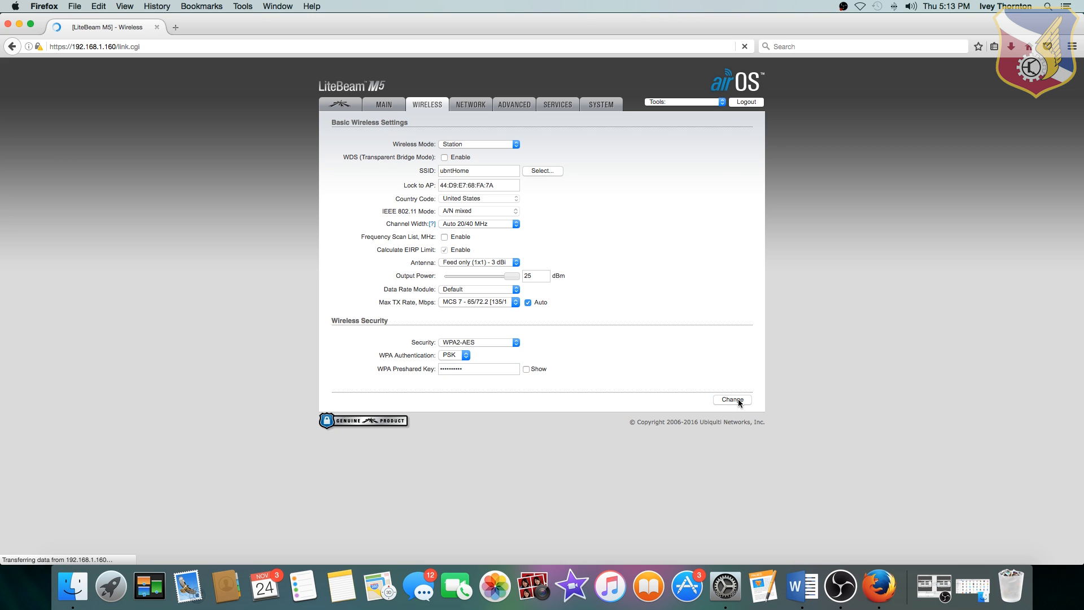
pyautogui.click(732, 399)
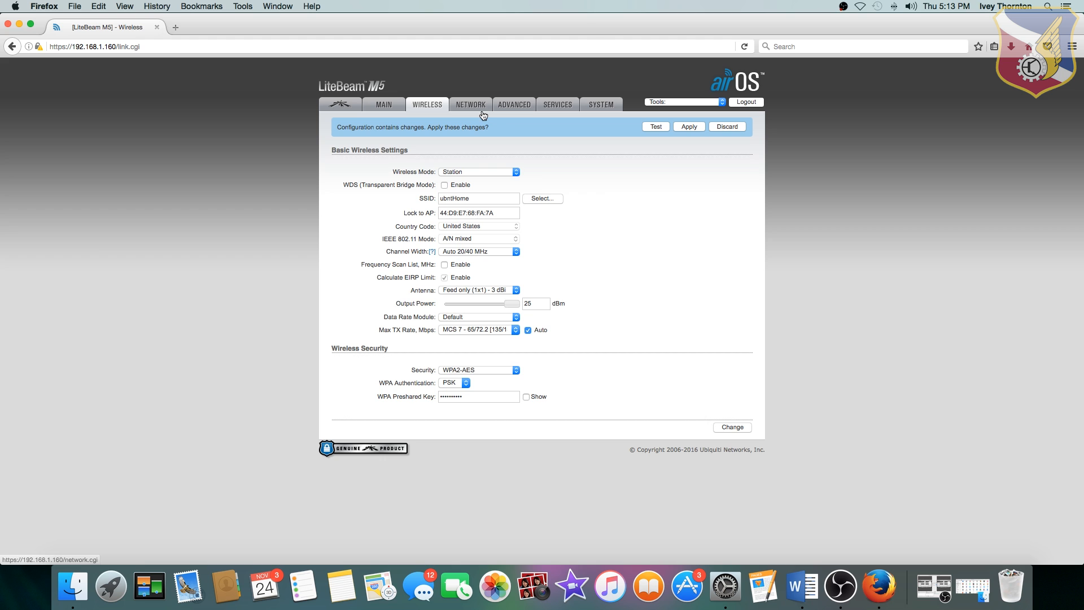
# Step: Verify Bridge mode, static 192.168.1.160, netmask 255.255.255.0, gateway 192.168.1.1, and save
pyautogui.click(471, 104)
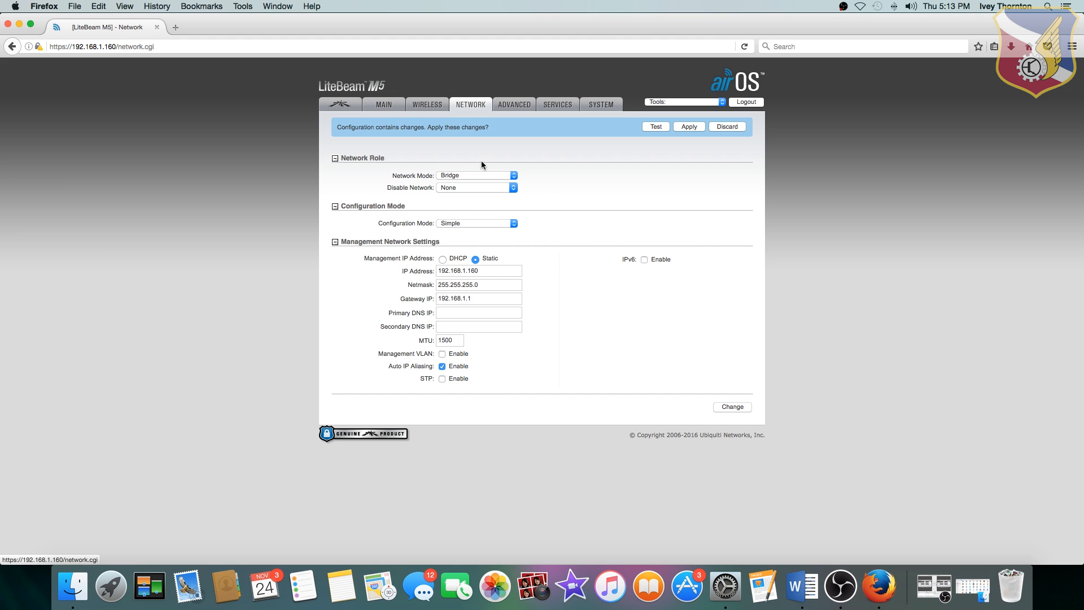
pyautogui.moveTo(446, 173)
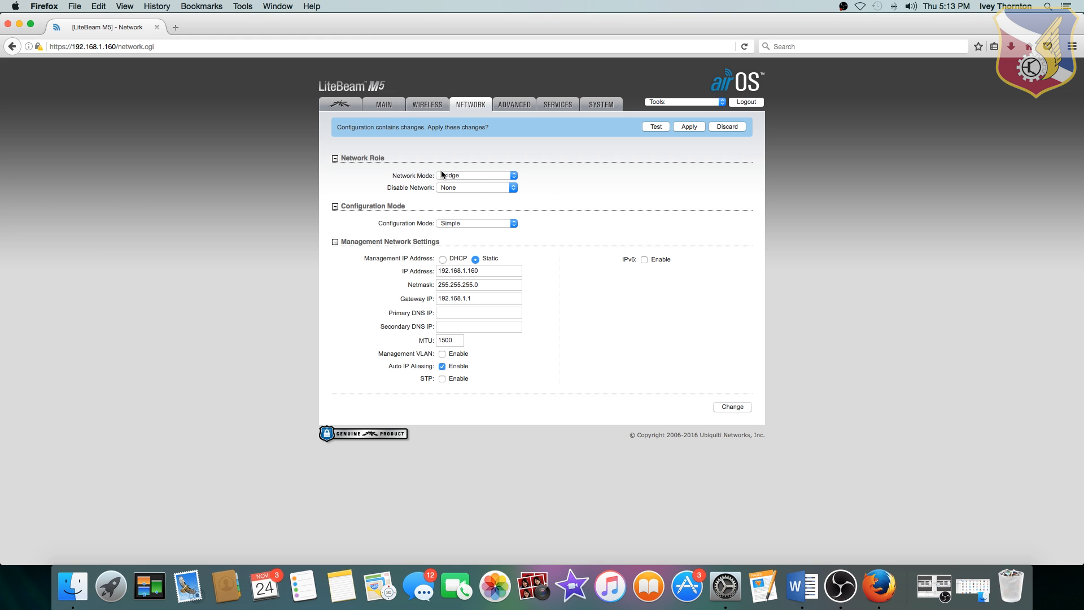
pyautogui.click(478, 270)
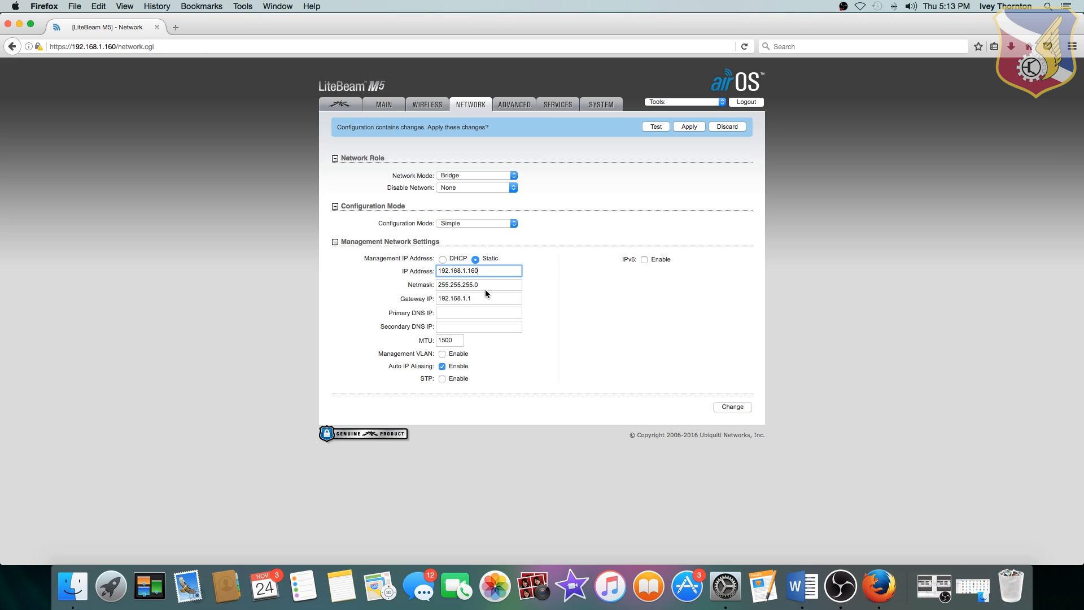
pyautogui.click(487, 285)
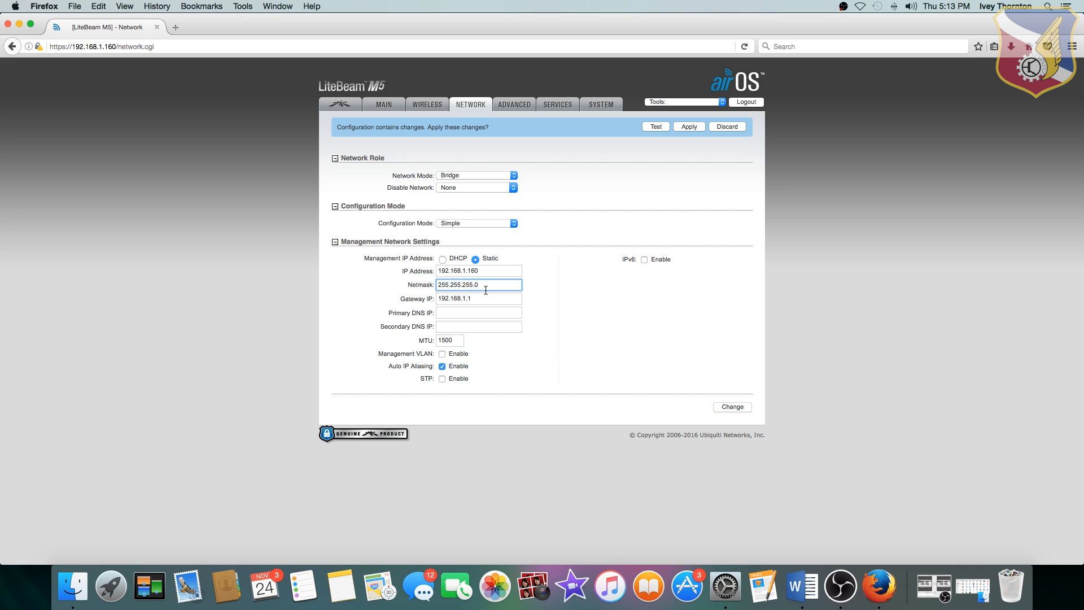
pyautogui.click(478, 298)
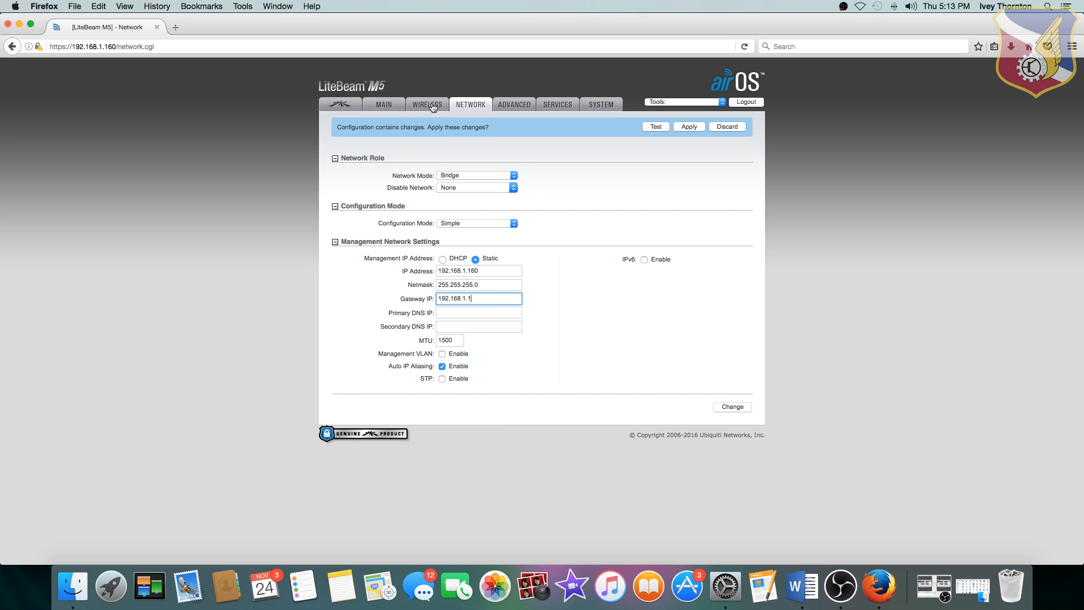
pyautogui.moveTo(610, 104)
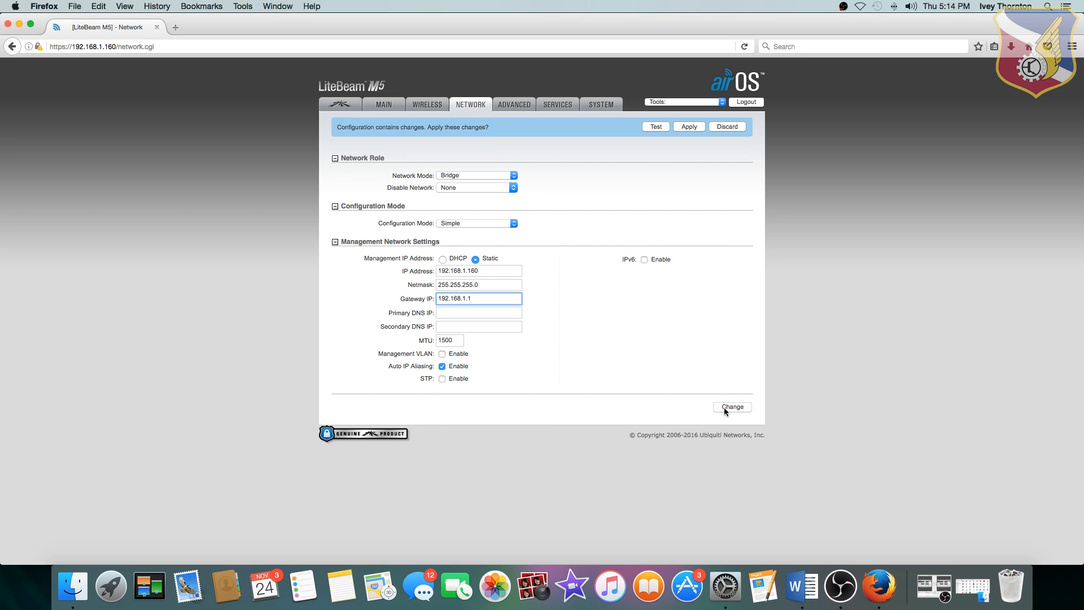
pyautogui.click(602, 104)
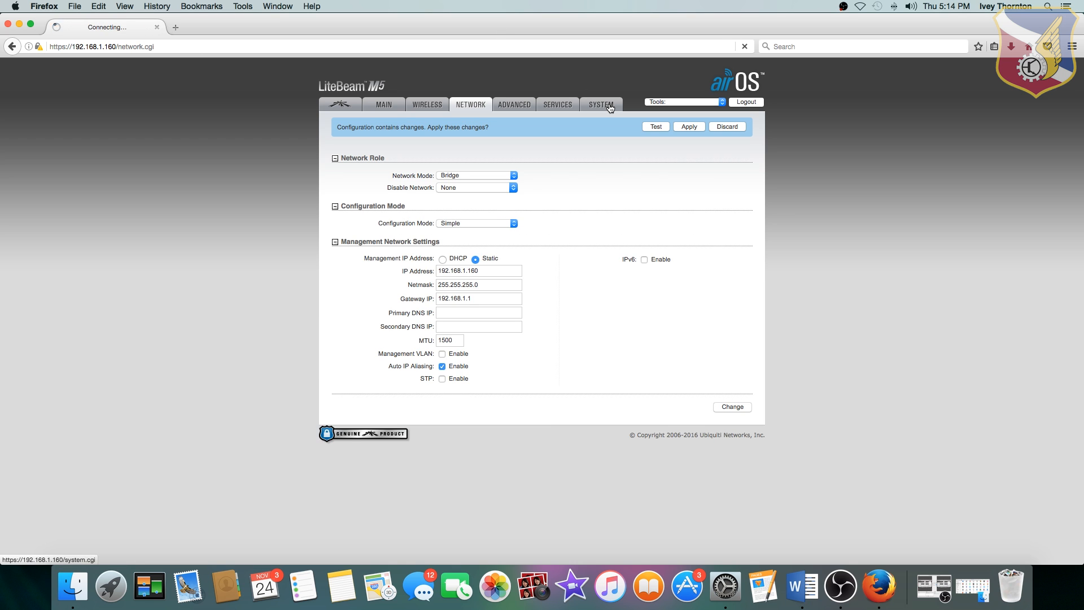
# Step: Review the System, Wireless and Network tabs, then apply the pending configuration changes
pyautogui.click(601, 104)
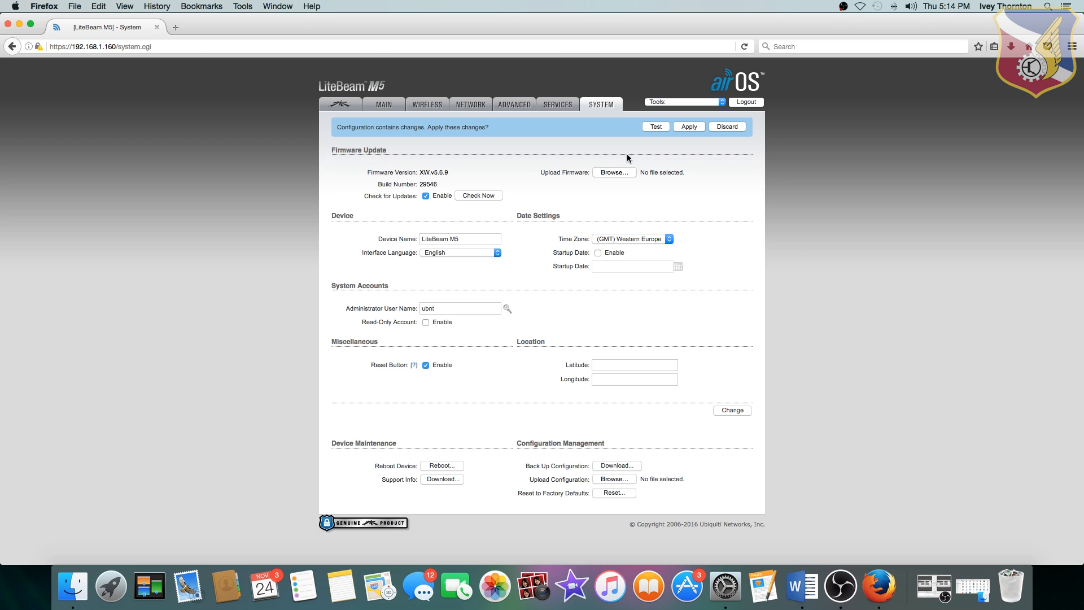
pyautogui.click(427, 104)
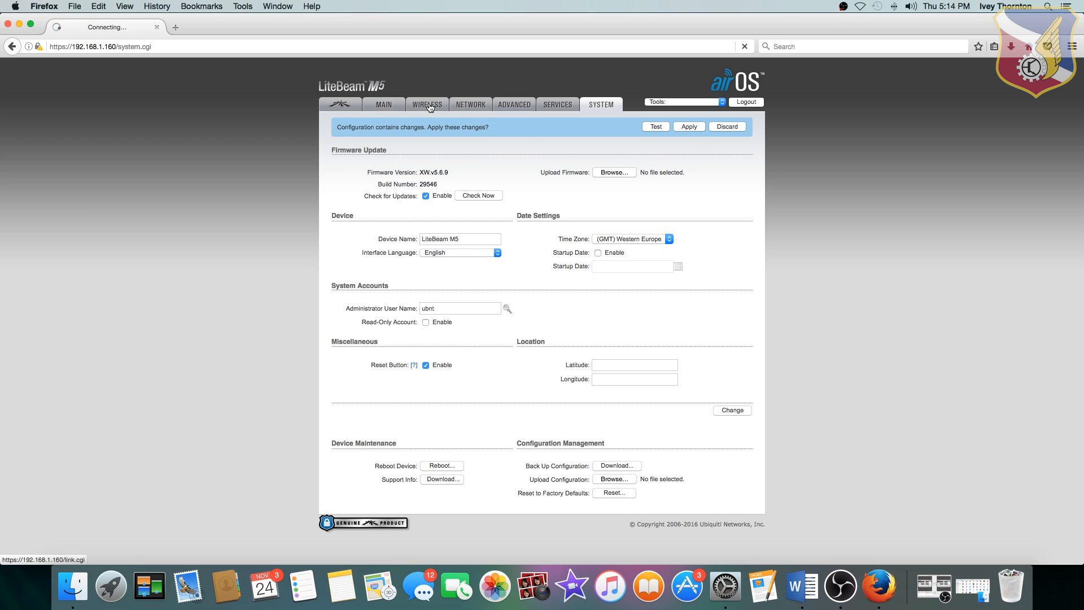
pyautogui.click(427, 104)
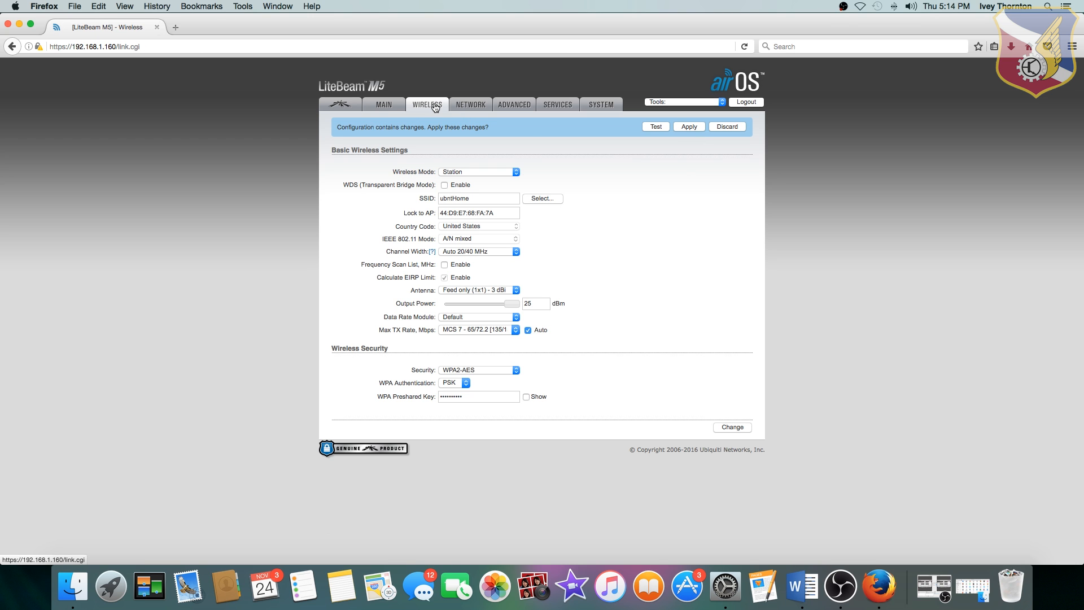
pyautogui.click(471, 104)
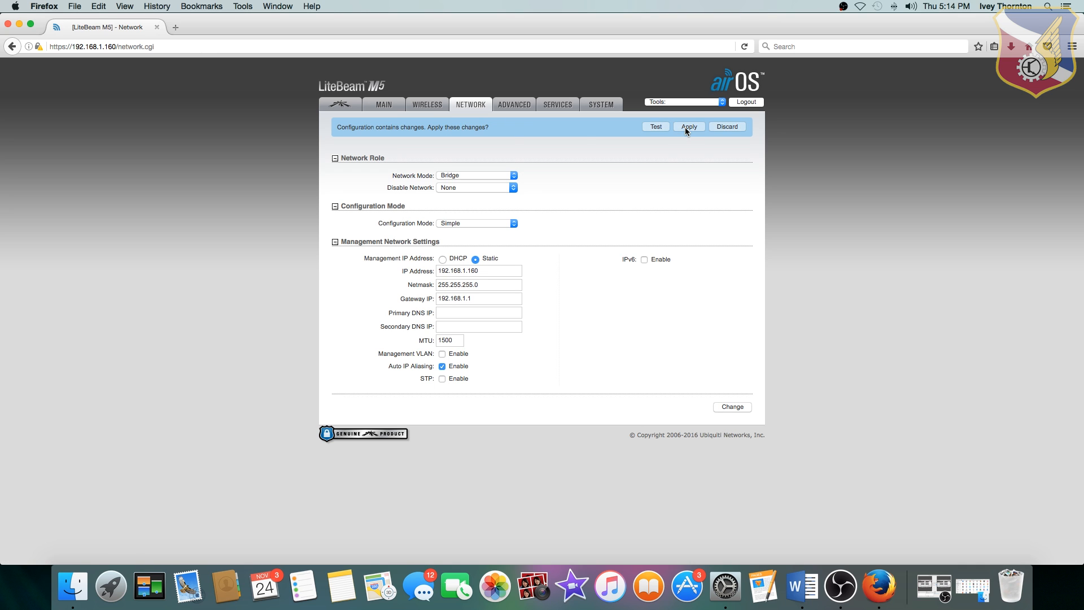
pyautogui.click(689, 127)
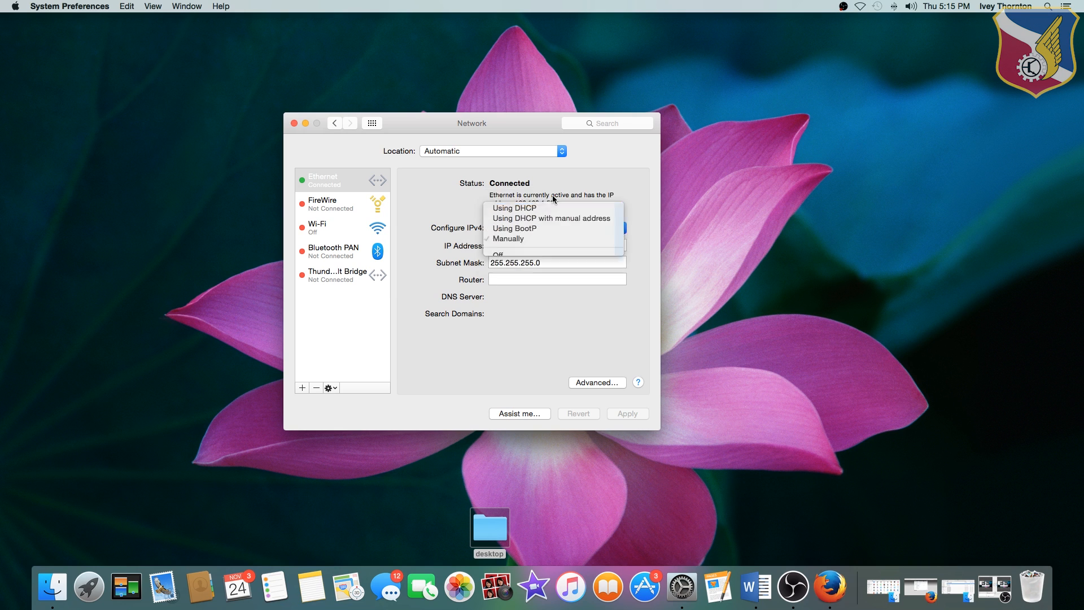
# Step: Set Ethernet's Configure IPv4 to Using DHCP, apply it, and close System Preferences
pyautogui.click(514, 207)
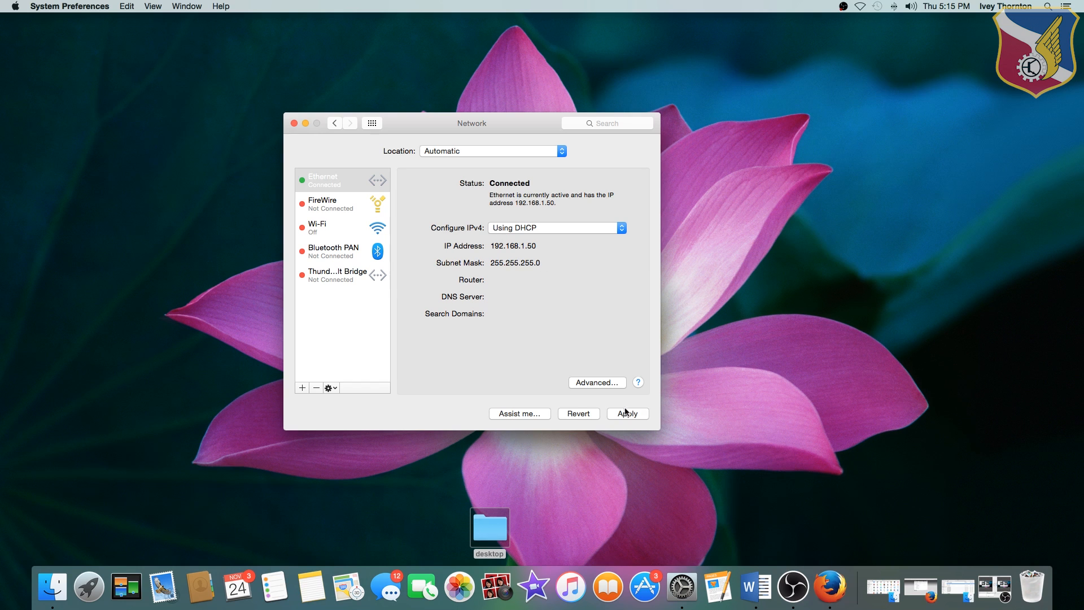
pyautogui.click(627, 414)
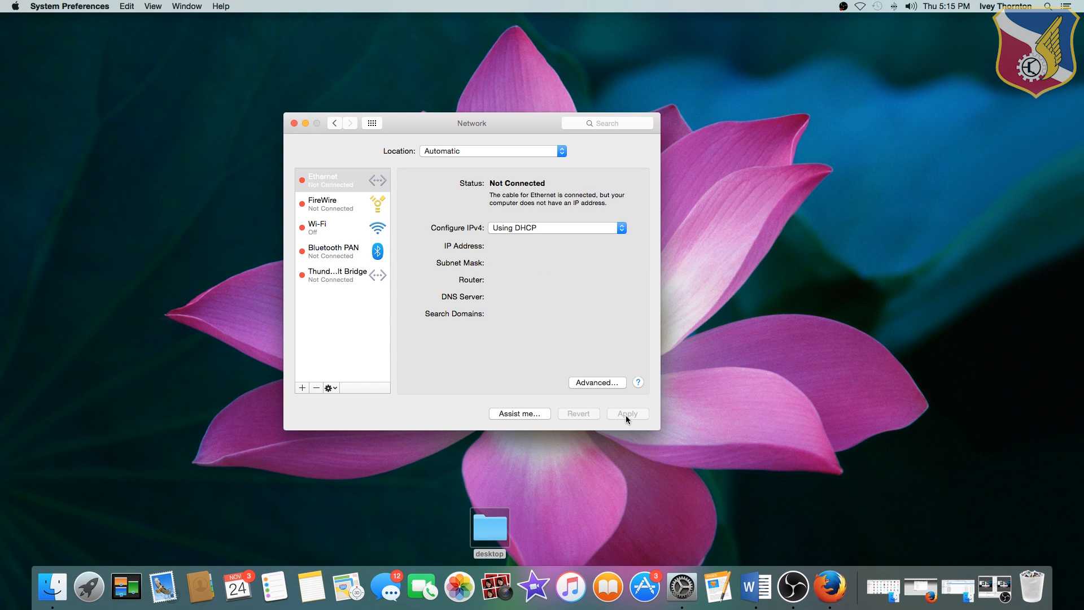
pyautogui.click(865, 7)
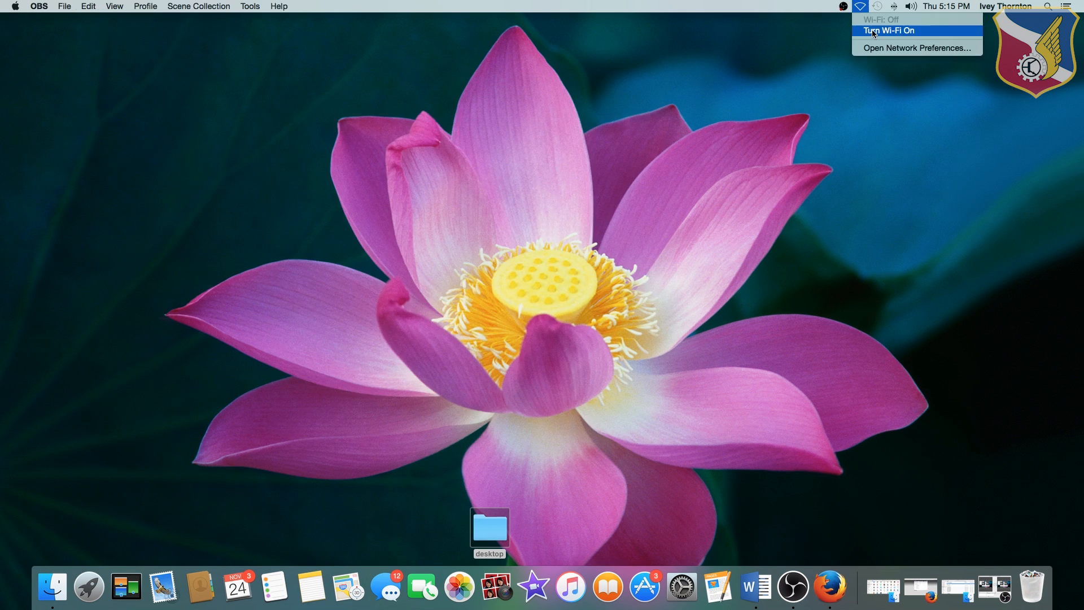
# Step: Switch Wi-Fi on from the menu bar Wi-Fi icon
pyautogui.click(887, 30)
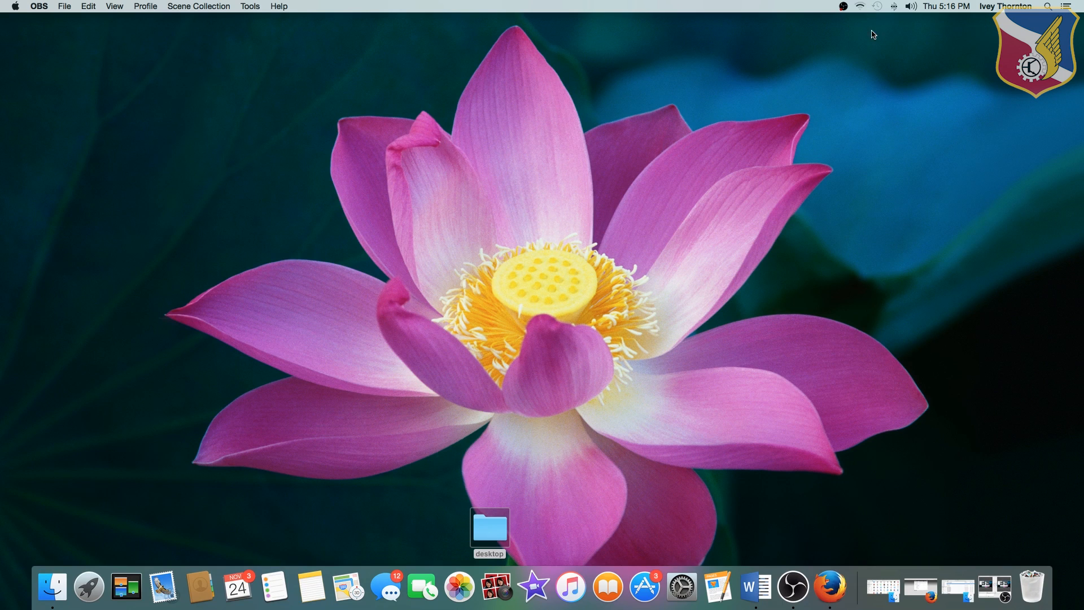
pyautogui.moveTo(834, 117)
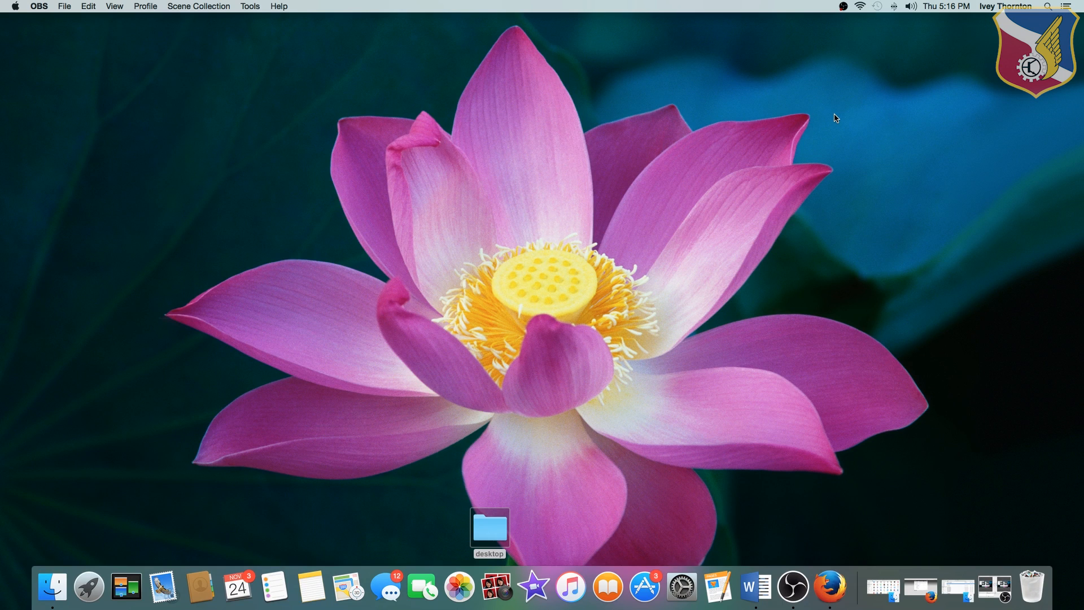